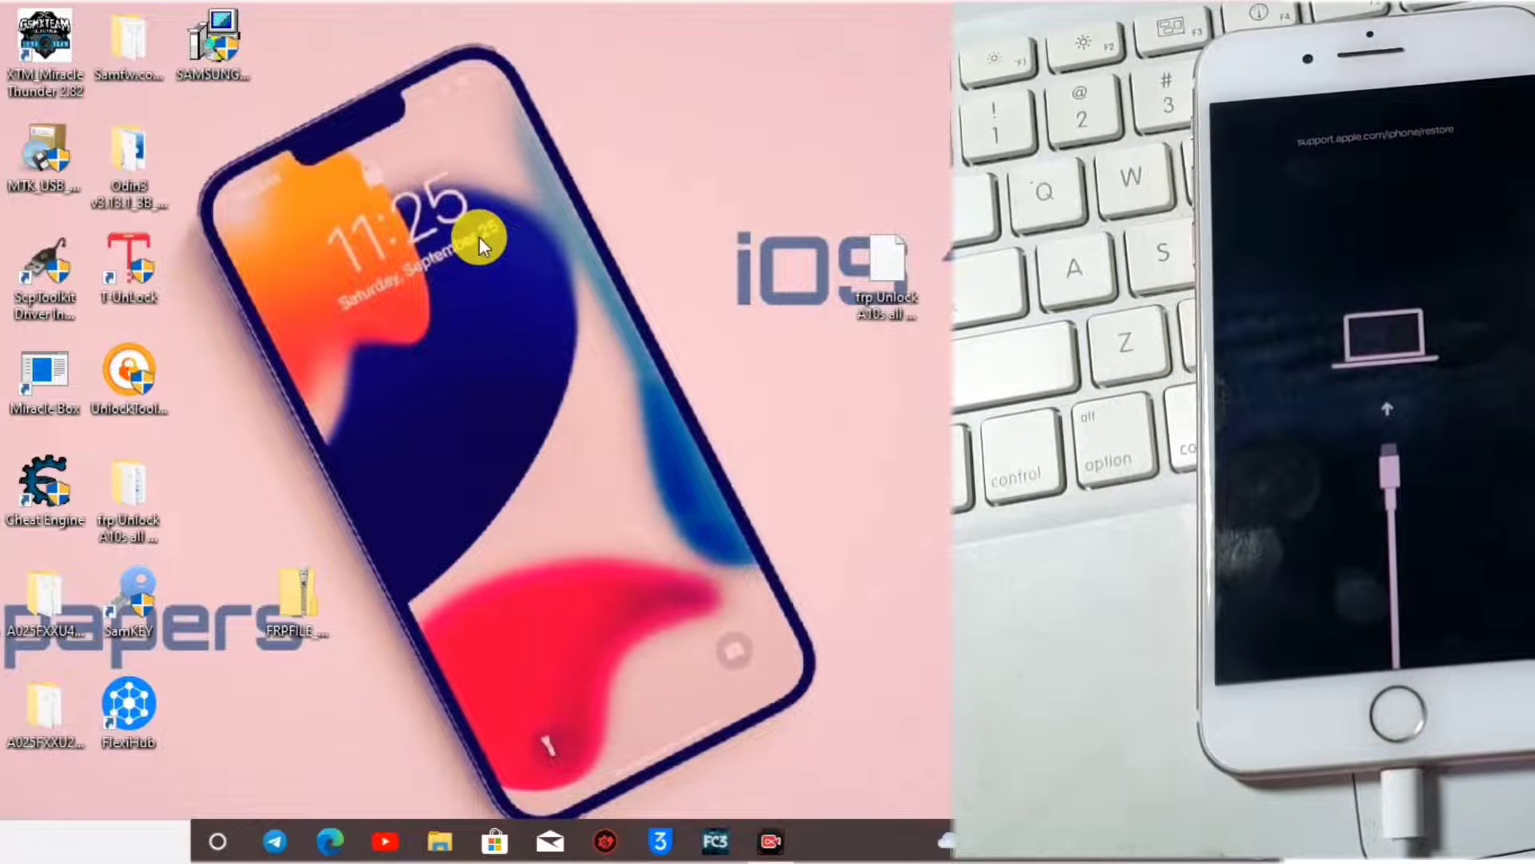
pyautogui.moveTo(582, 73)
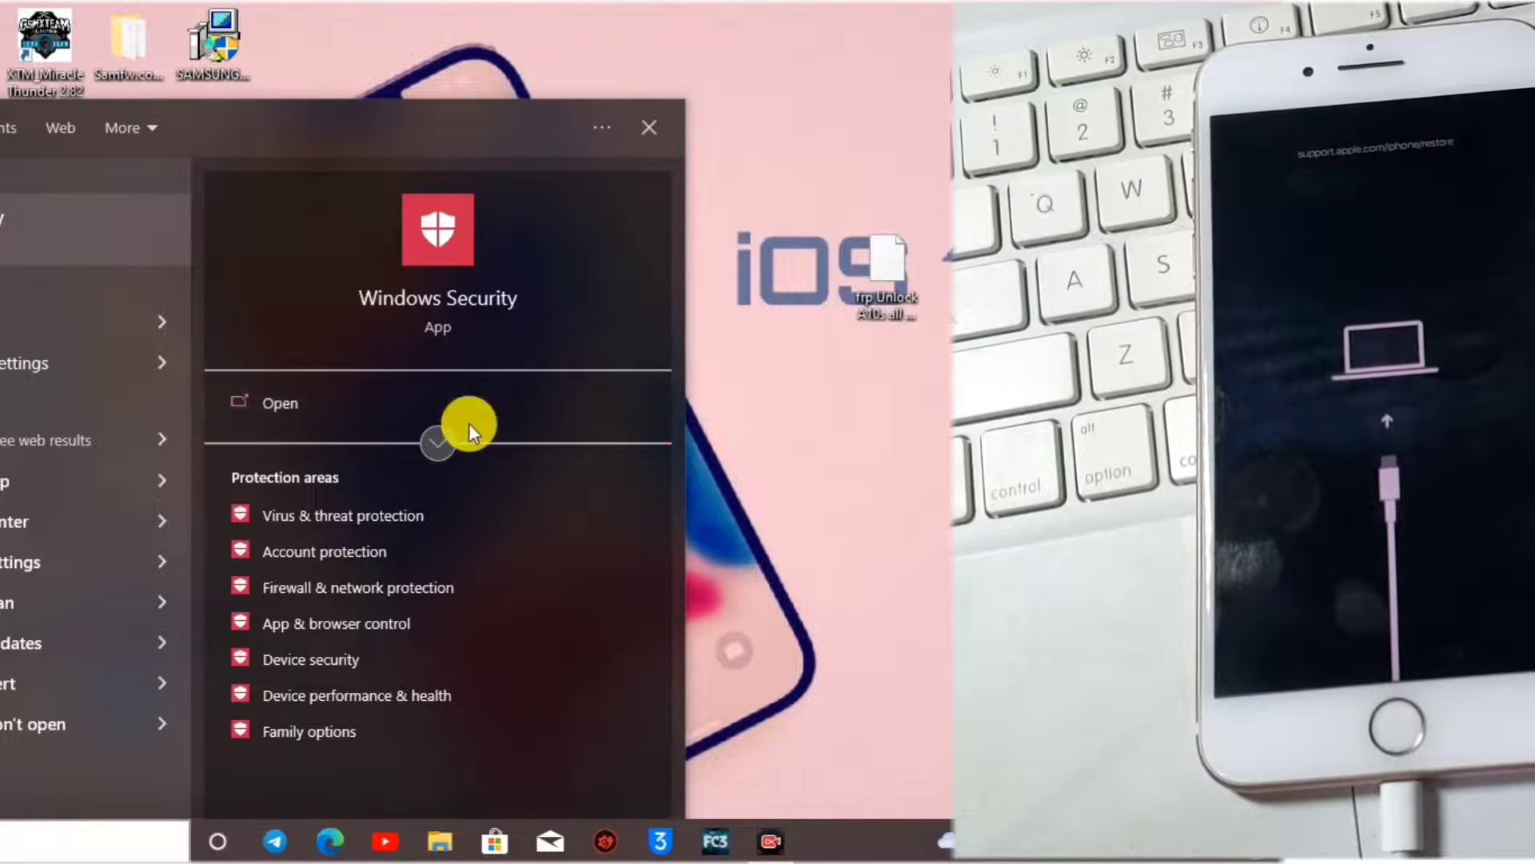
# - Extract the FRPFILE zip and launch FRPFILE_RAMDISK.exe from the extracted folder
pyautogui.click(279, 403)
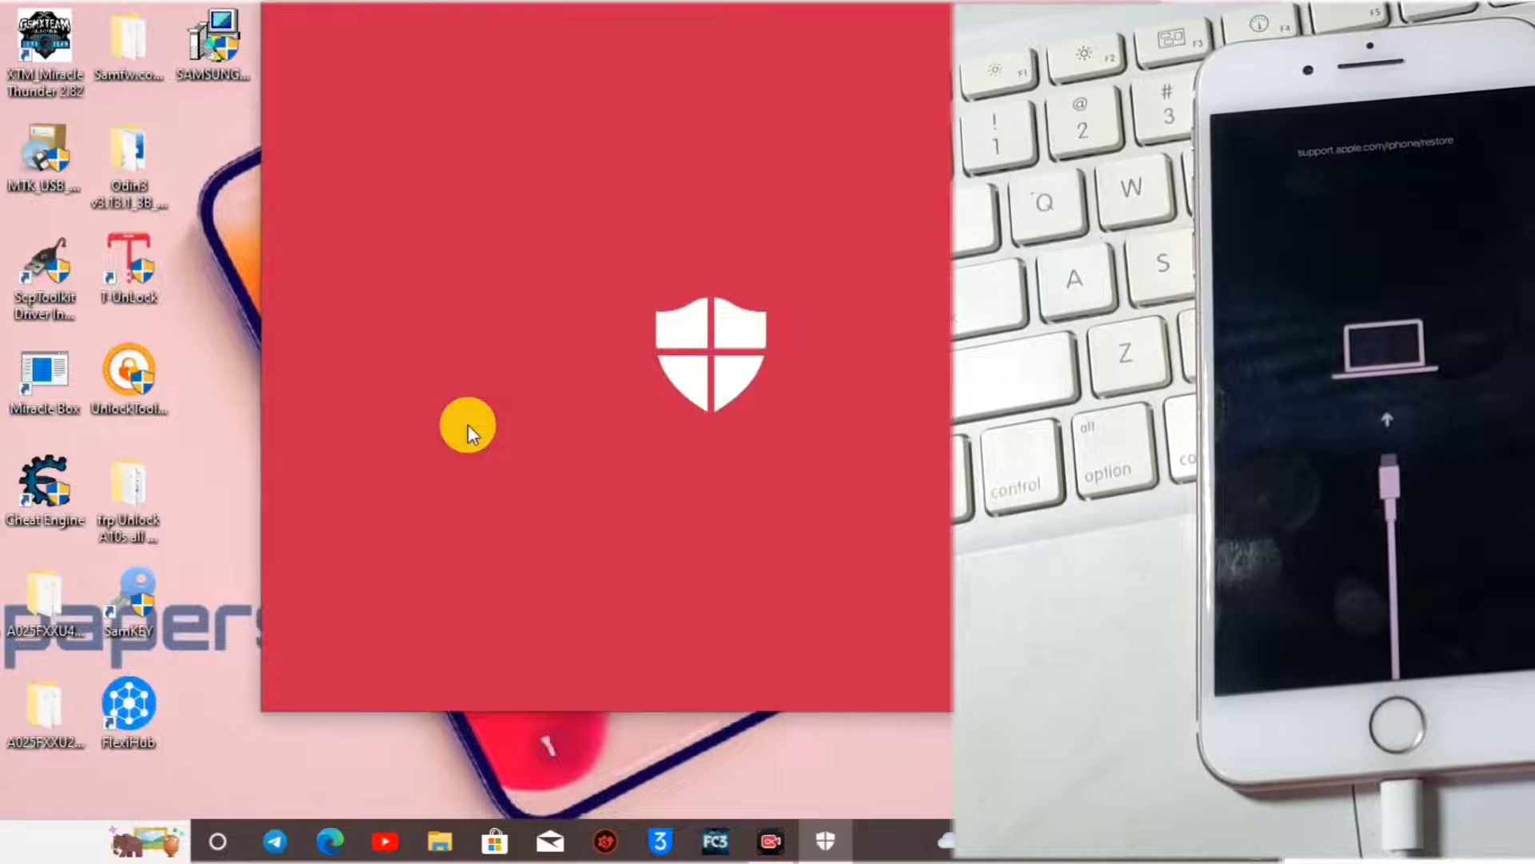
pyautogui.moveTo(529, 281)
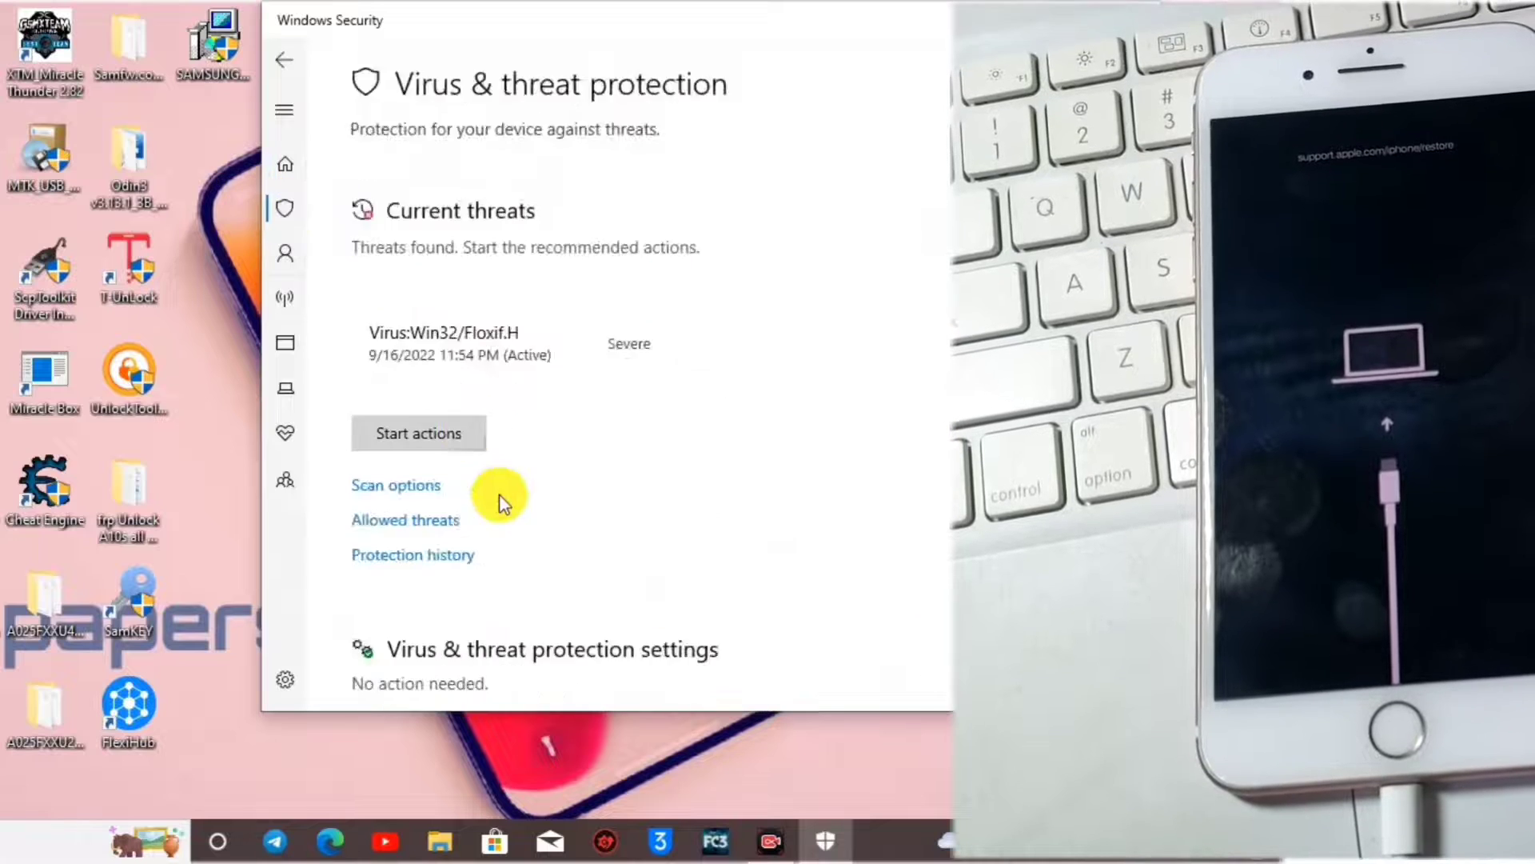
pyautogui.click(552, 648)
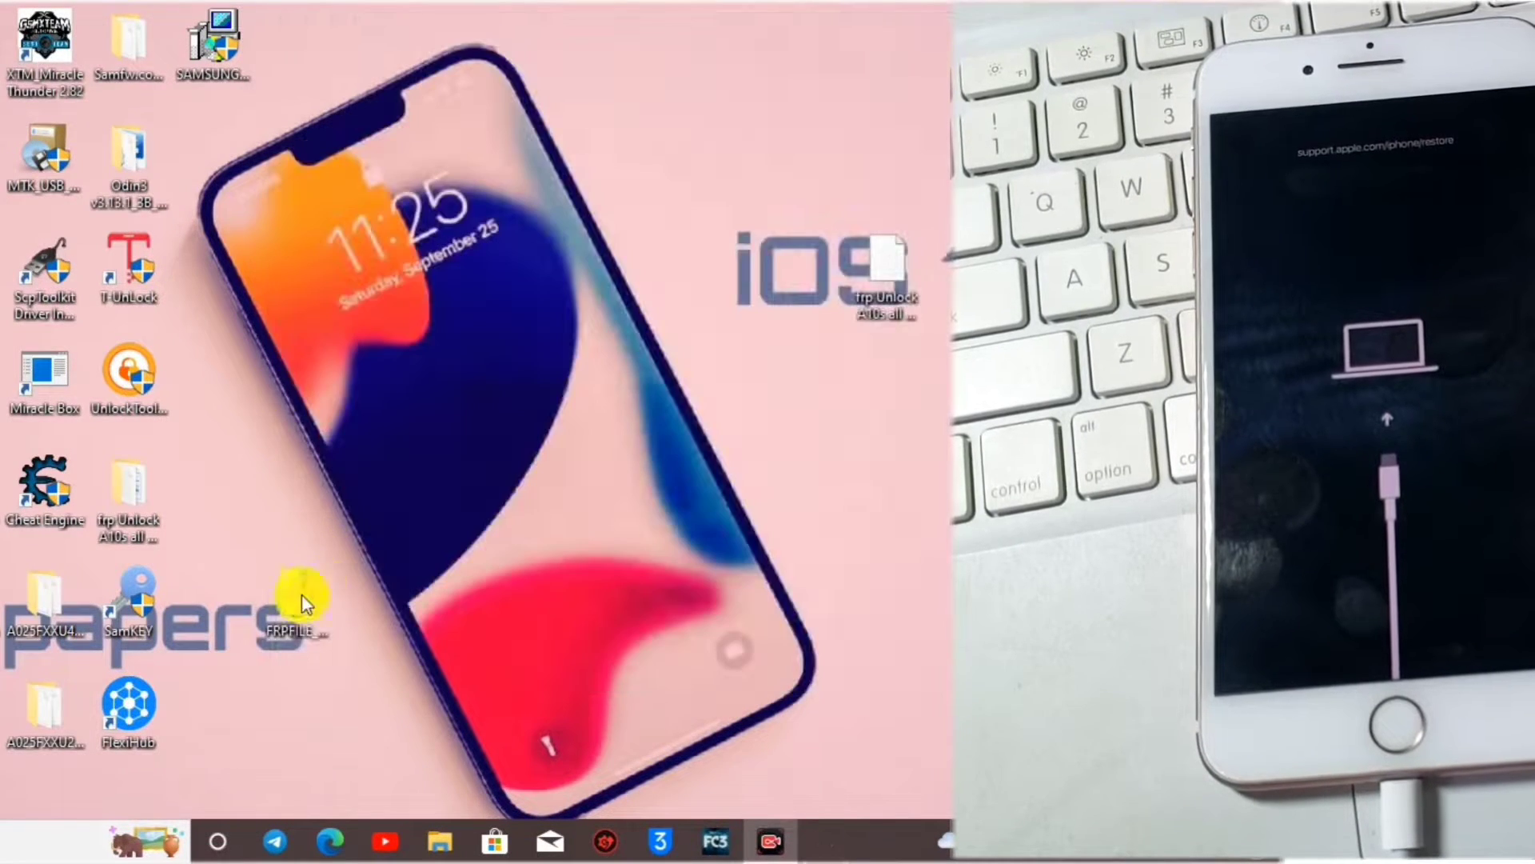
pyautogui.rightClick(297, 614)
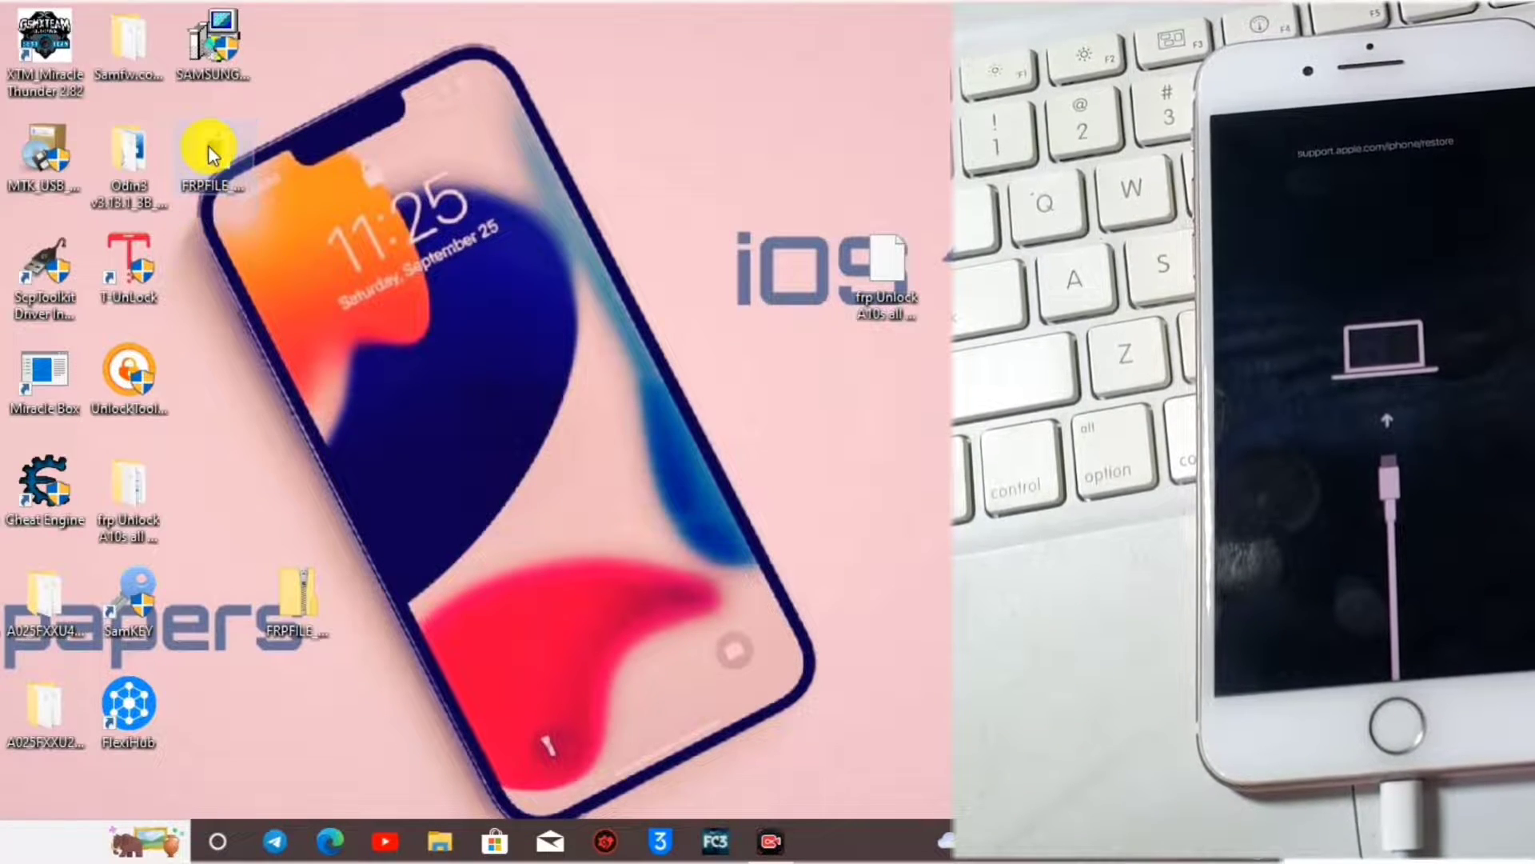
pyautogui.doubleClick(211, 147)
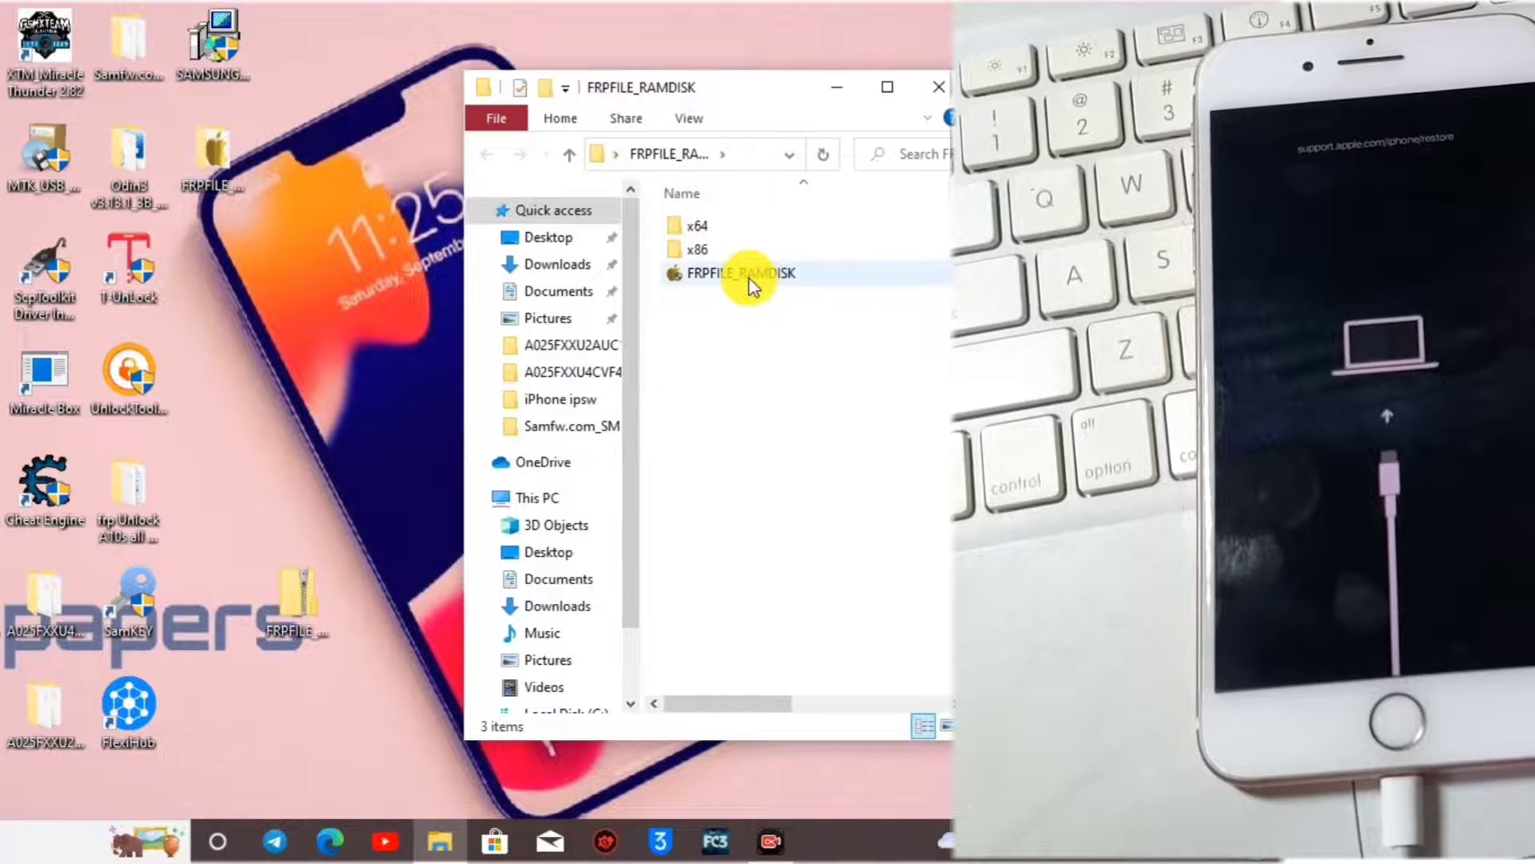
pyautogui.click(740, 274)
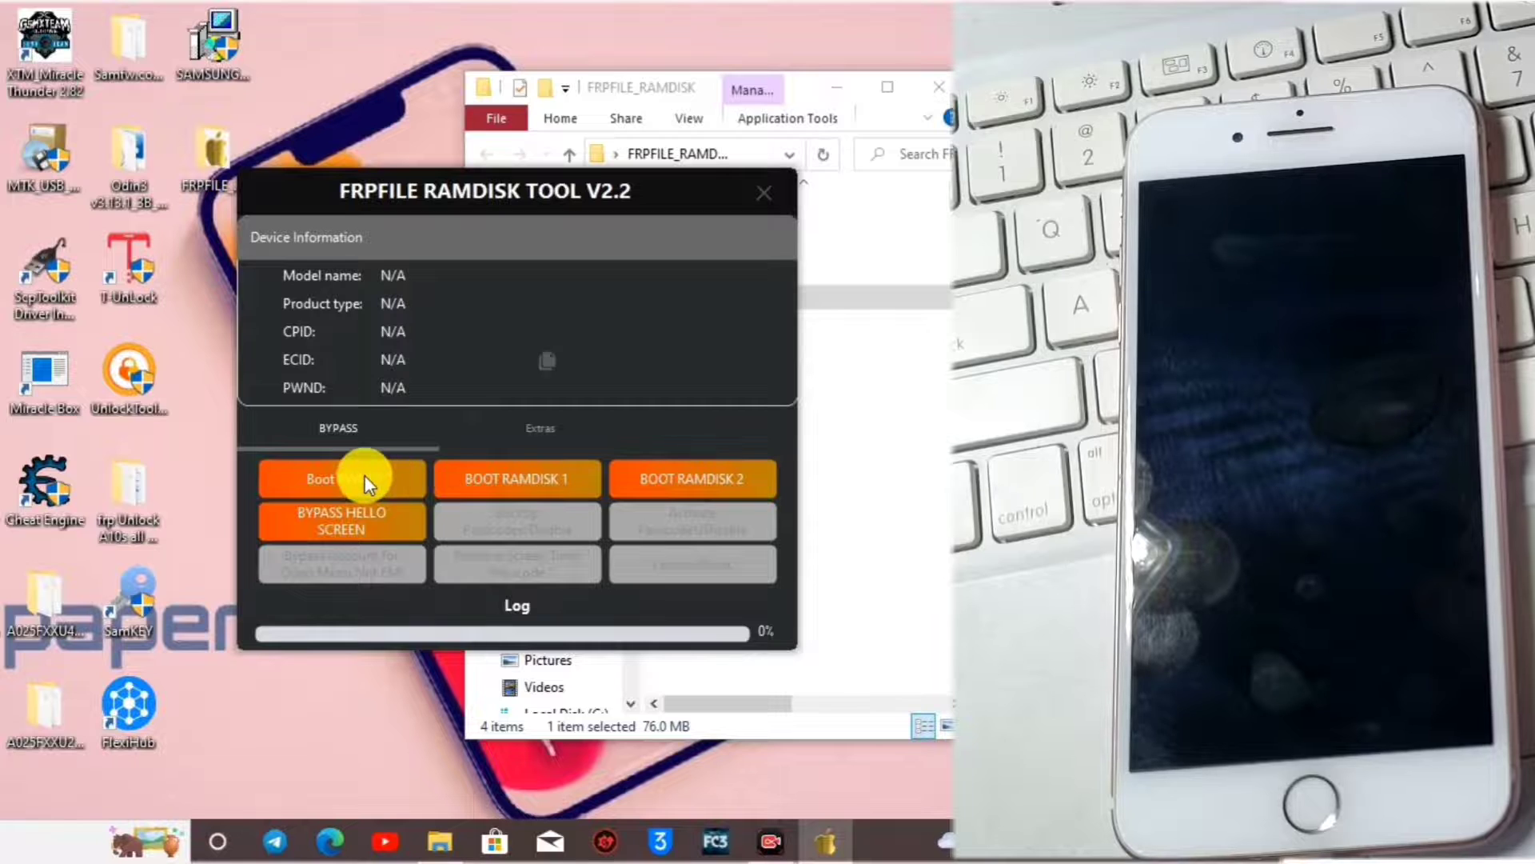
# - Run Boot PWND so the iPhone 7 Plus is detected with PWND showing YES
pyautogui.click(322, 478)
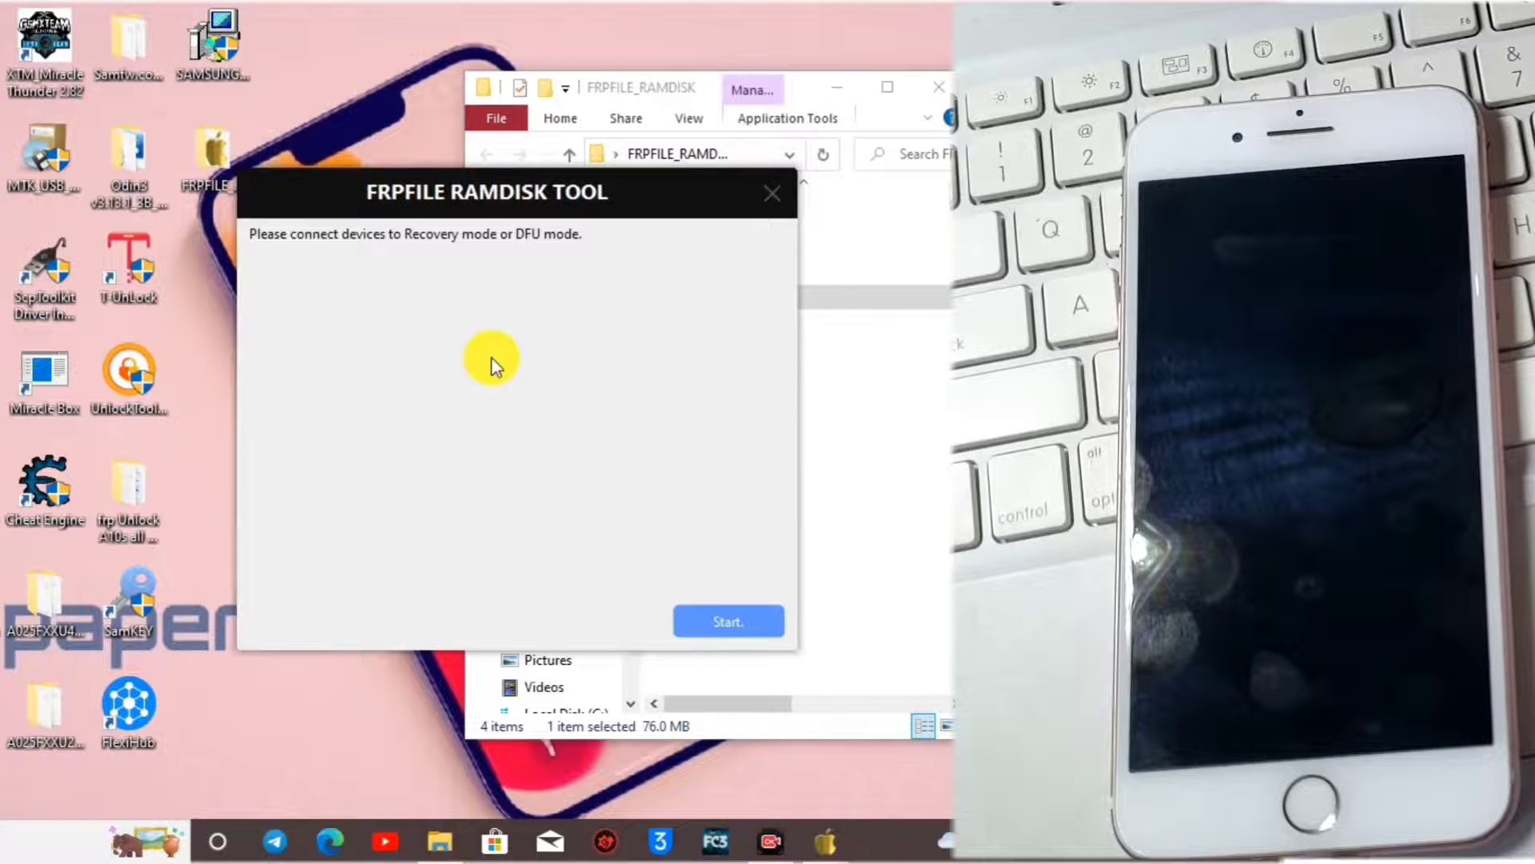
pyautogui.click(729, 621)
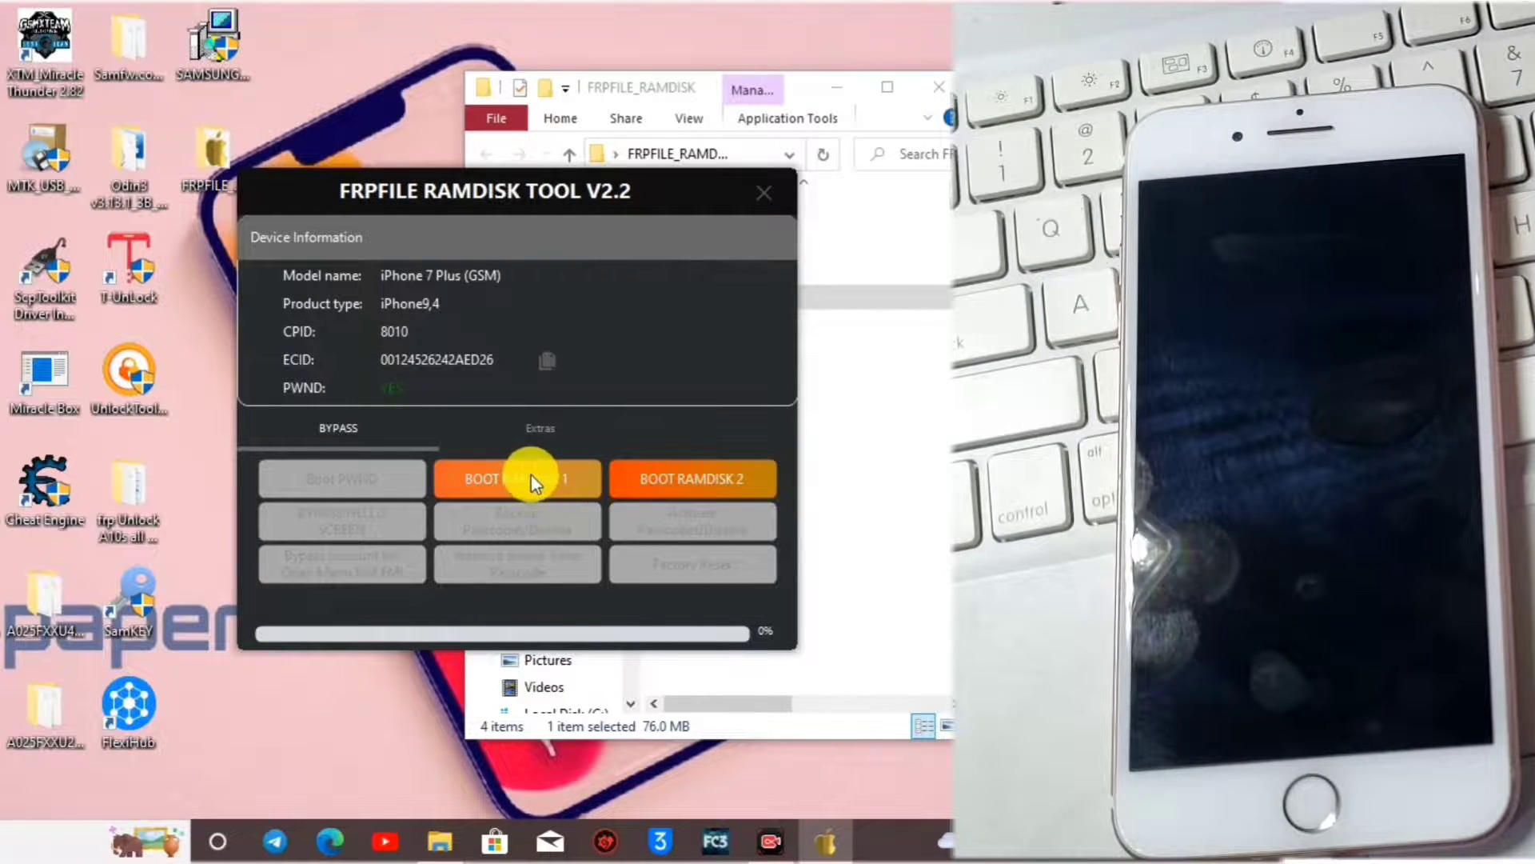
# - Run BOOT RAMDISK 1, retrying until the ECID registers and the system mounts
pyautogui.click(517, 478)
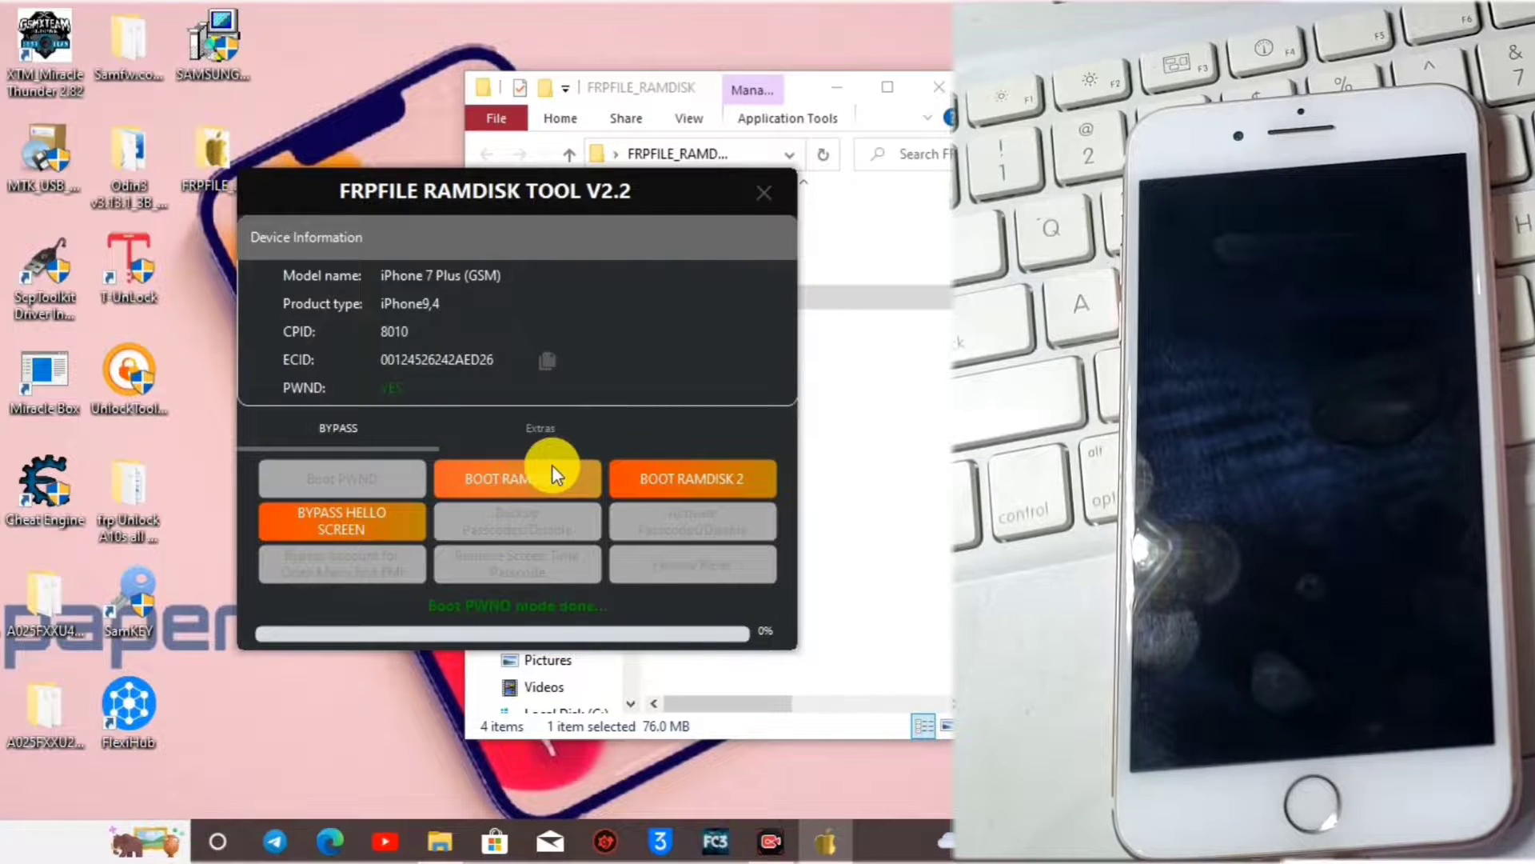
pyautogui.moveTo(308, 392)
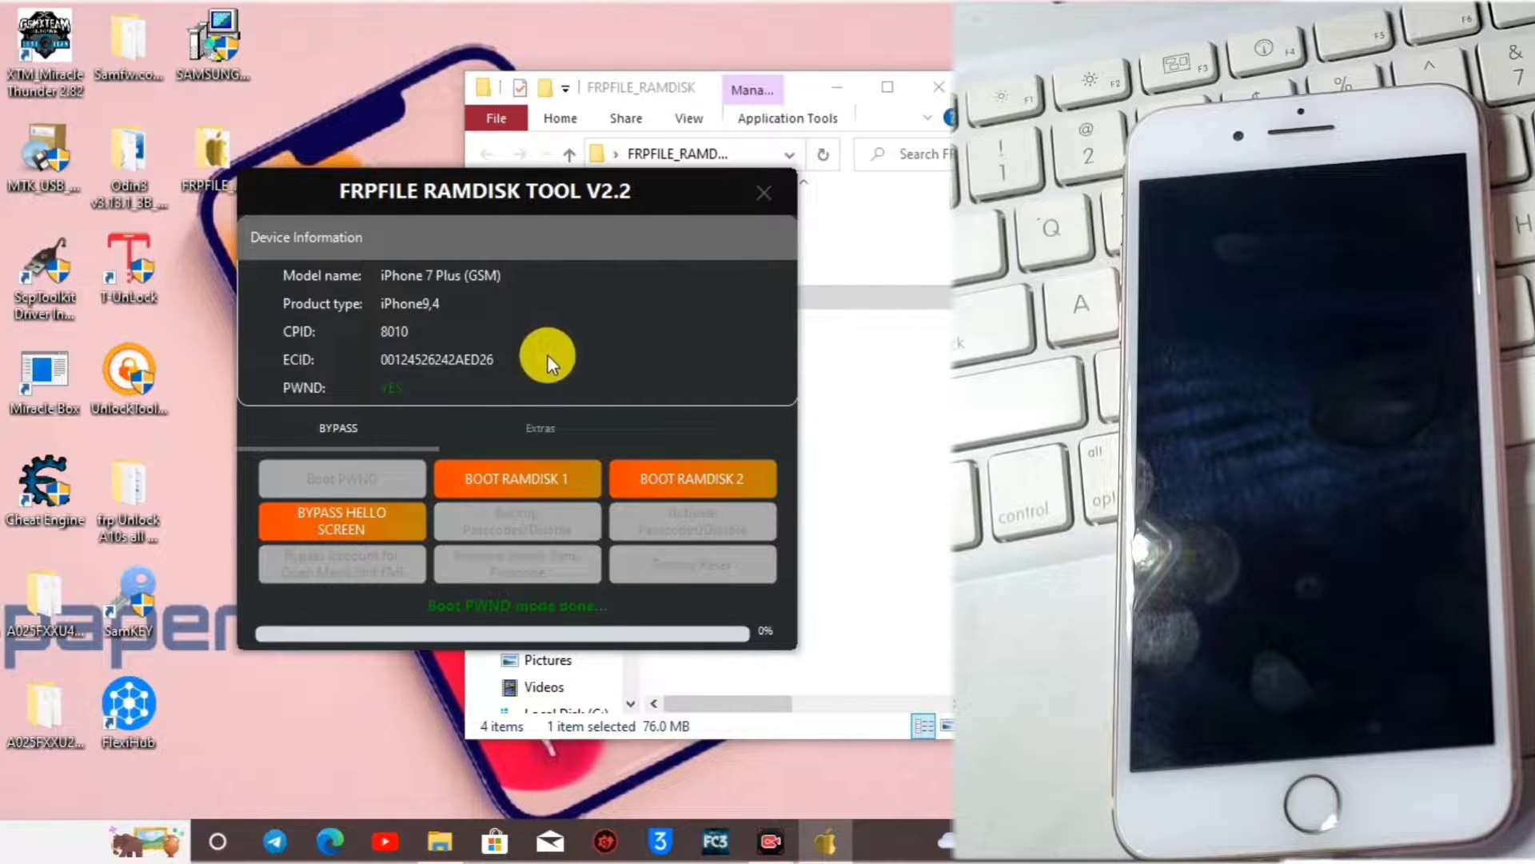
pyautogui.moveTo(571, 424)
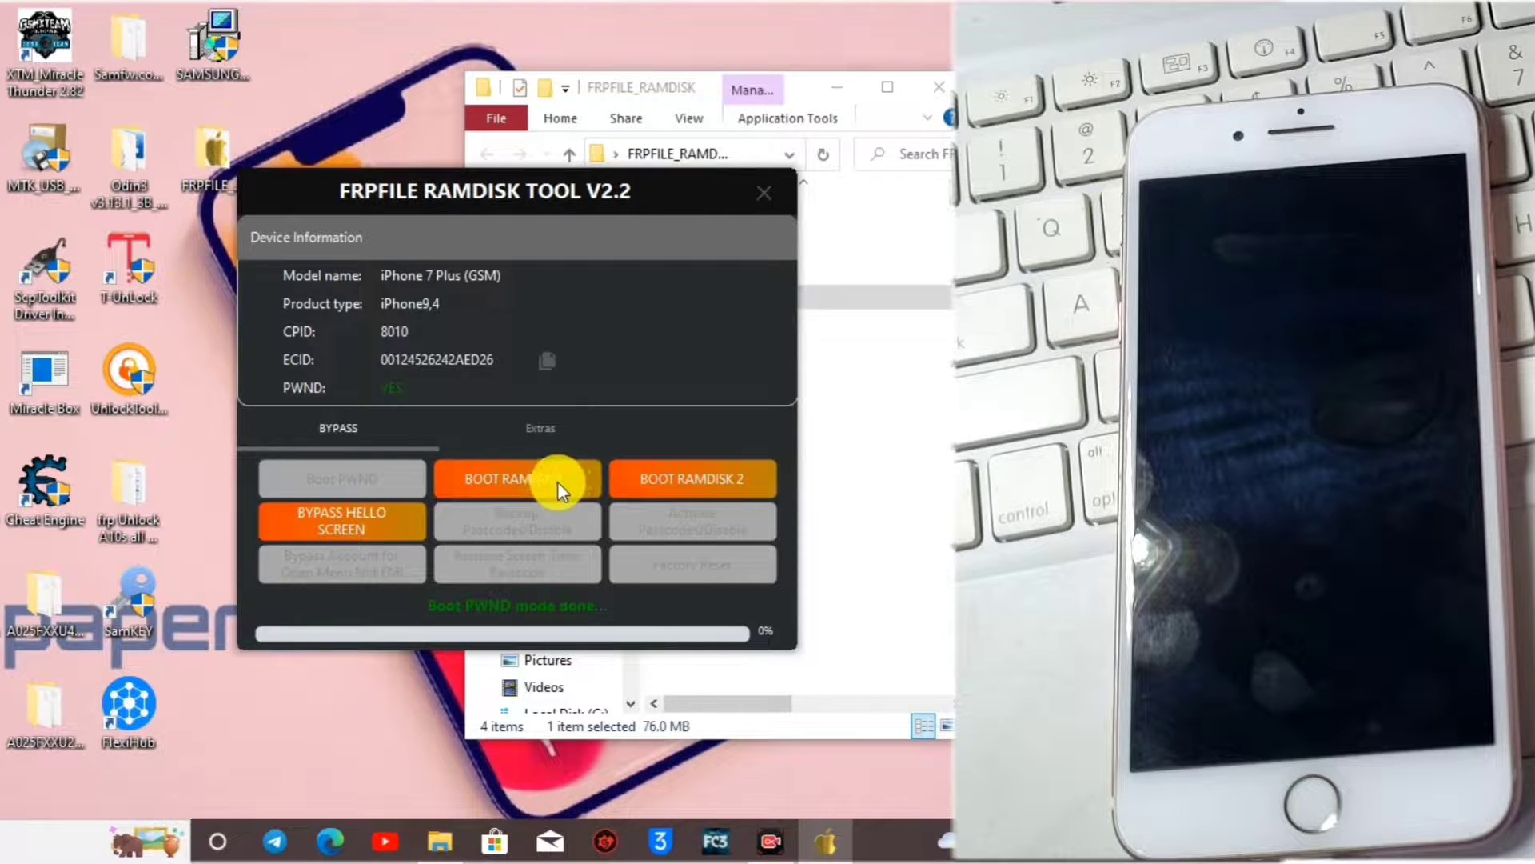
pyautogui.moveTo(569, 475)
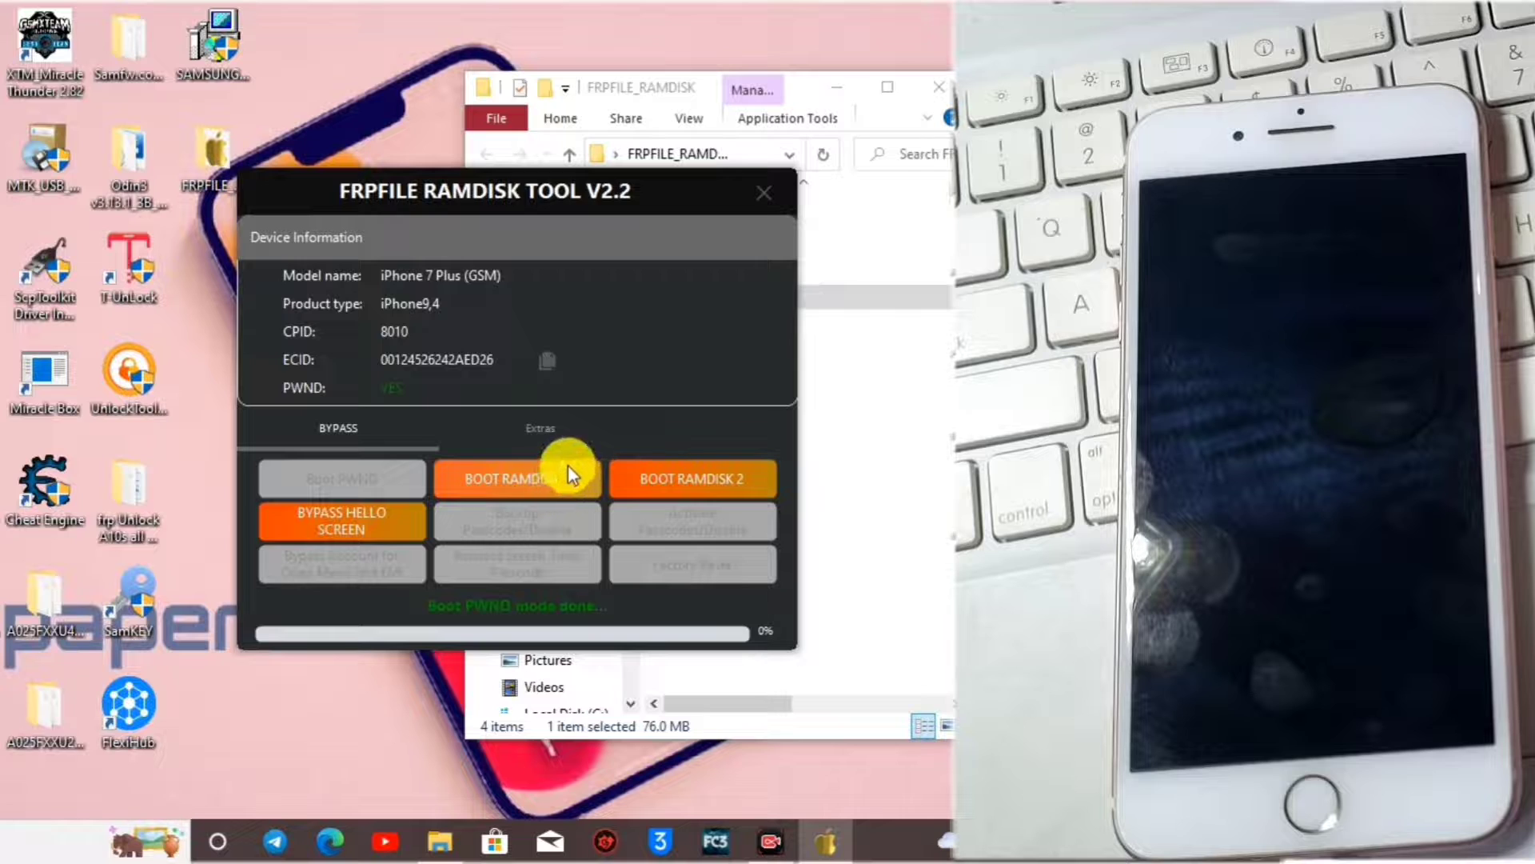
pyautogui.click(516, 478)
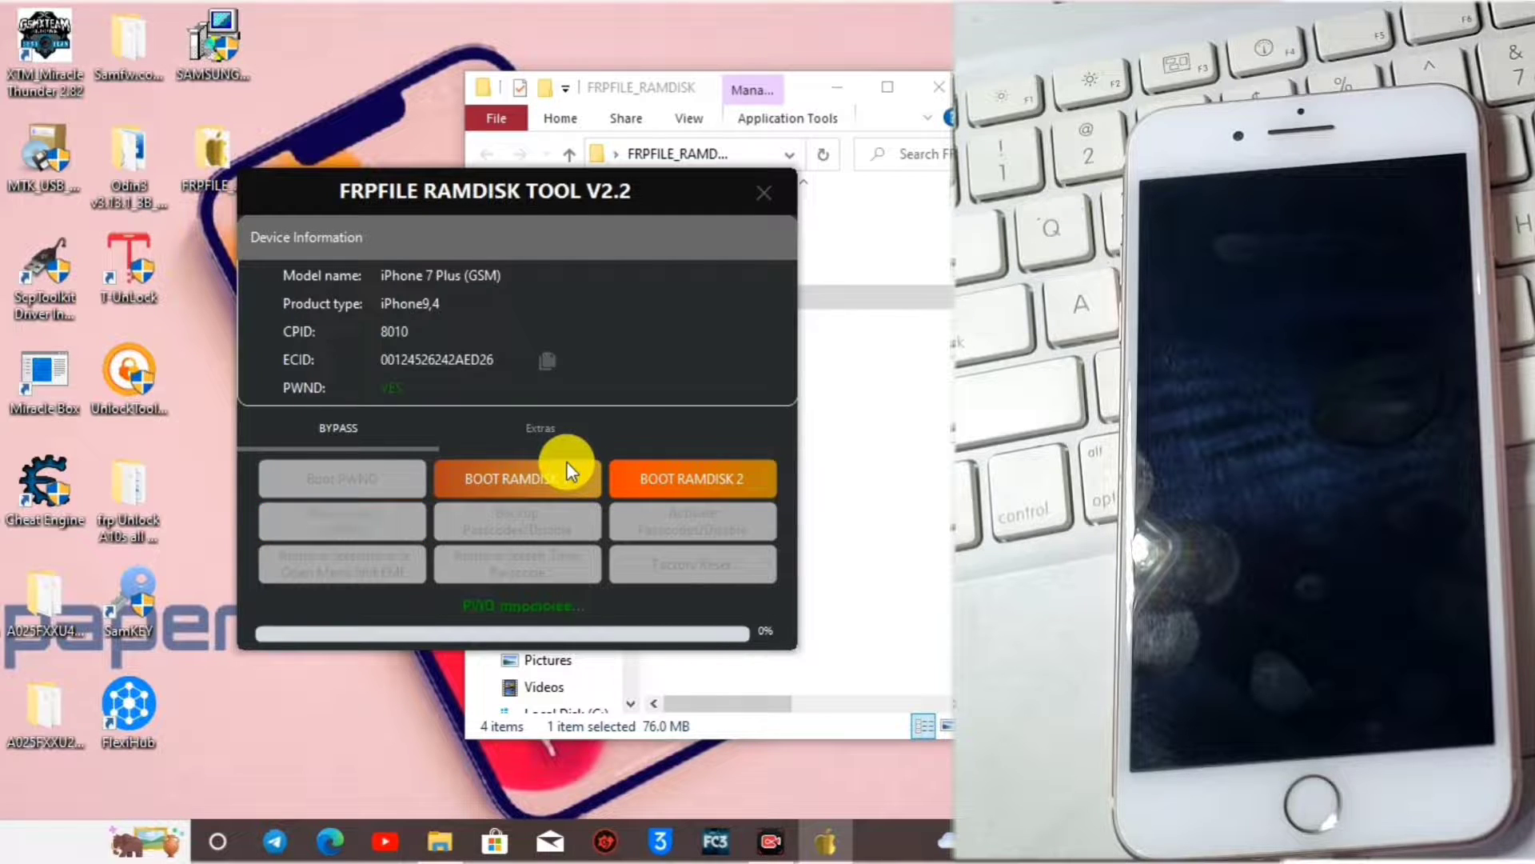
pyautogui.click(517, 478)
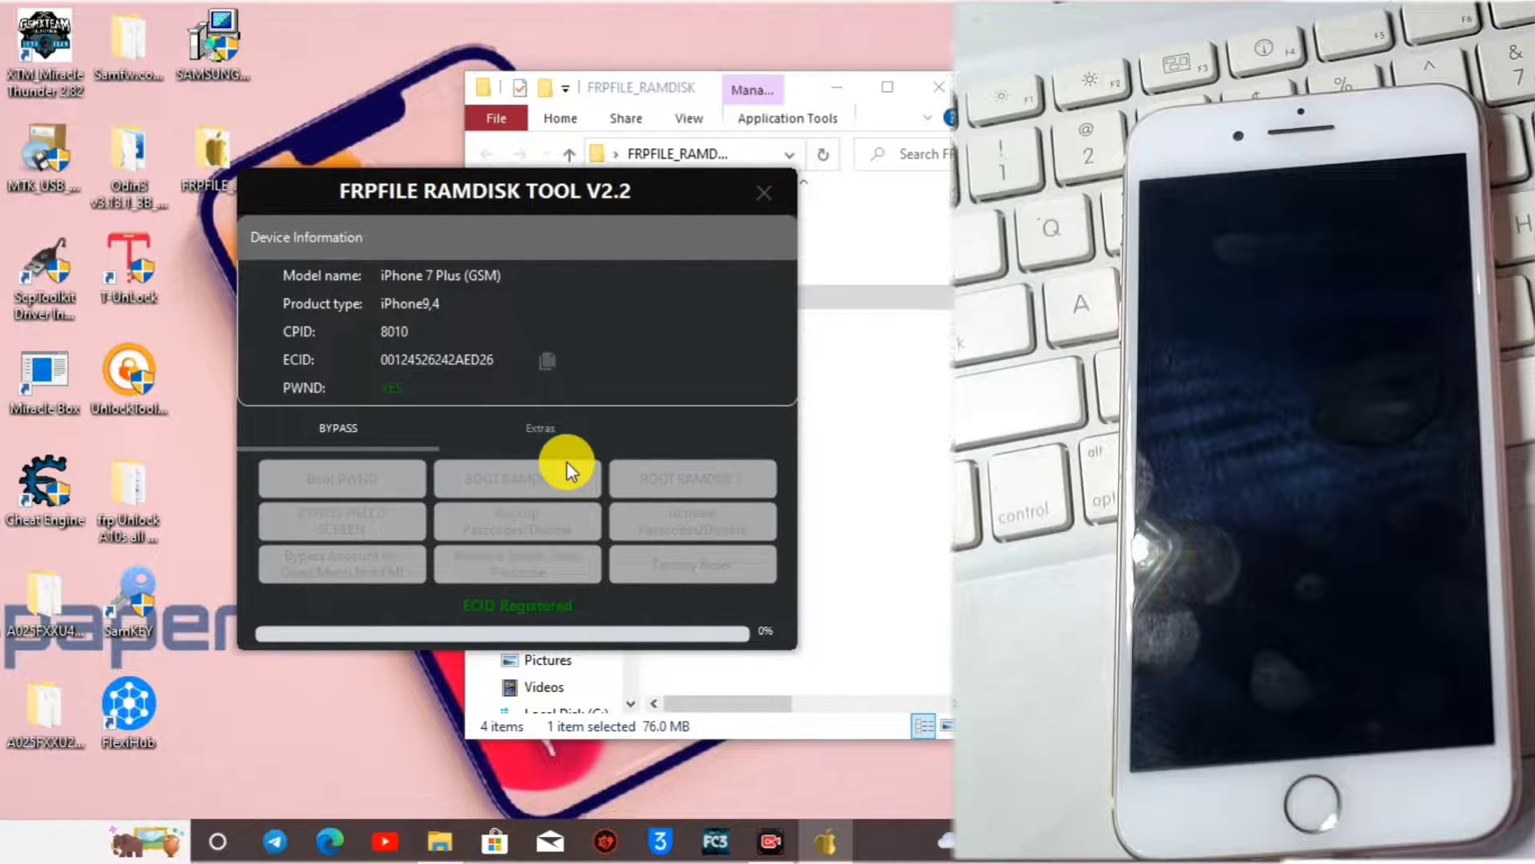
pyautogui.moveTo(574, 637)
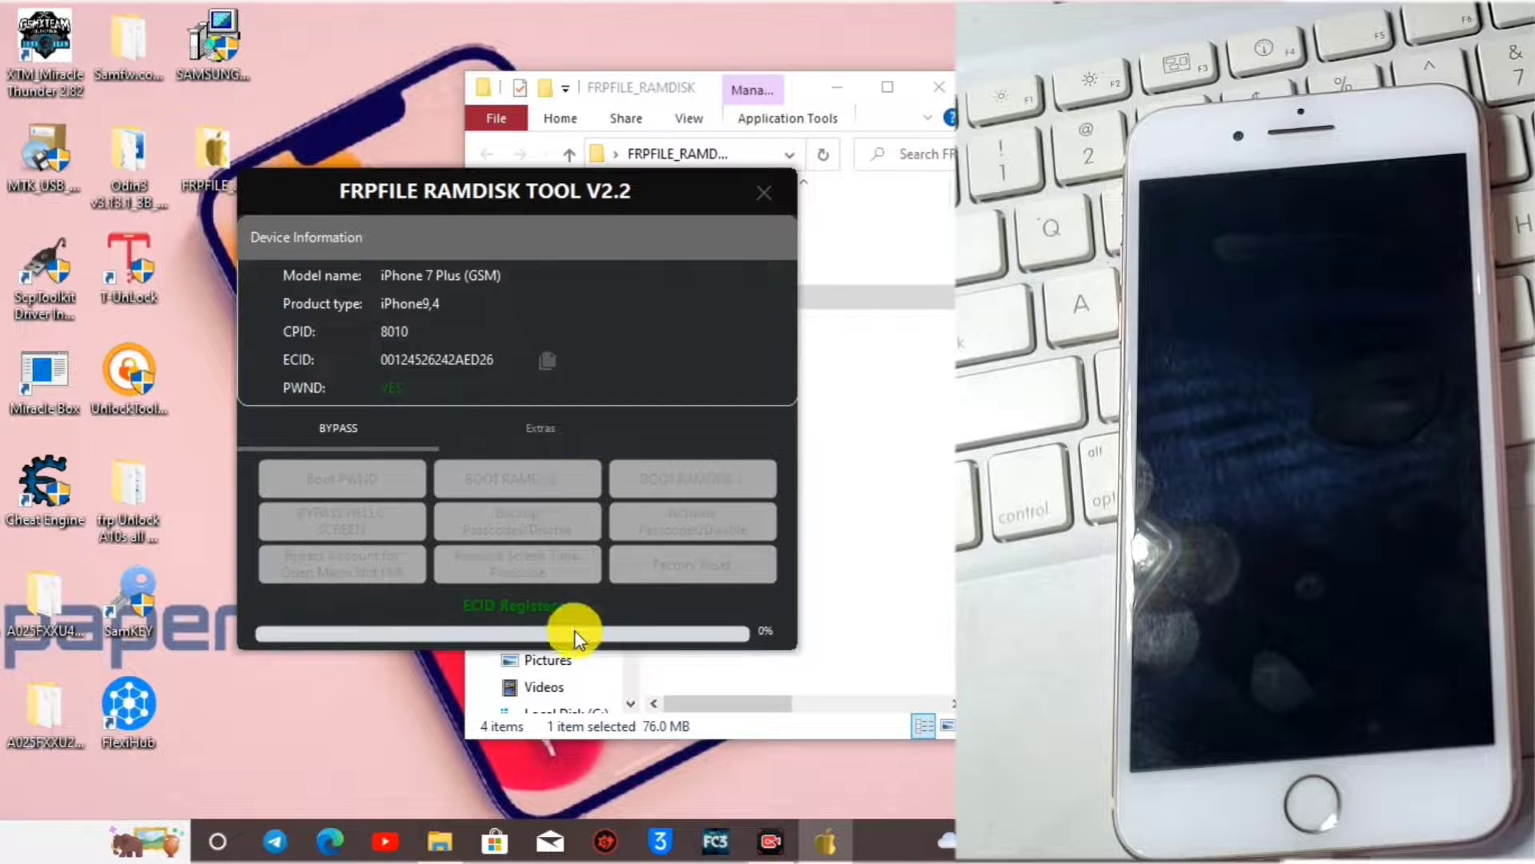
pyautogui.moveTo(548, 603)
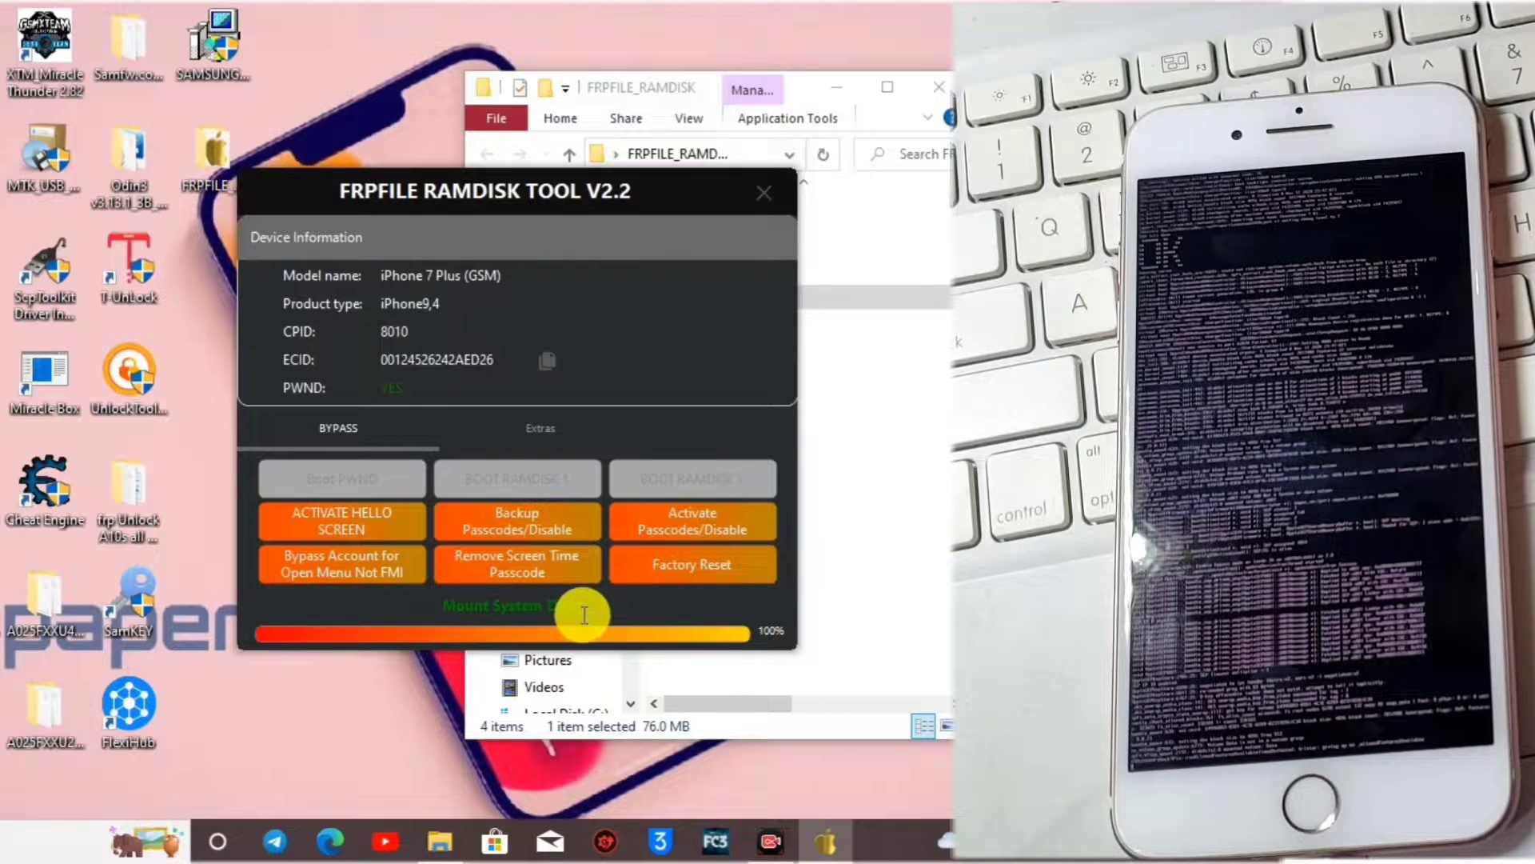
pyautogui.moveTo(549, 618)
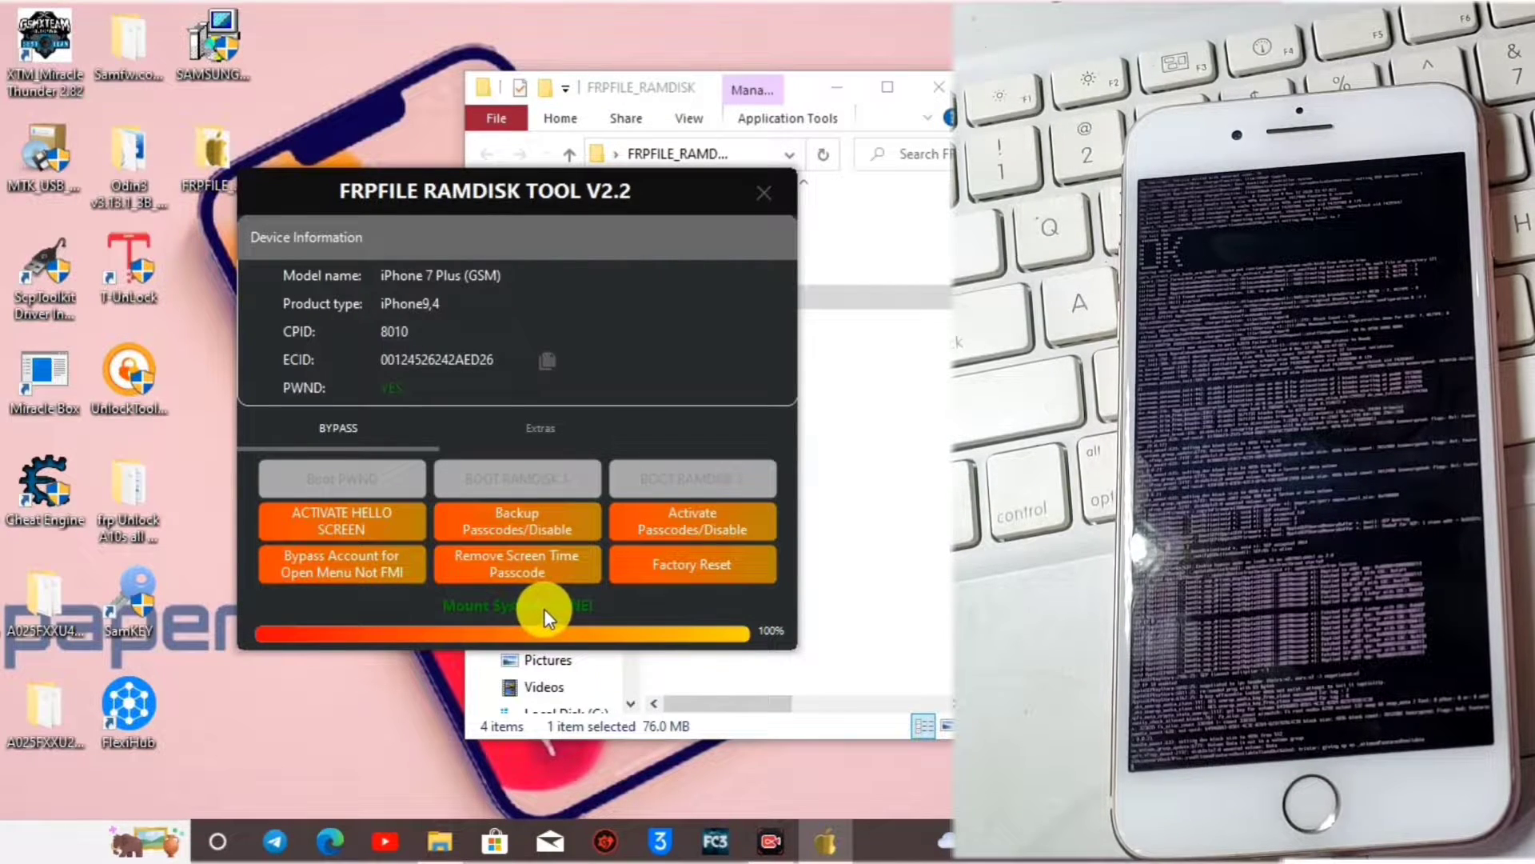
pyautogui.moveTo(304, 452)
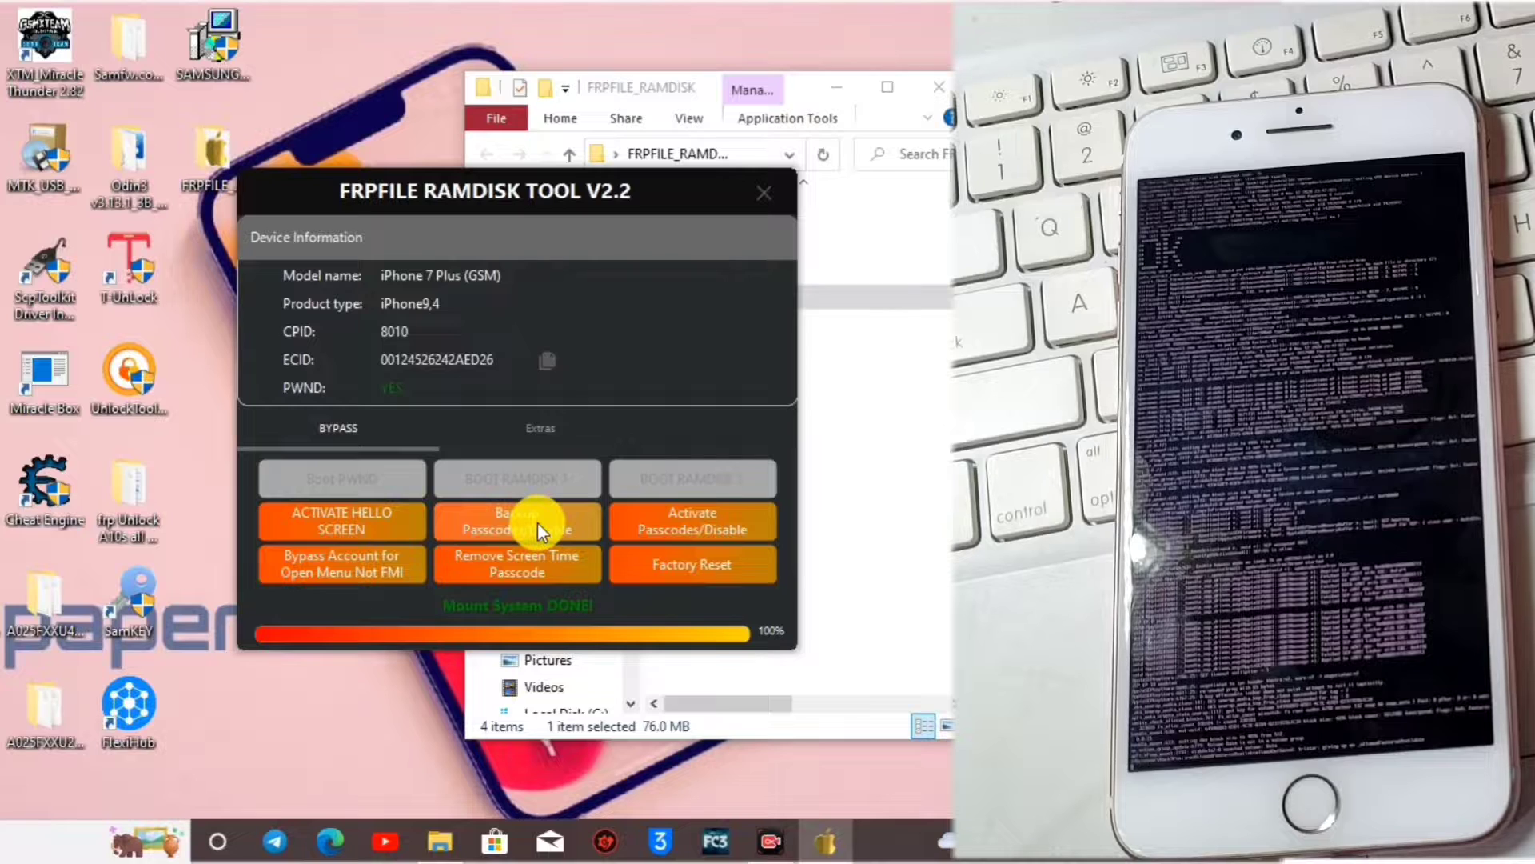
pyautogui.moveTo(517, 530)
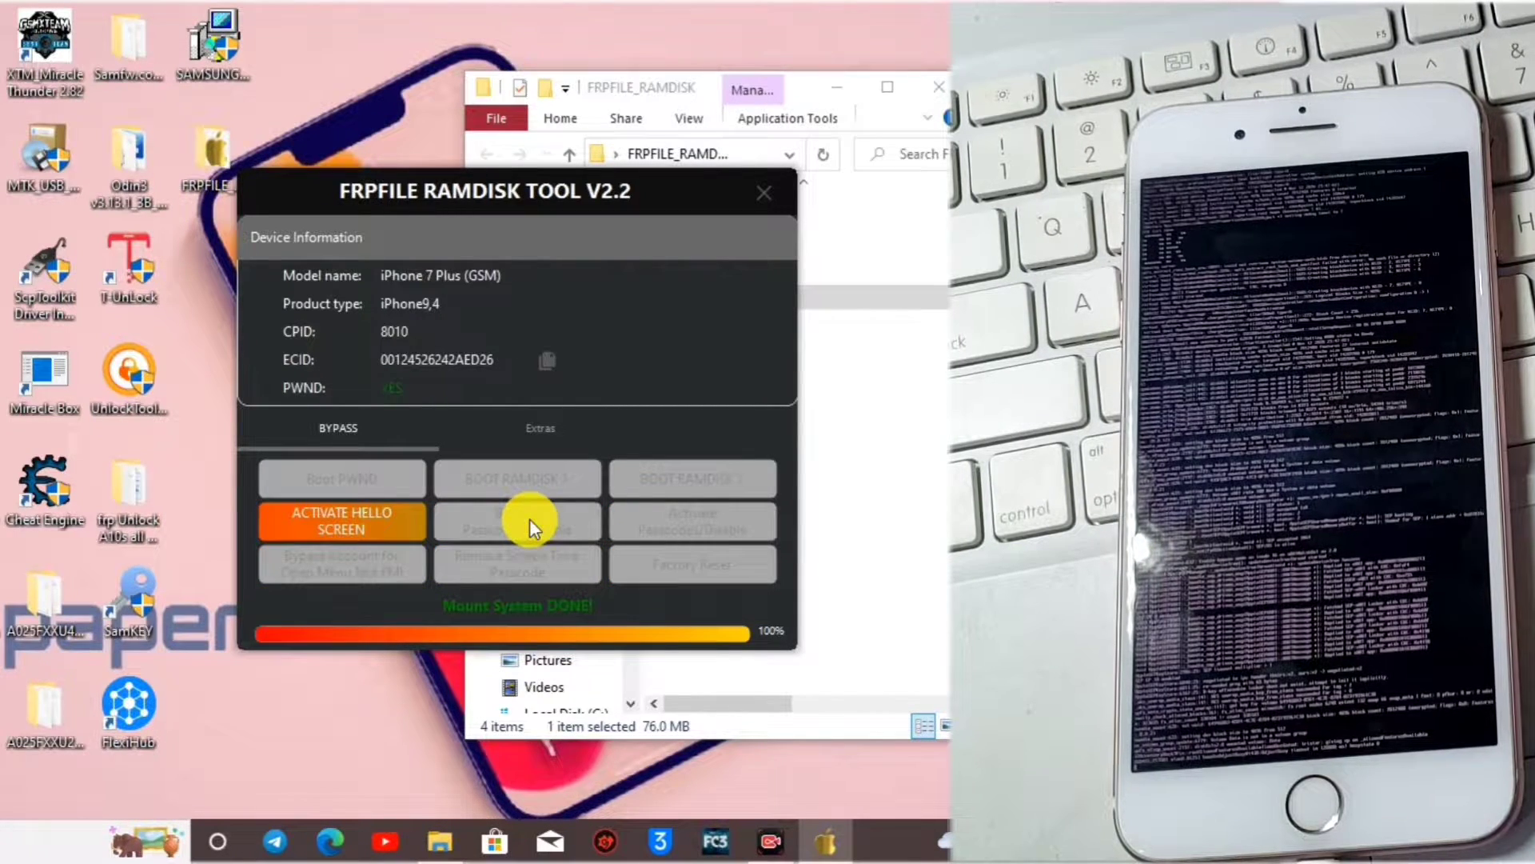
pyautogui.click(341, 519)
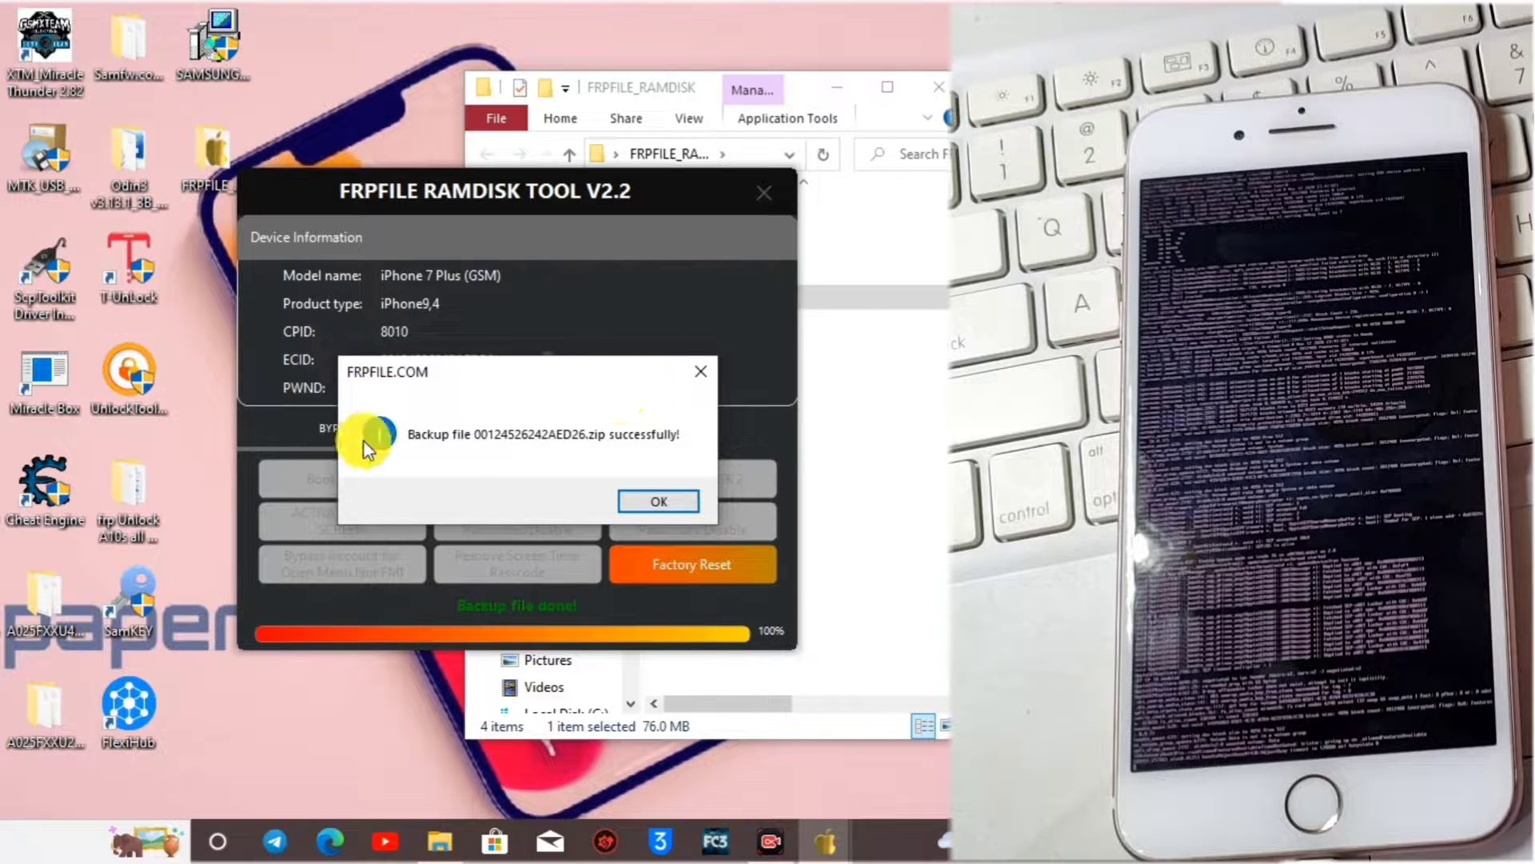
pyautogui.moveTo(608, 465)
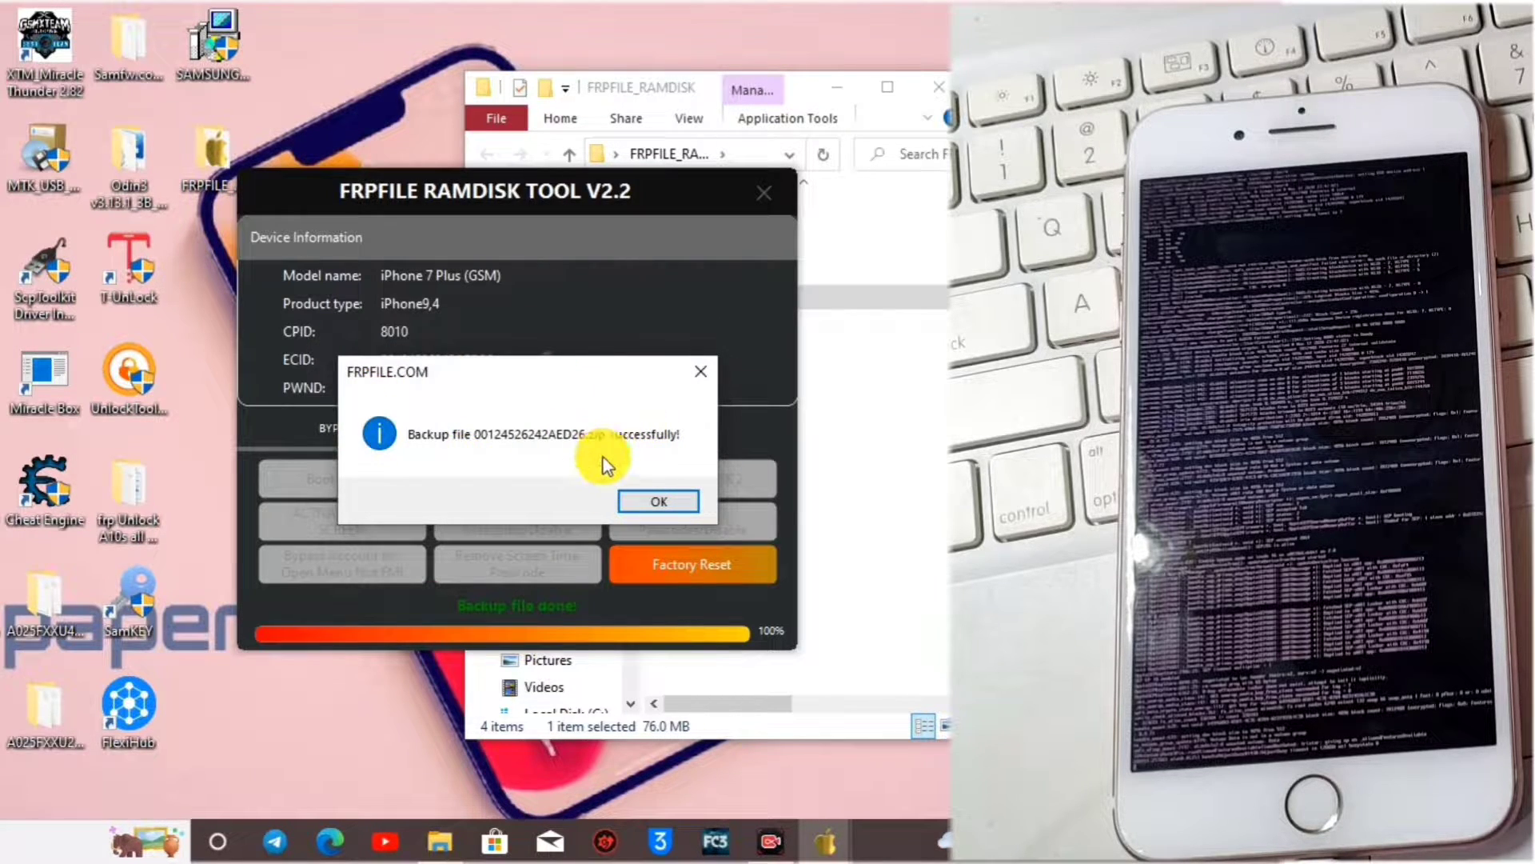
pyautogui.click(658, 500)
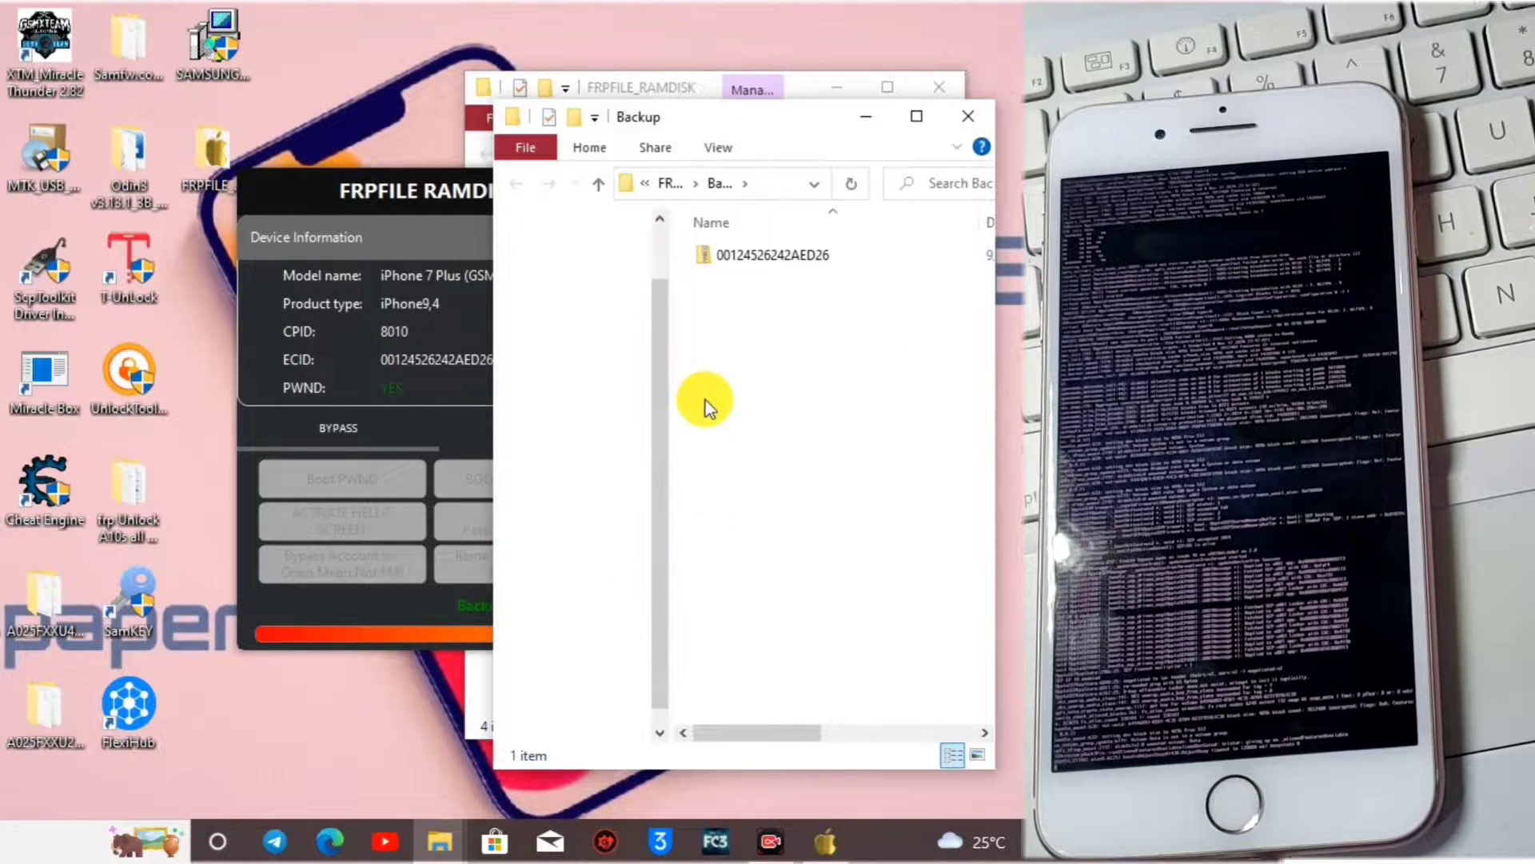
pyautogui.click(771, 254)
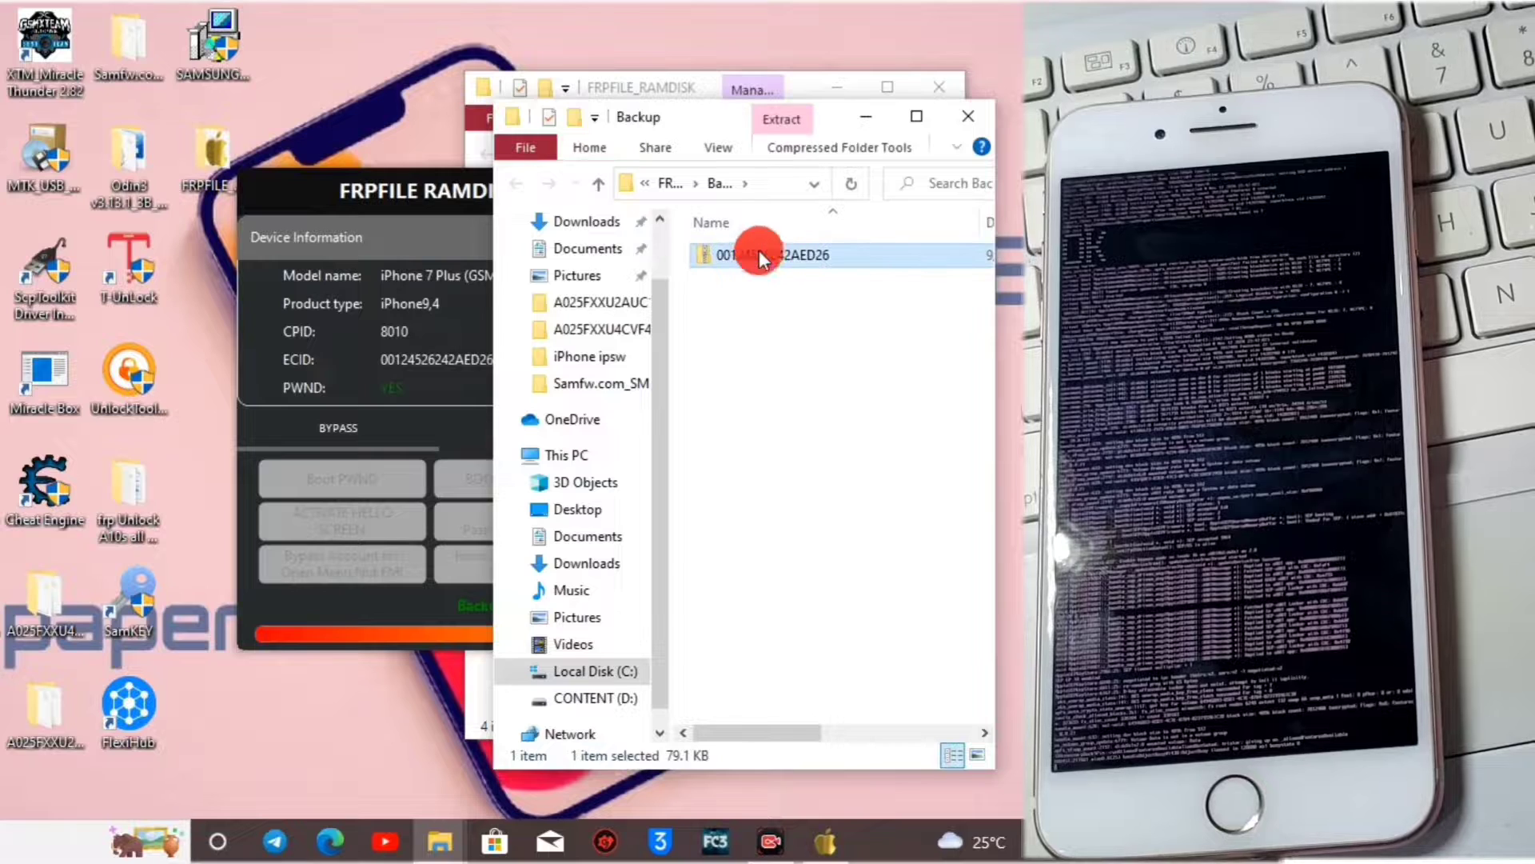
pyautogui.doubleClick(771, 254)
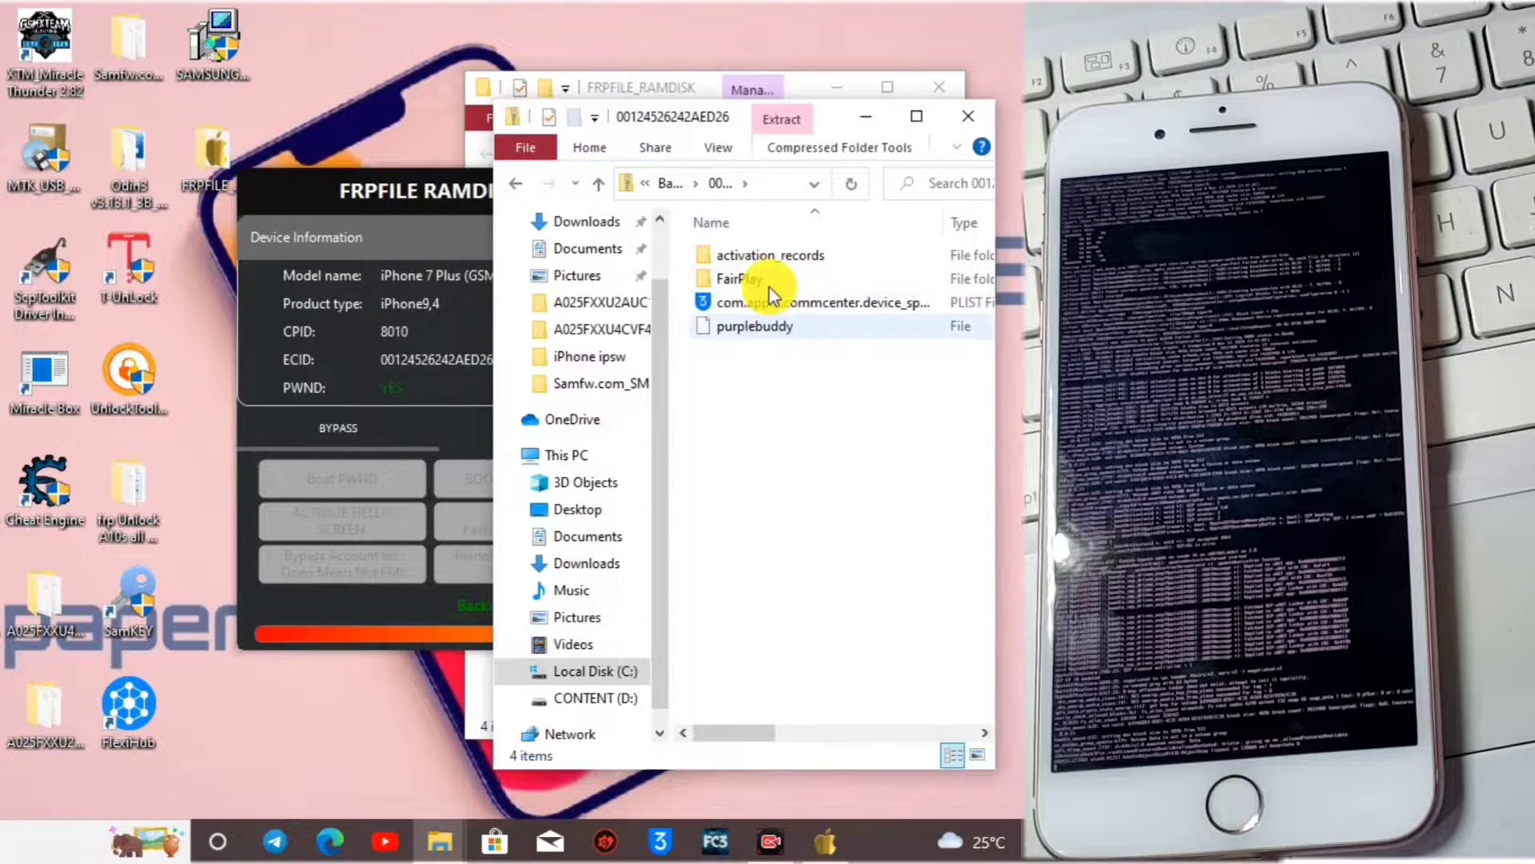
pyautogui.doubleClick(769, 255)
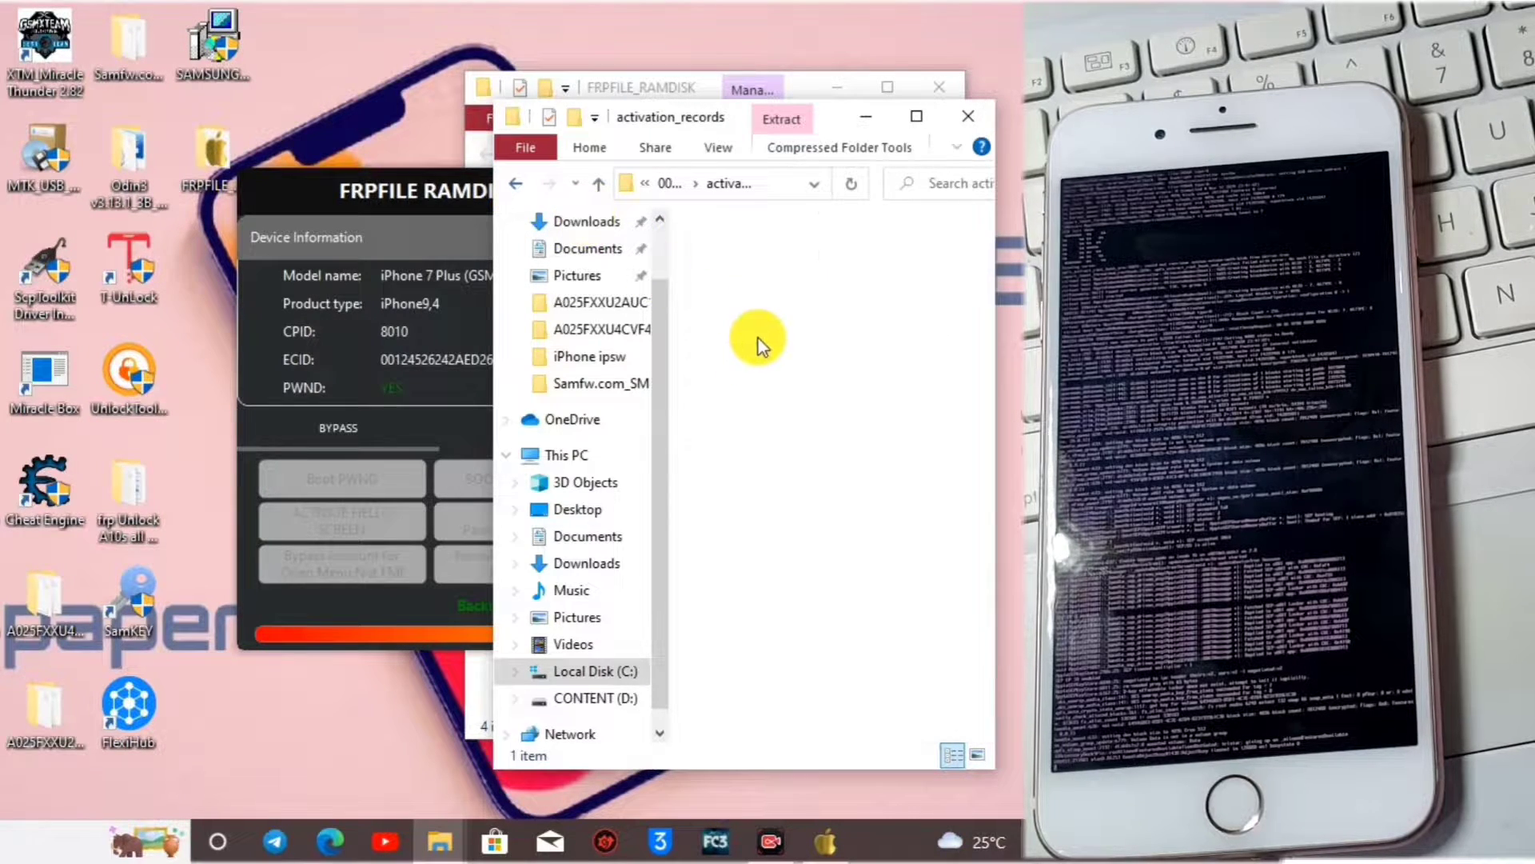
# - Inspect FairPlay > iTunes_Control > iTunes IC-Info files, then close the backup window
pyautogui.click(744, 278)
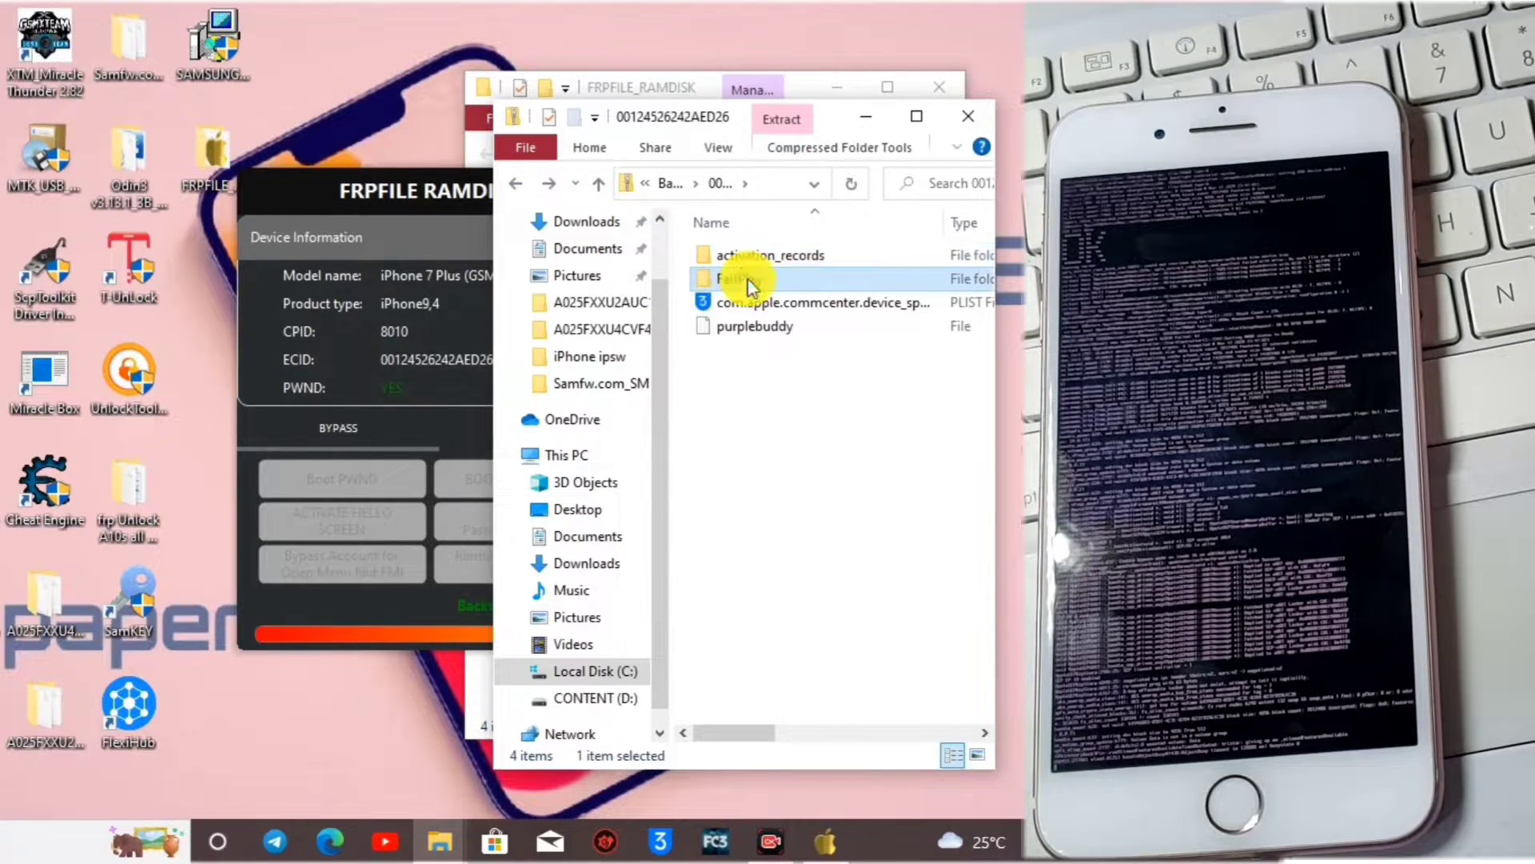
pyautogui.doubleClick(742, 278)
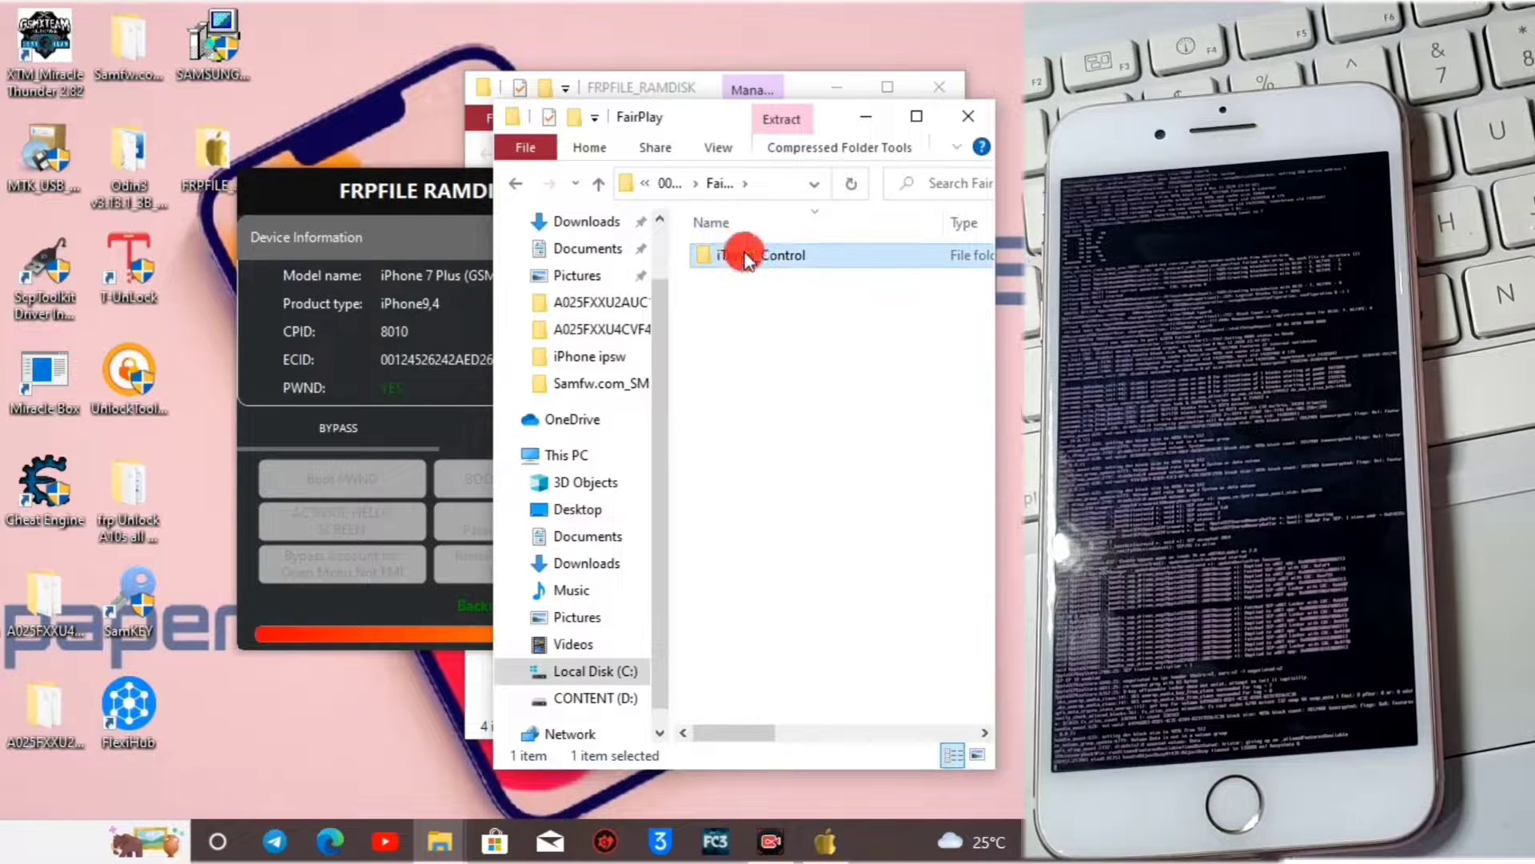
pyautogui.doubleClick(744, 254)
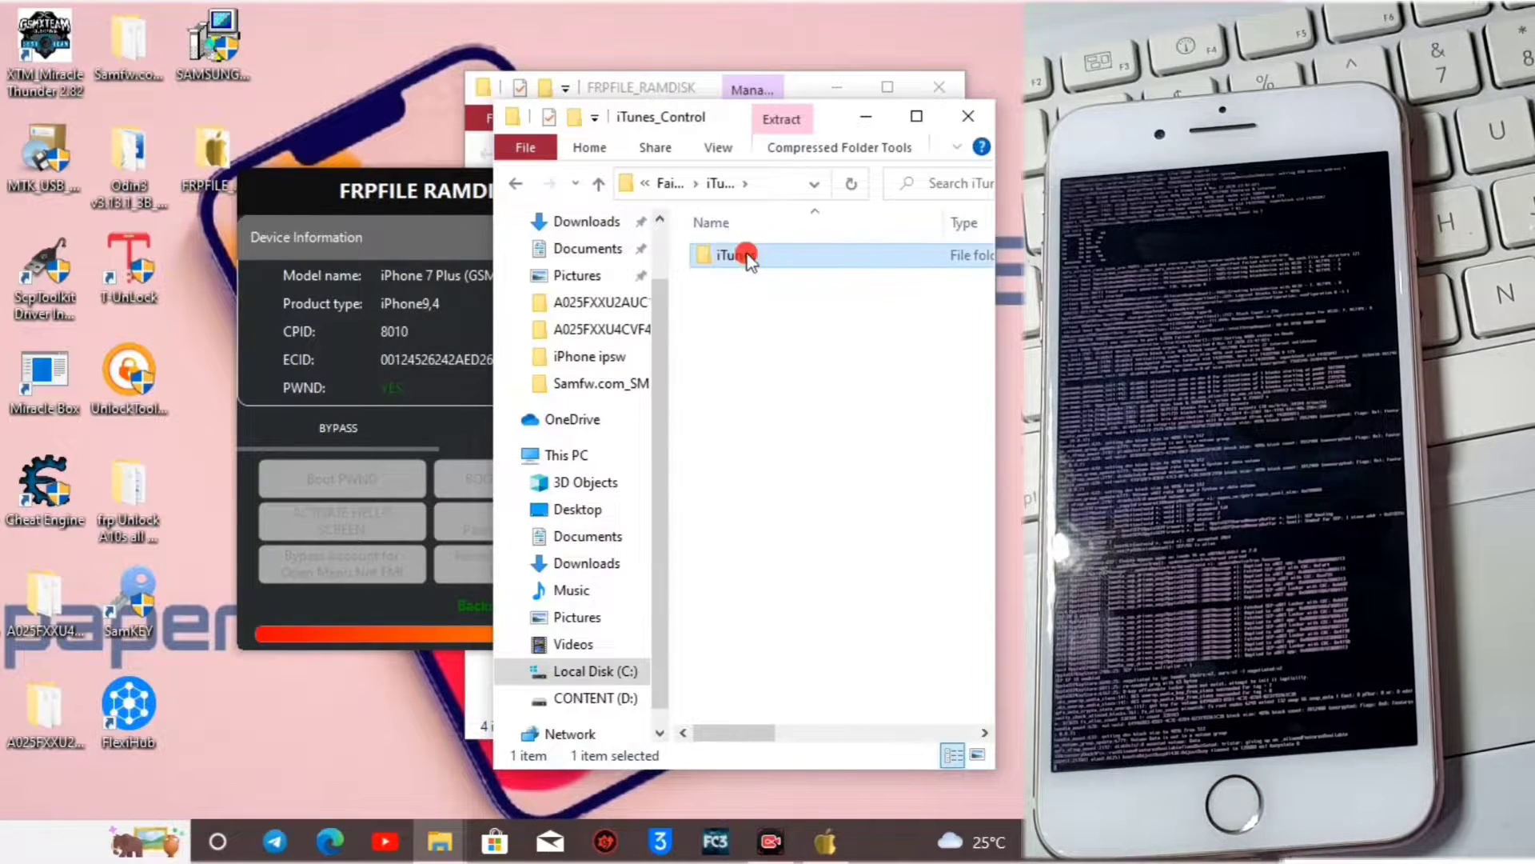
pyautogui.doubleClick(729, 255)
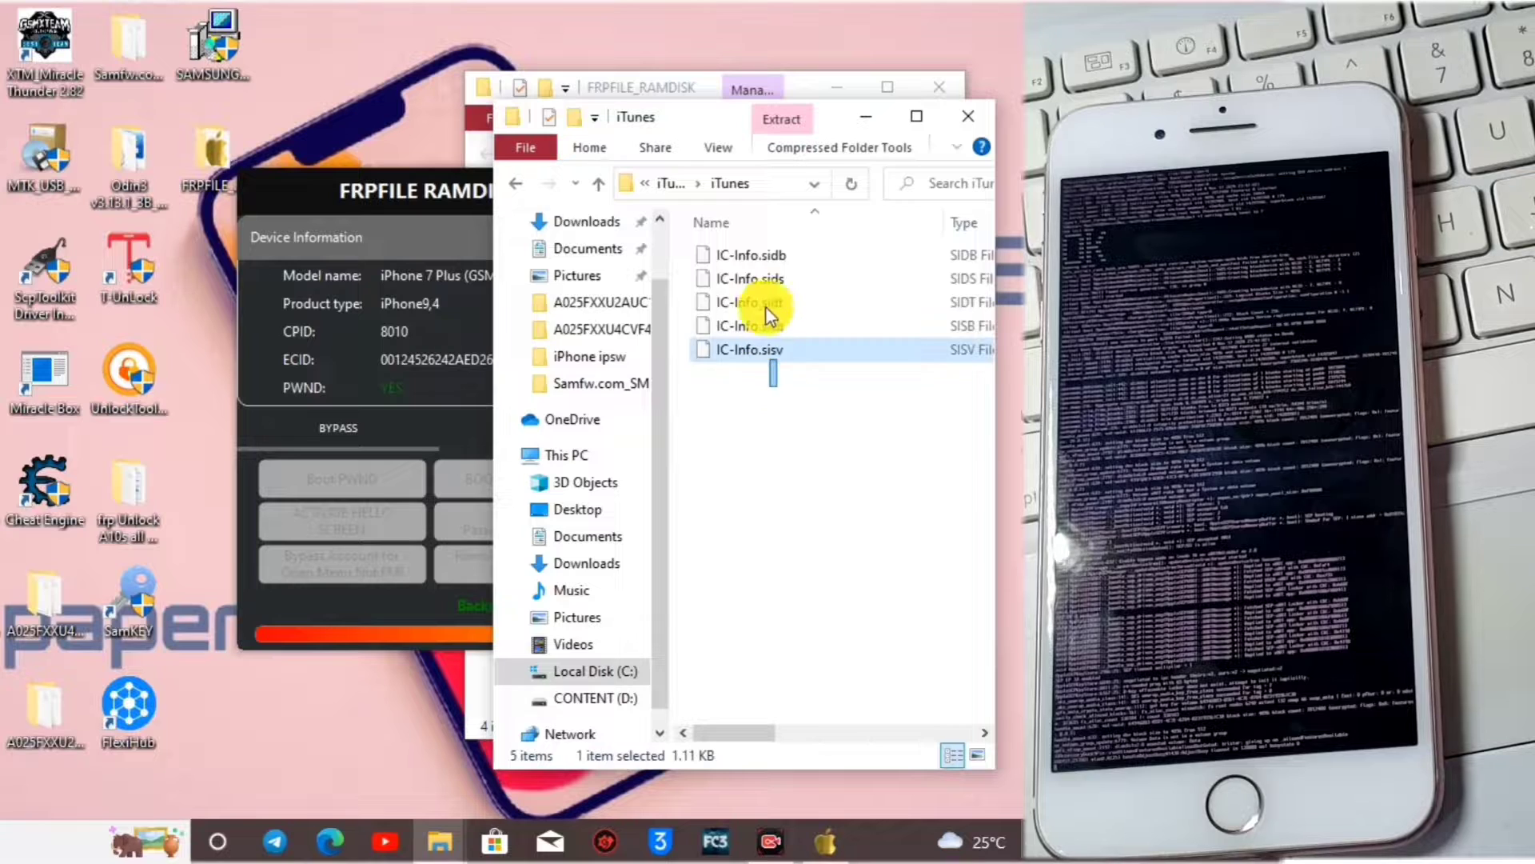
pyautogui.click(788, 382)
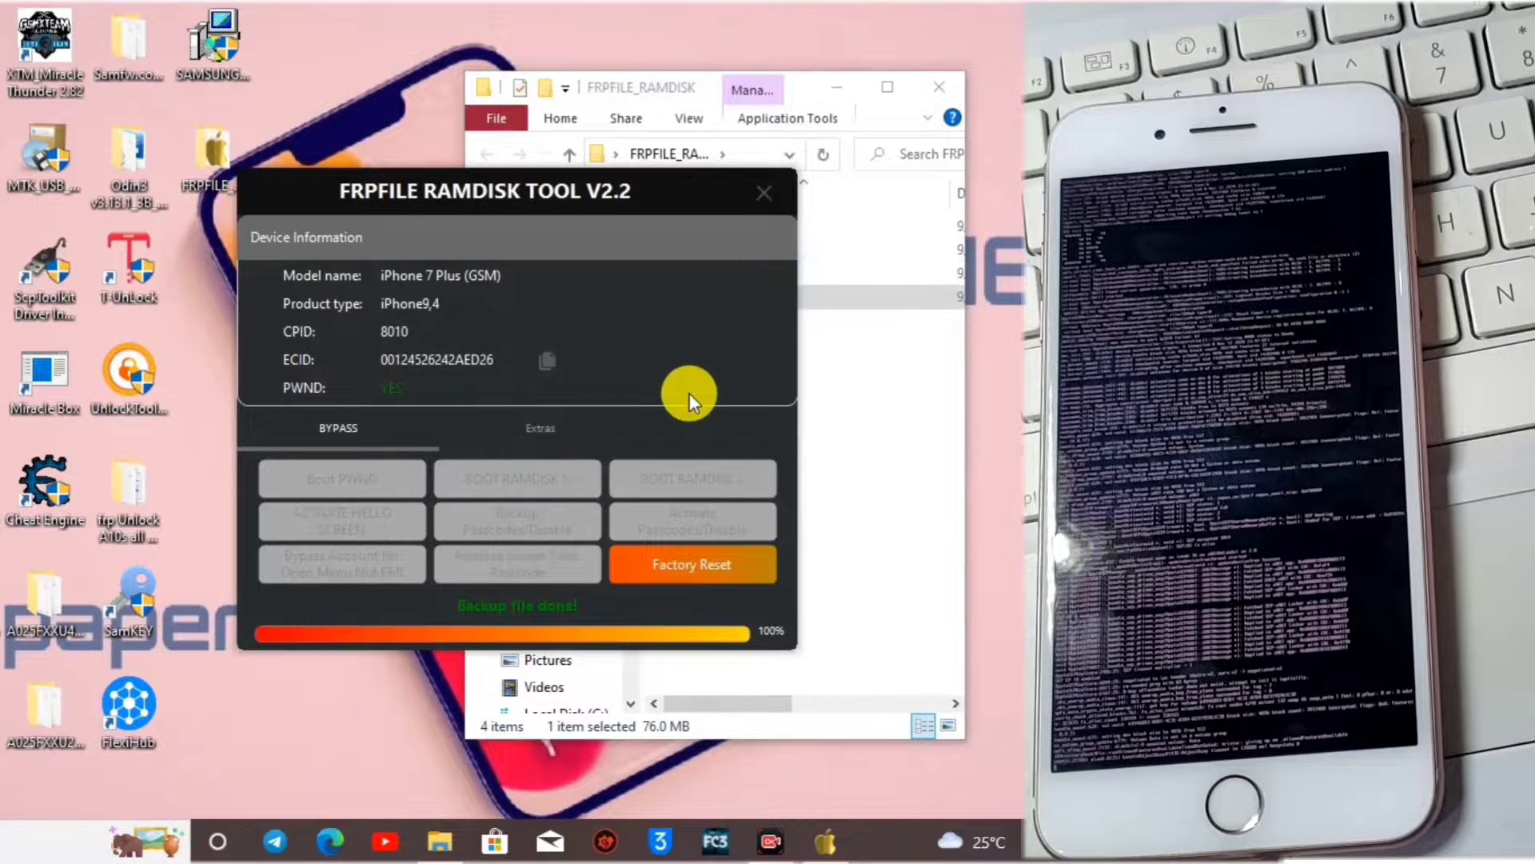
pyautogui.moveTo(646, 563)
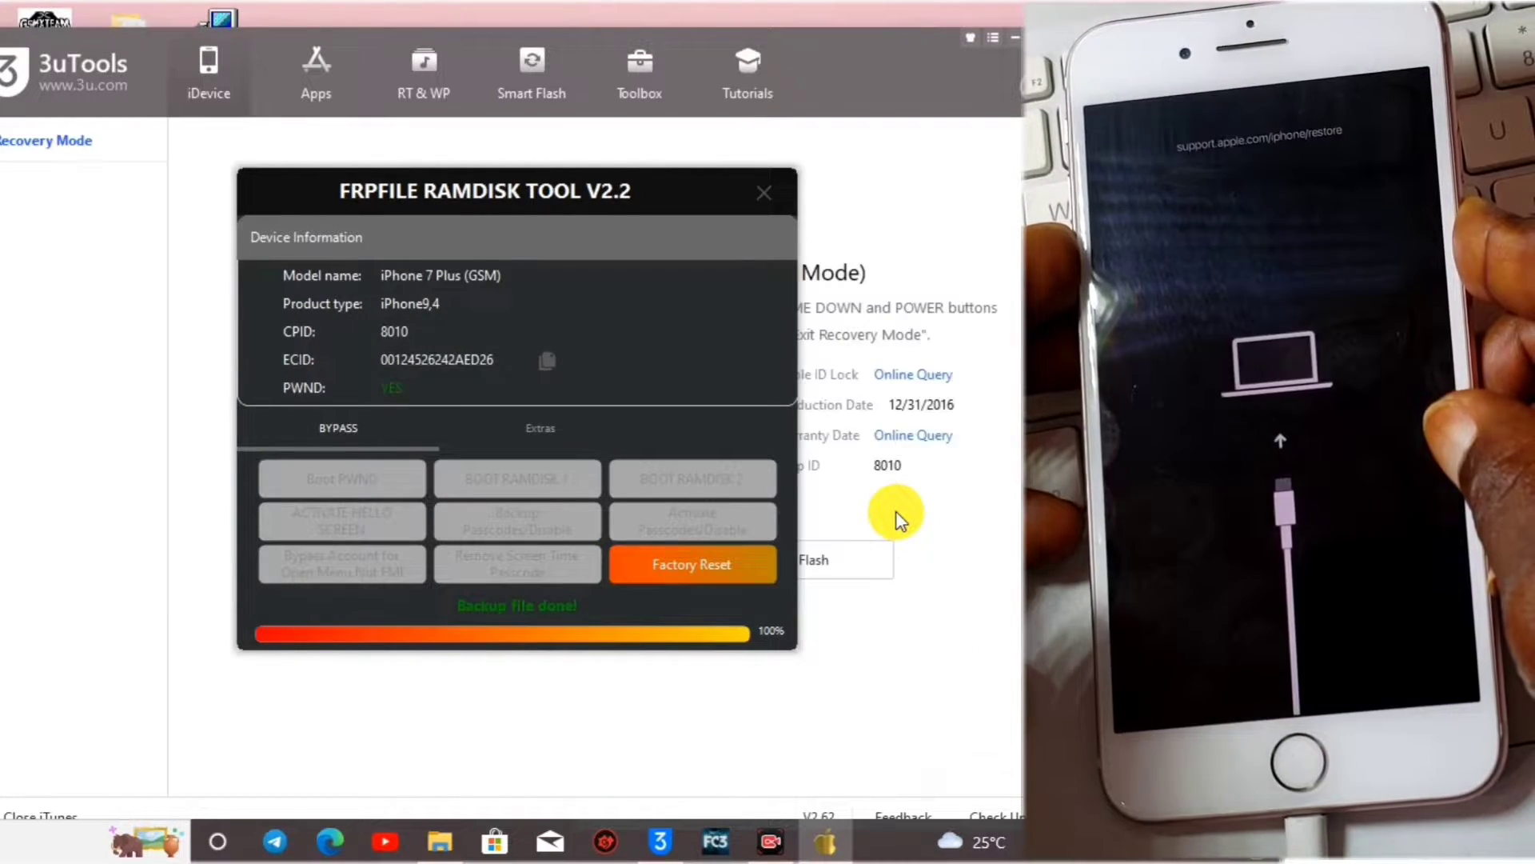
# - Start an Easy Flash of the downloaded 15.6.1 firmware on the recovery-mode iPhone
pyautogui.click(764, 192)
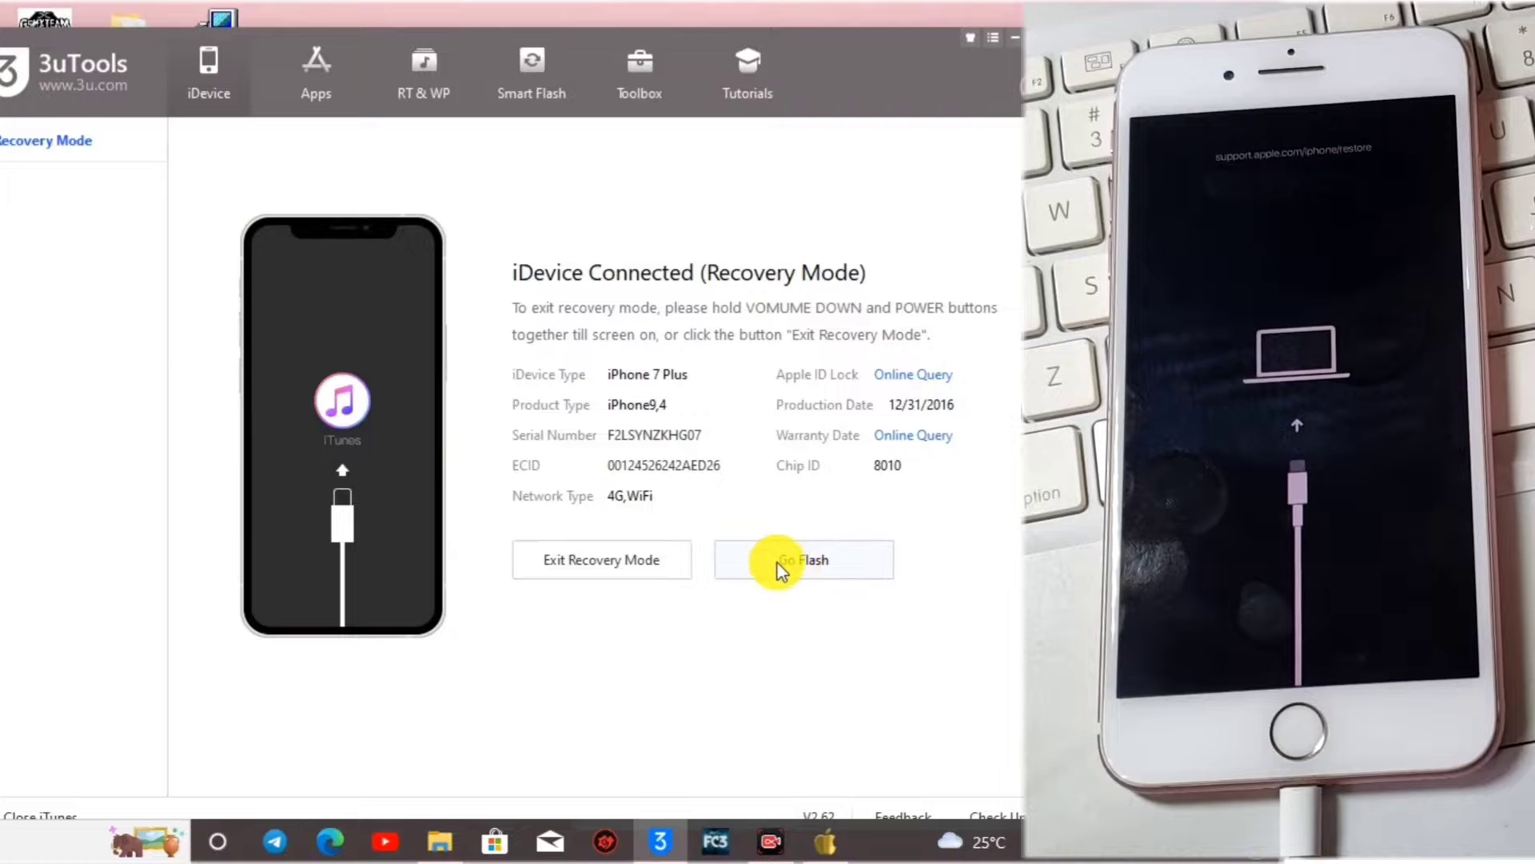
pyautogui.click(802, 560)
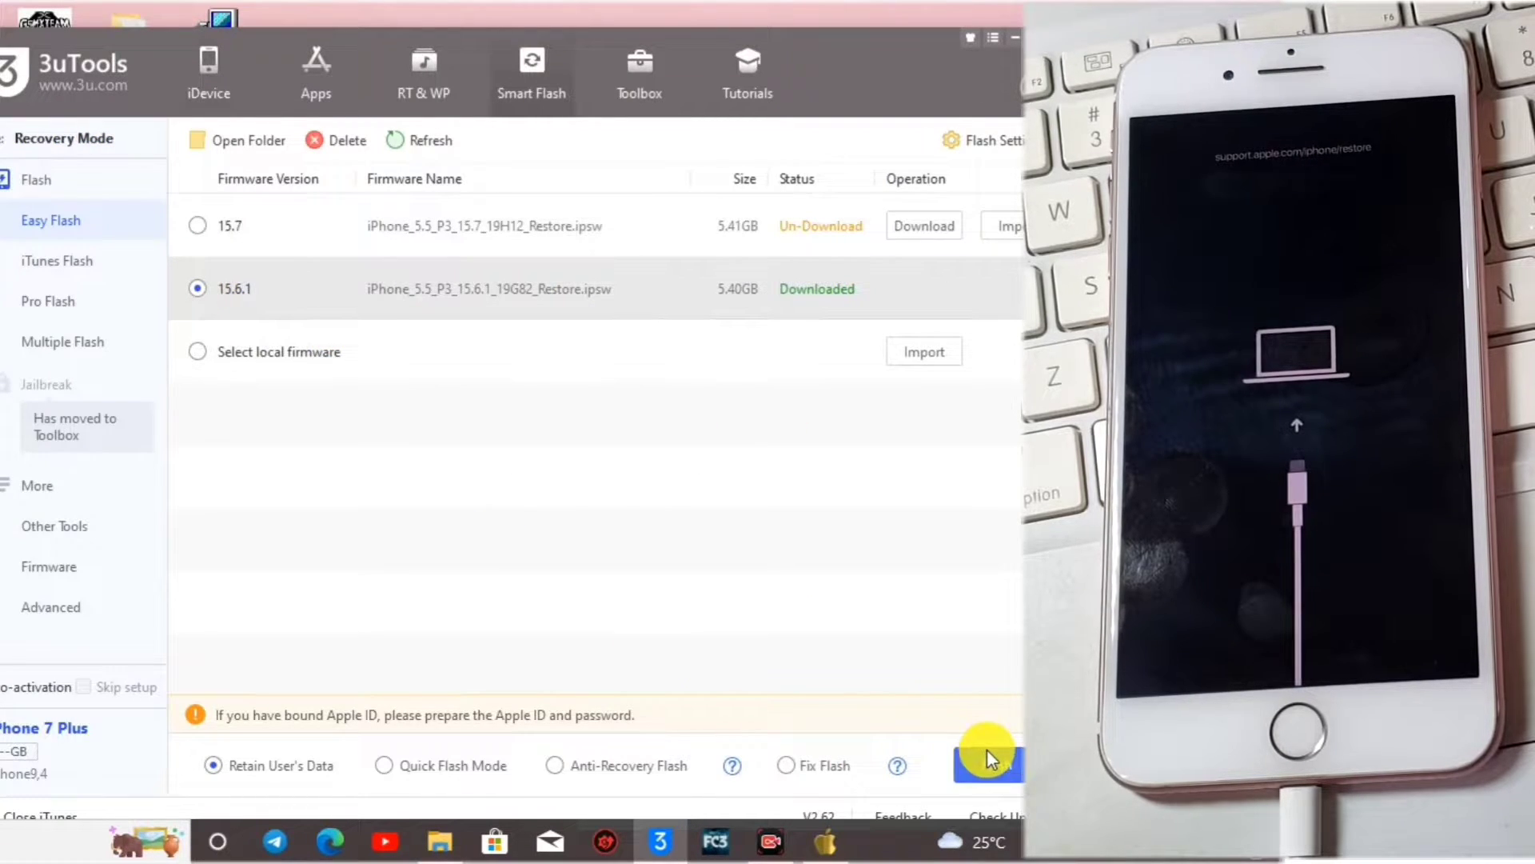
pyautogui.click(988, 764)
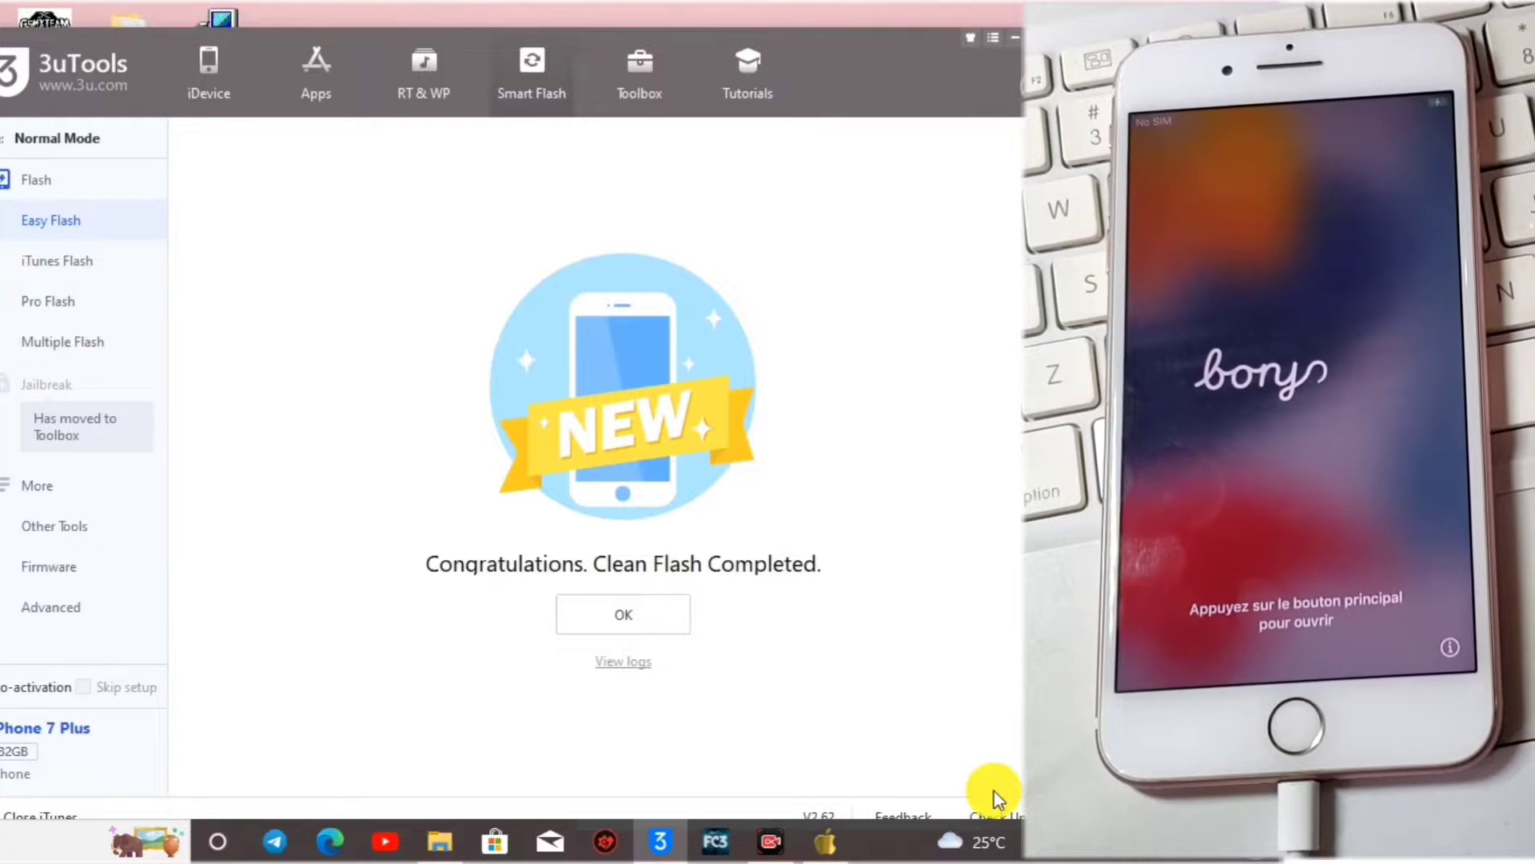
pyautogui.moveTo(713, 59)
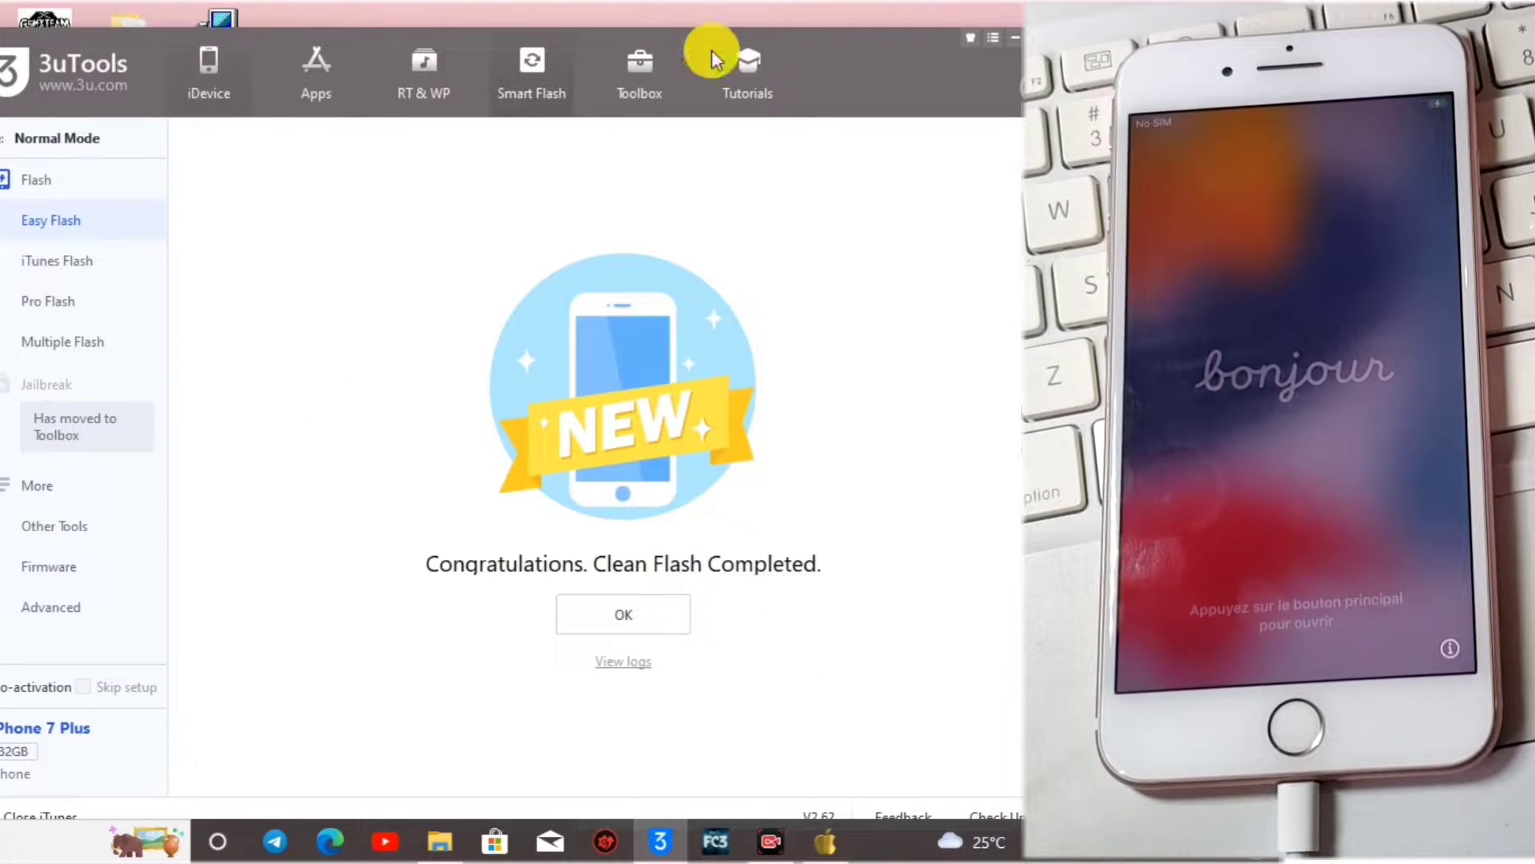
pyautogui.moveTo(988, 46)
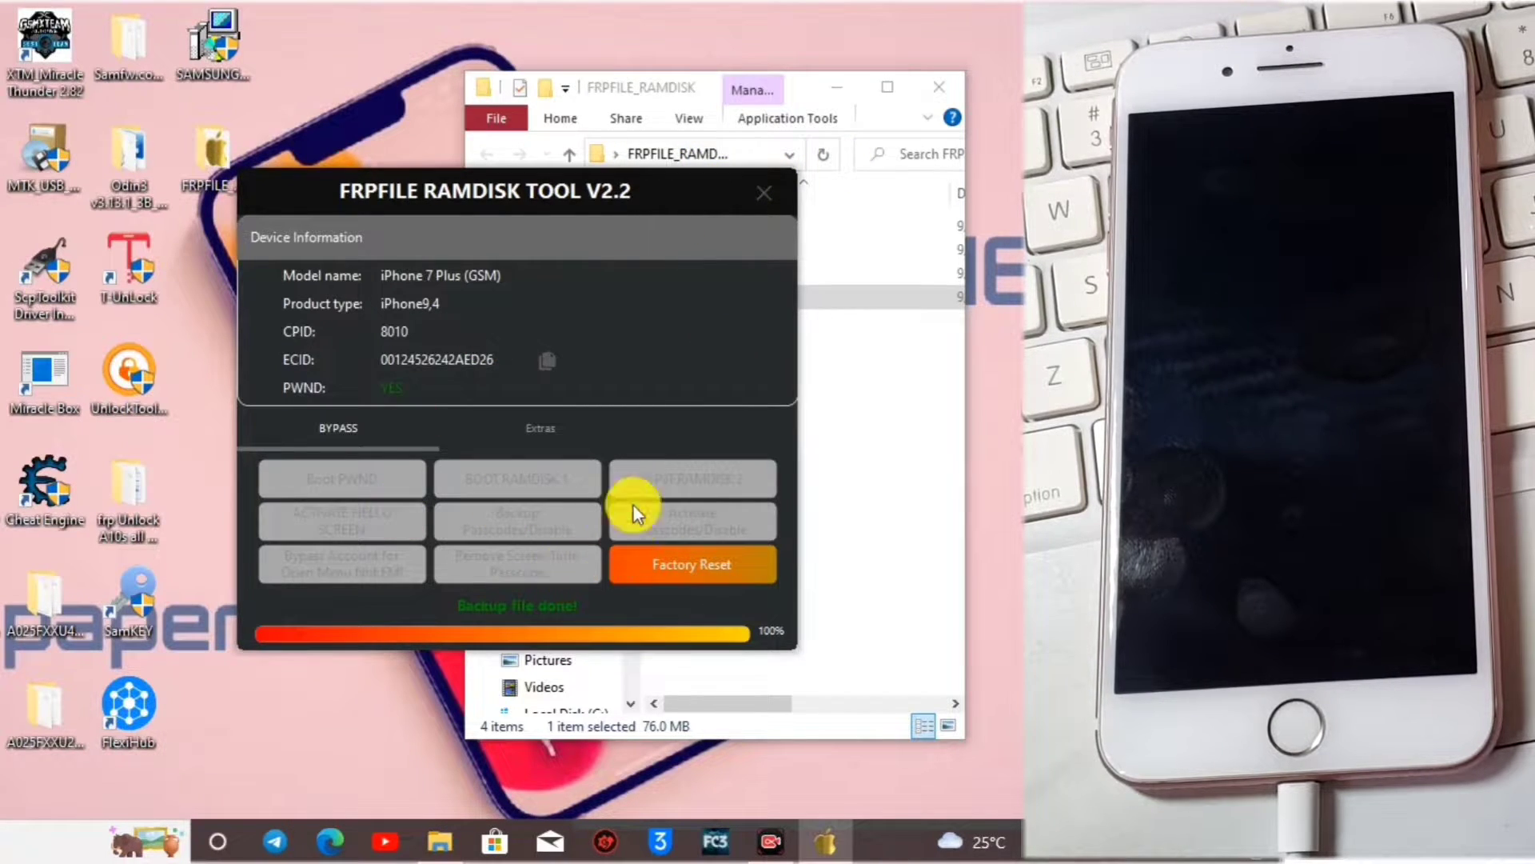
pyautogui.moveTo(543, 430)
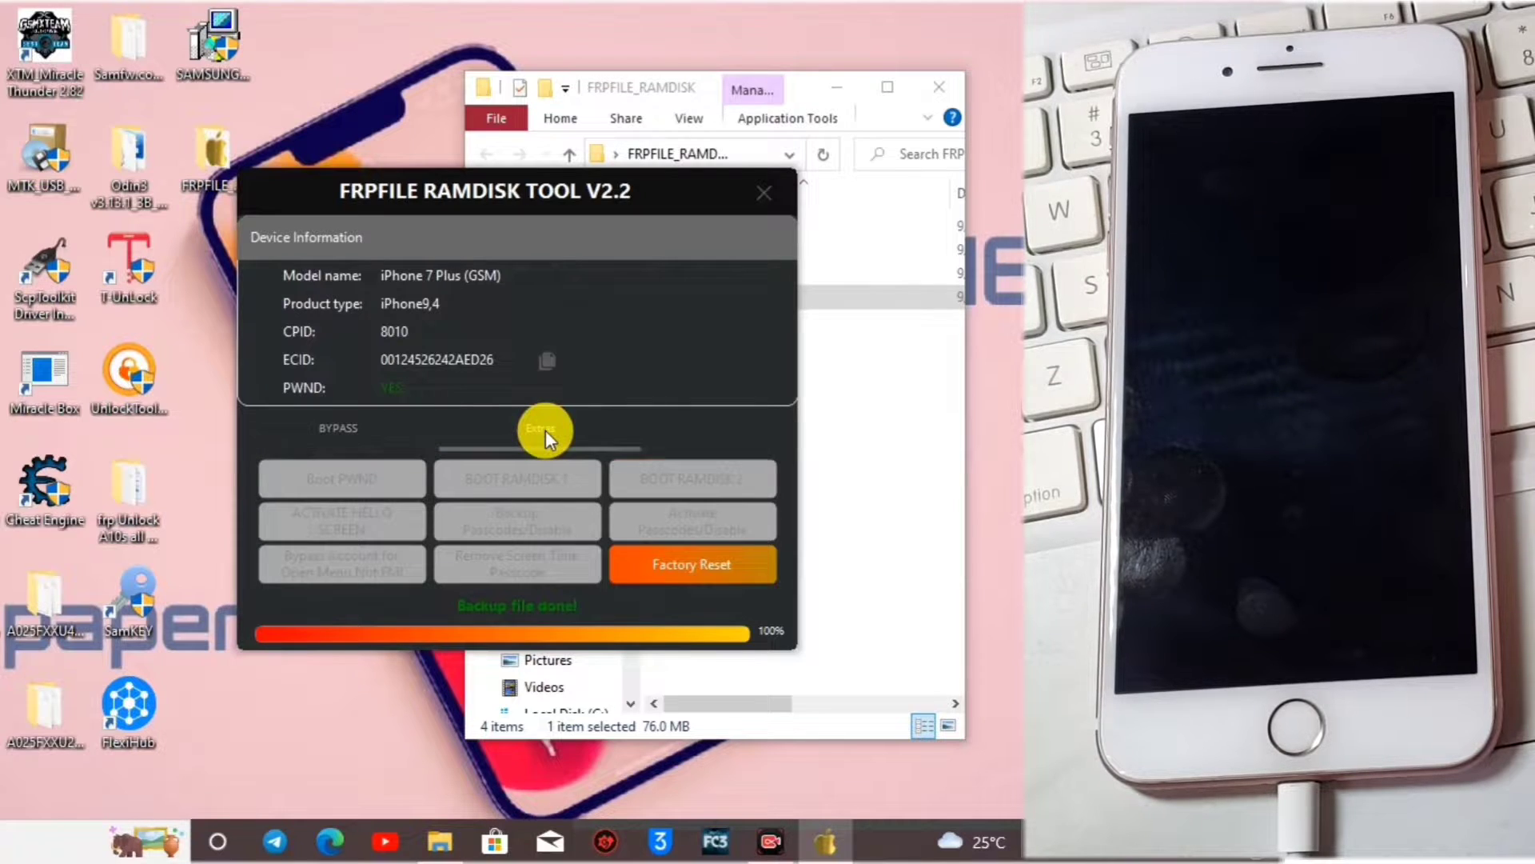
pyautogui.click(538, 429)
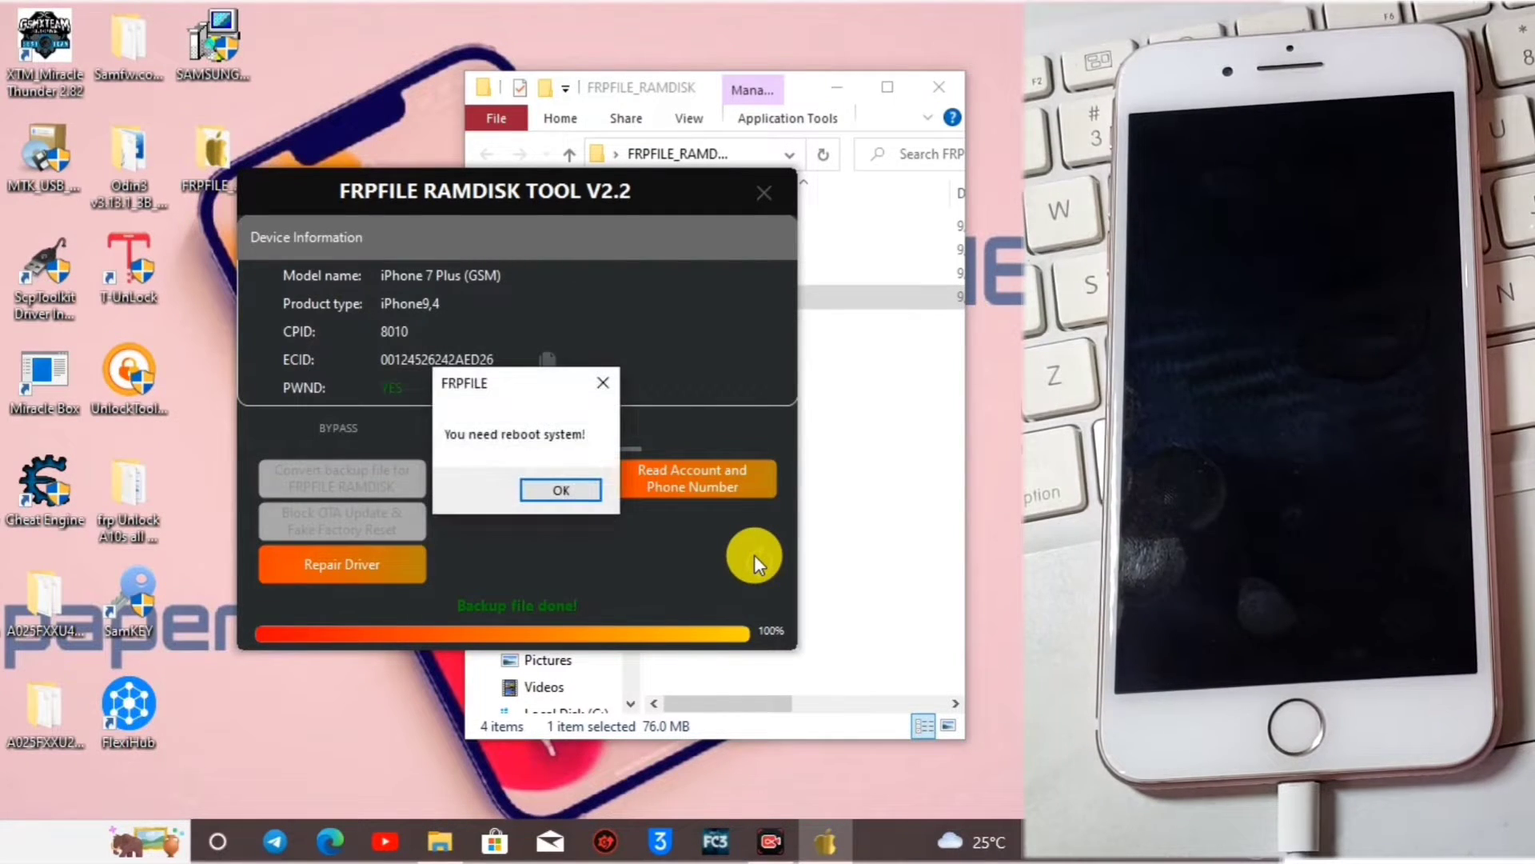
pyautogui.click(560, 489)
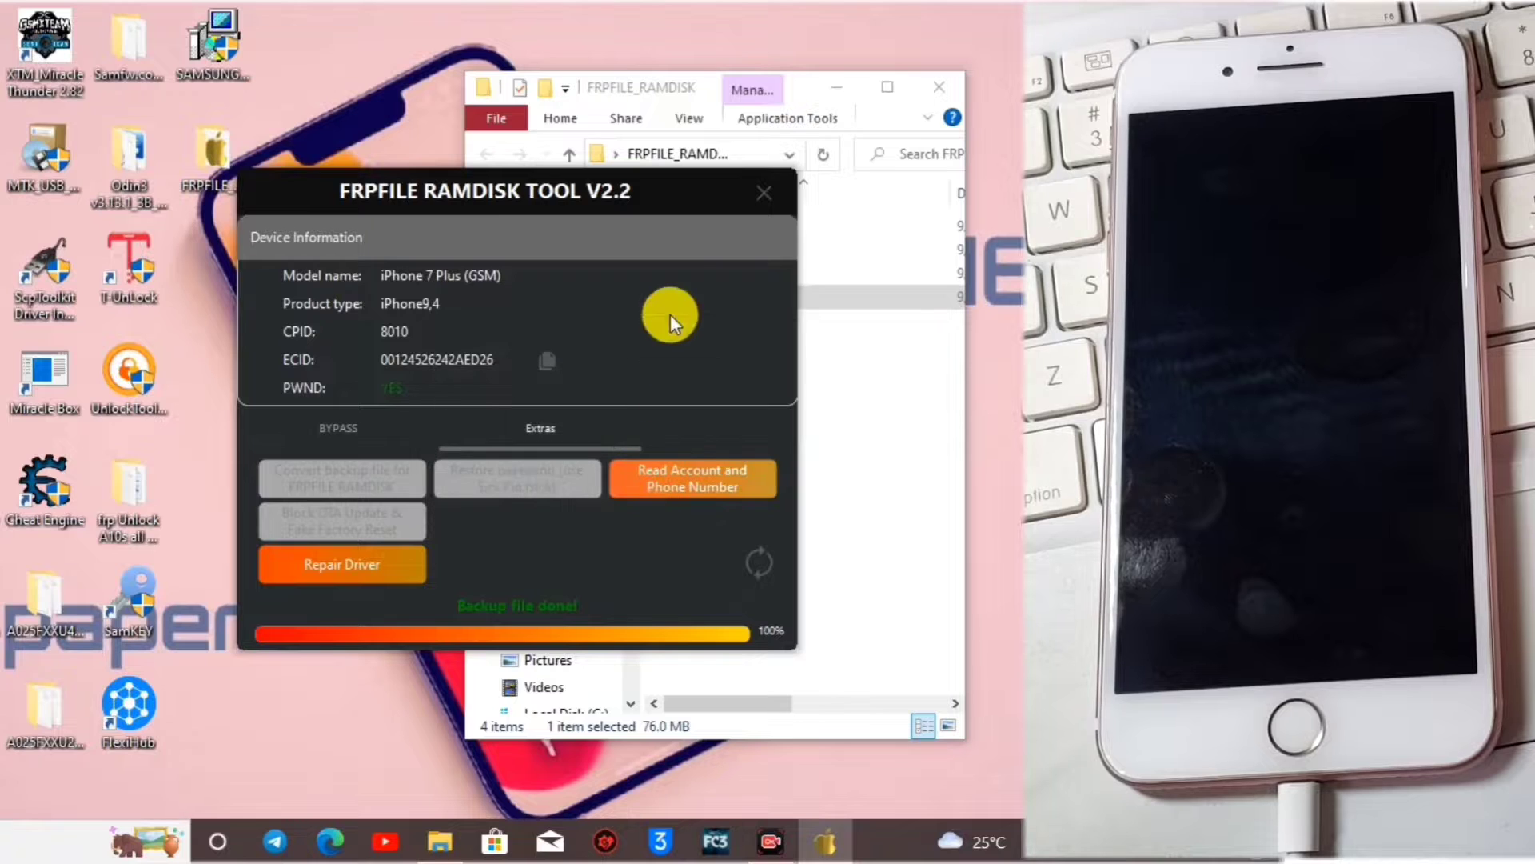
pyautogui.moveTo(391, 450)
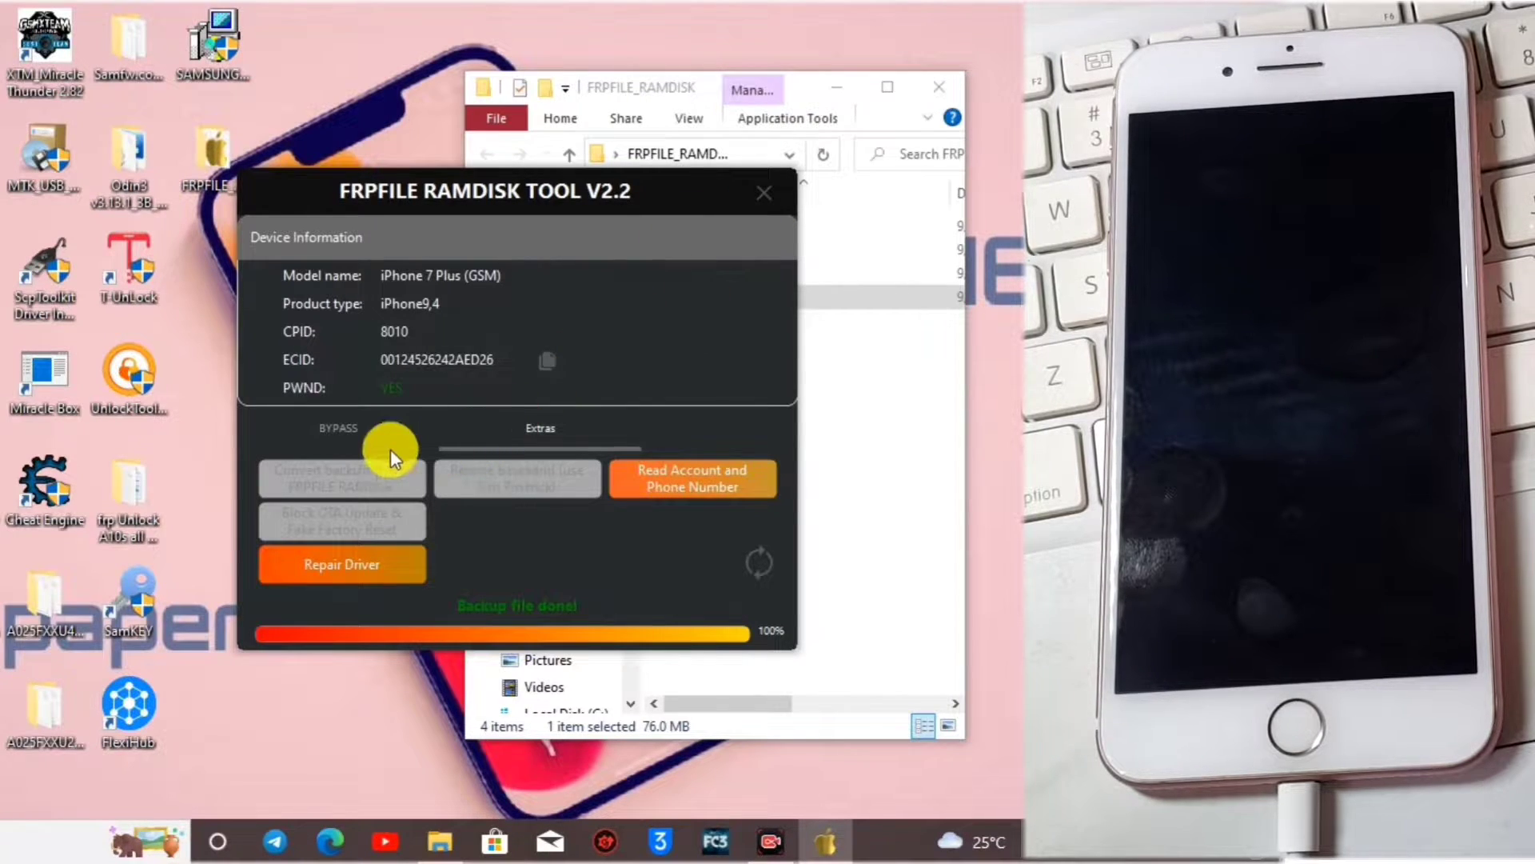
pyautogui.moveTo(738, 211)
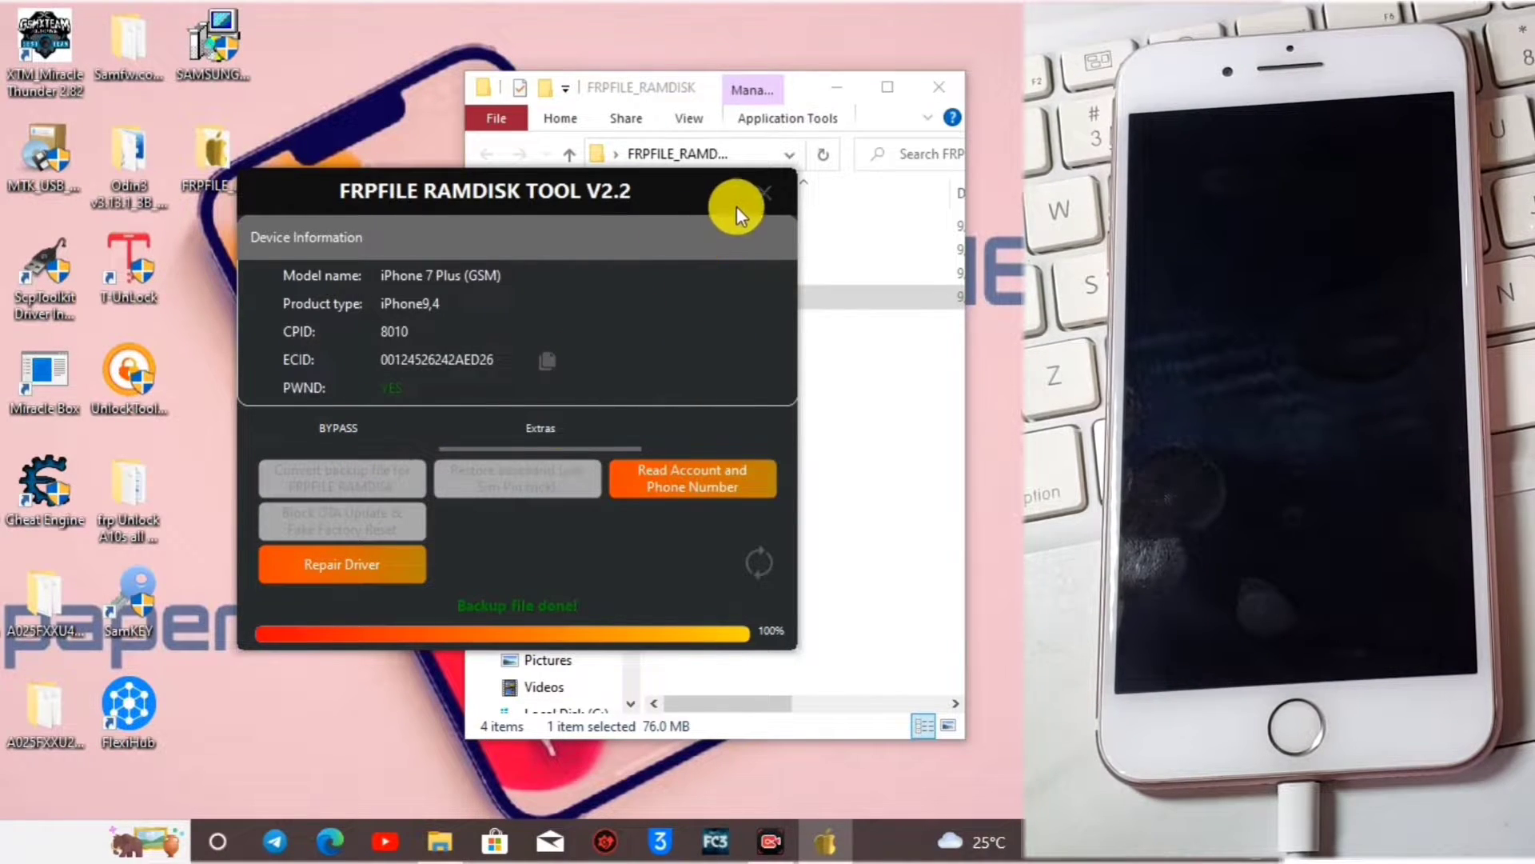
pyautogui.click(338, 429)
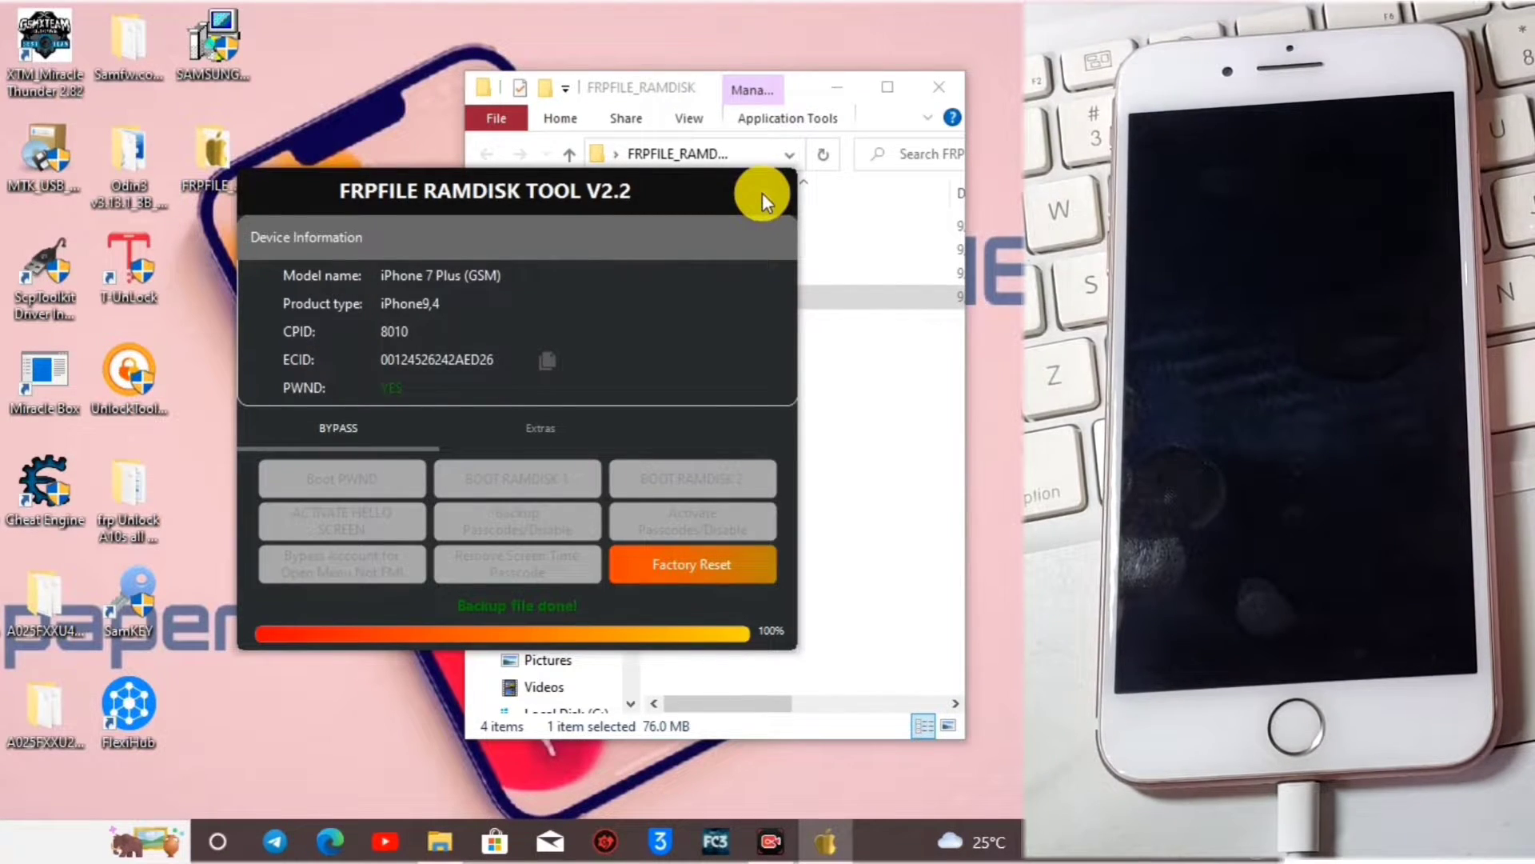
# - Acknowledge 'Backup file done!' and close the ramdisk tool back to its folder
pyautogui.click(763, 195)
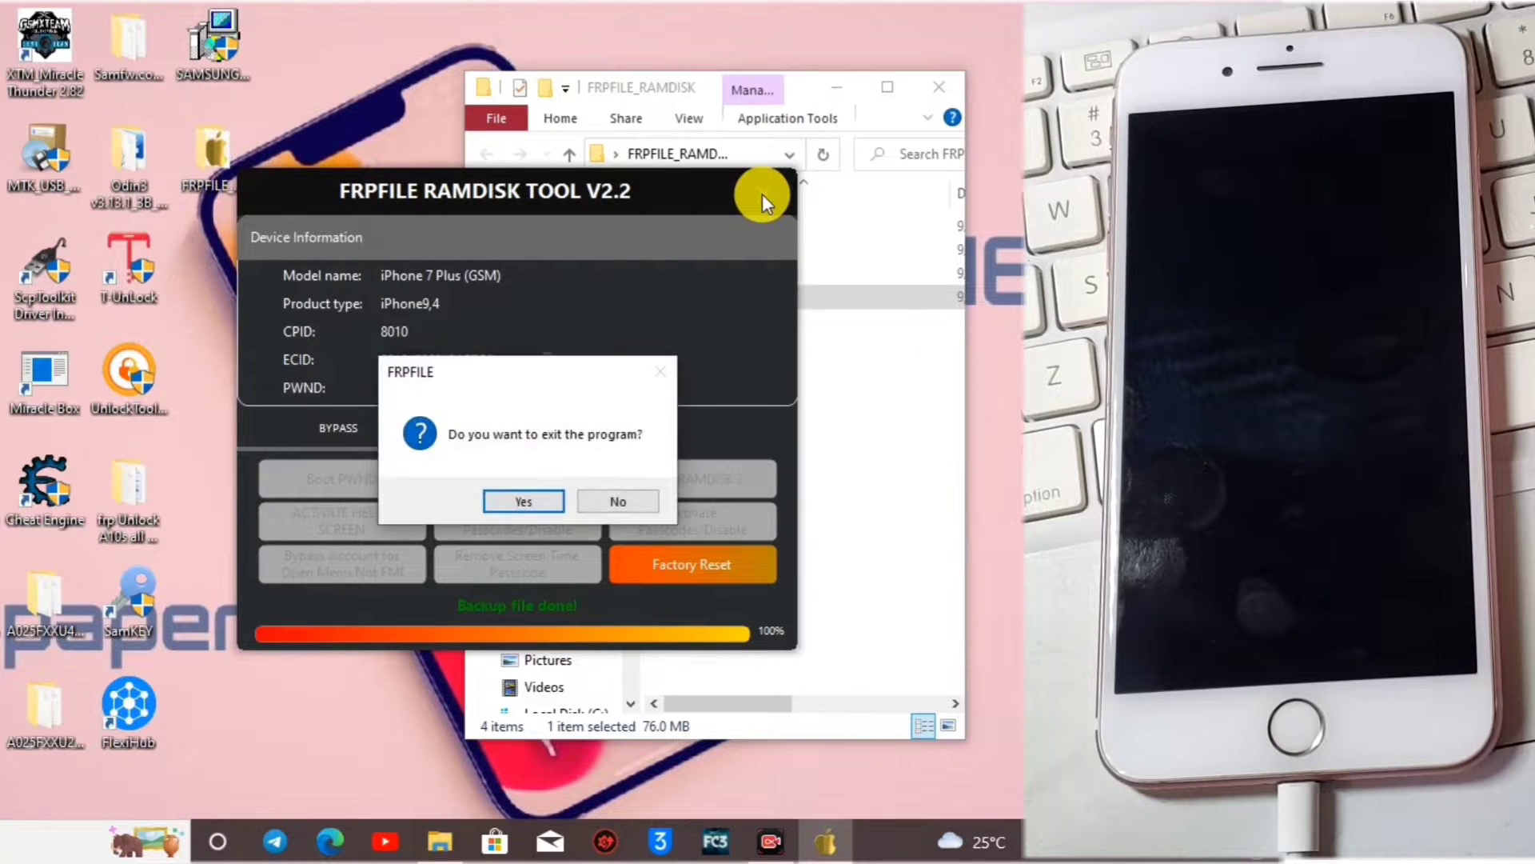
pyautogui.moveTo(726, 268)
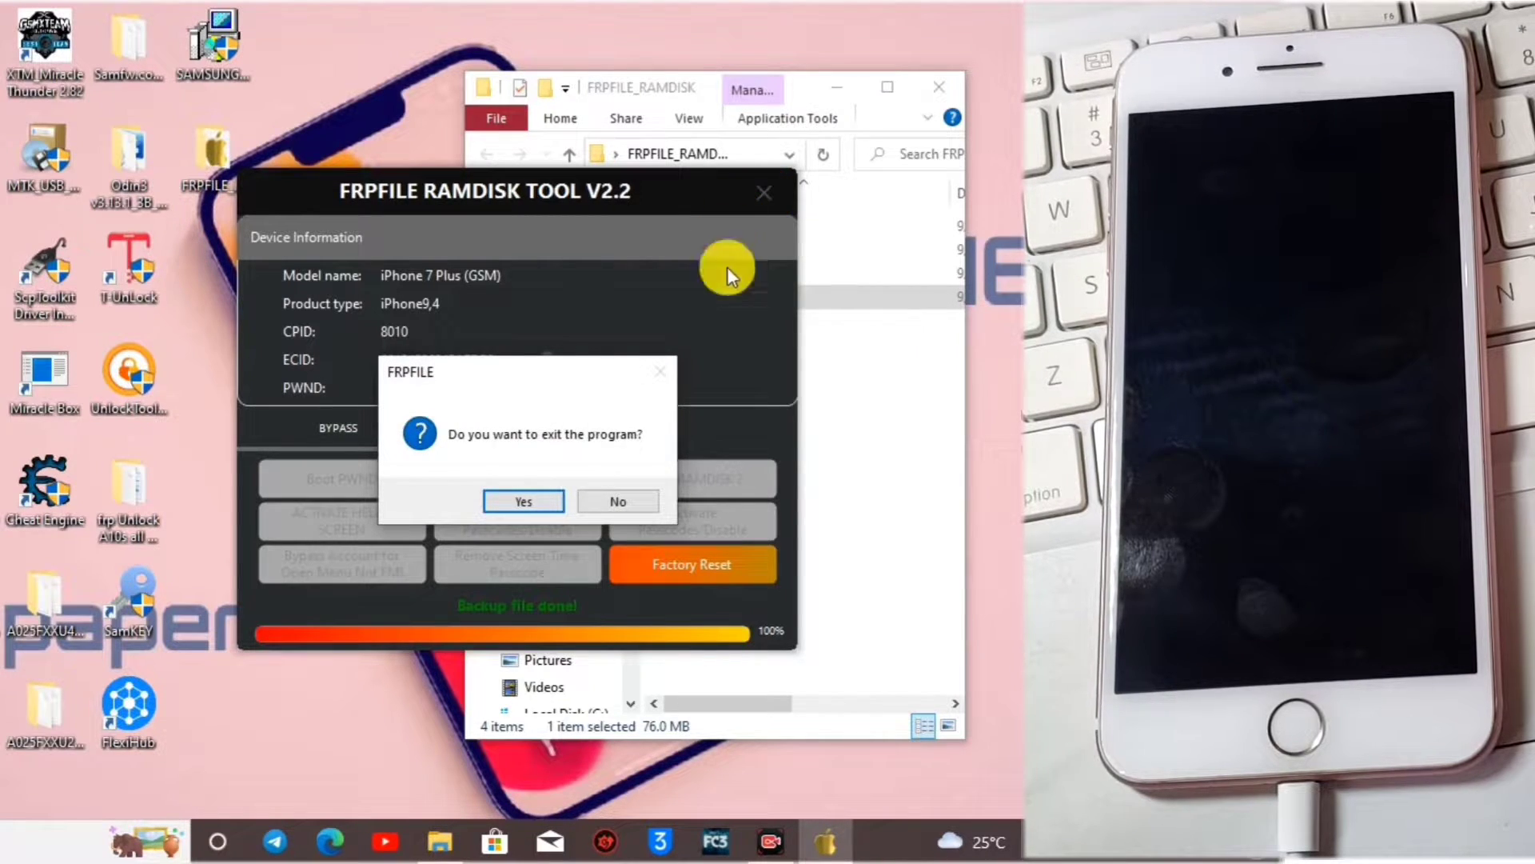
pyautogui.click(617, 501)
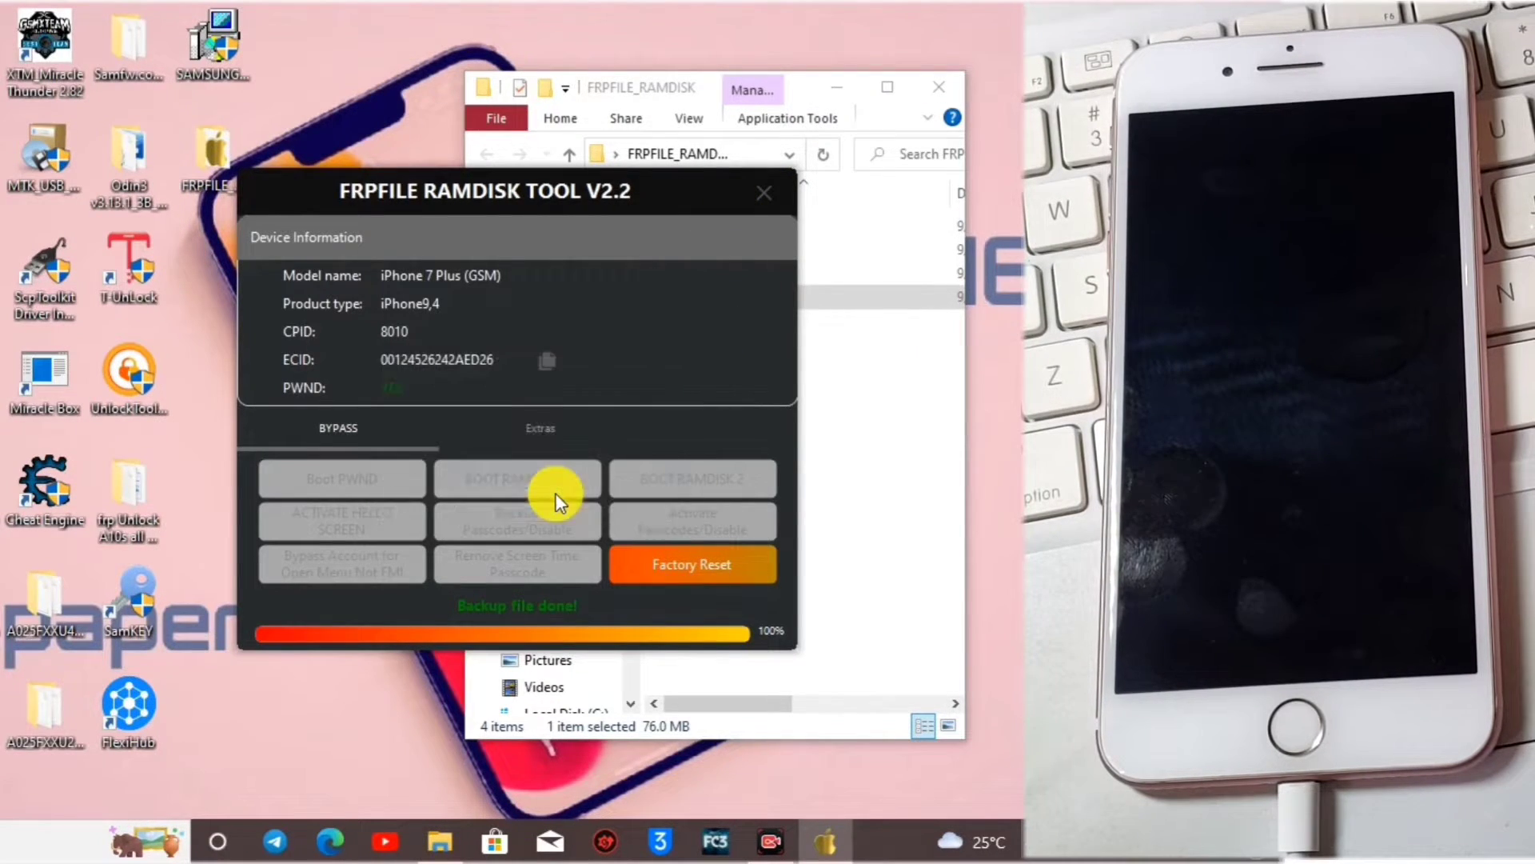
pyautogui.click(764, 190)
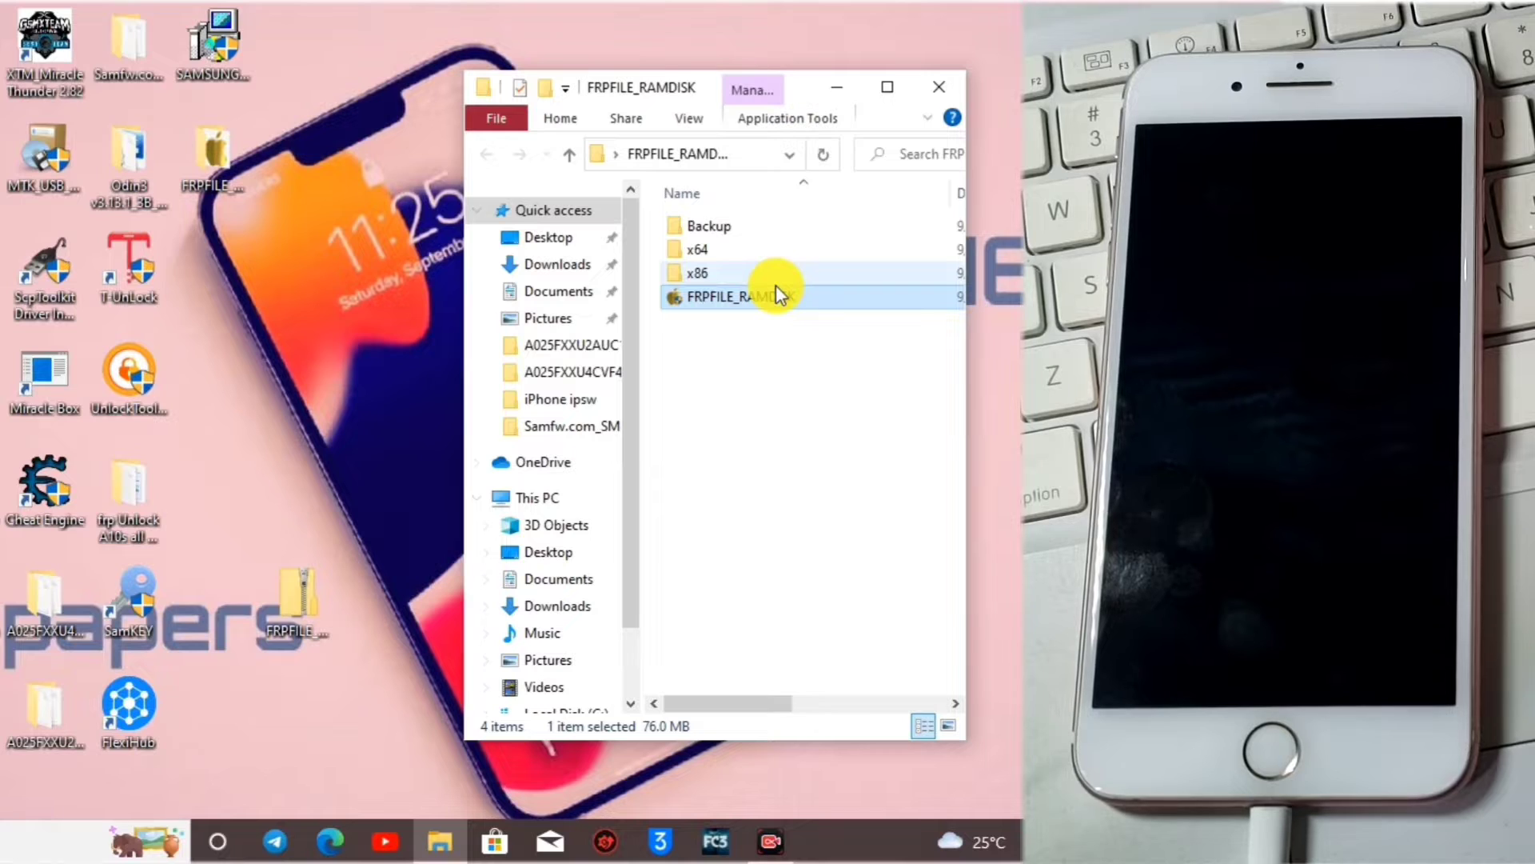
pyautogui.moveTo(774, 333)
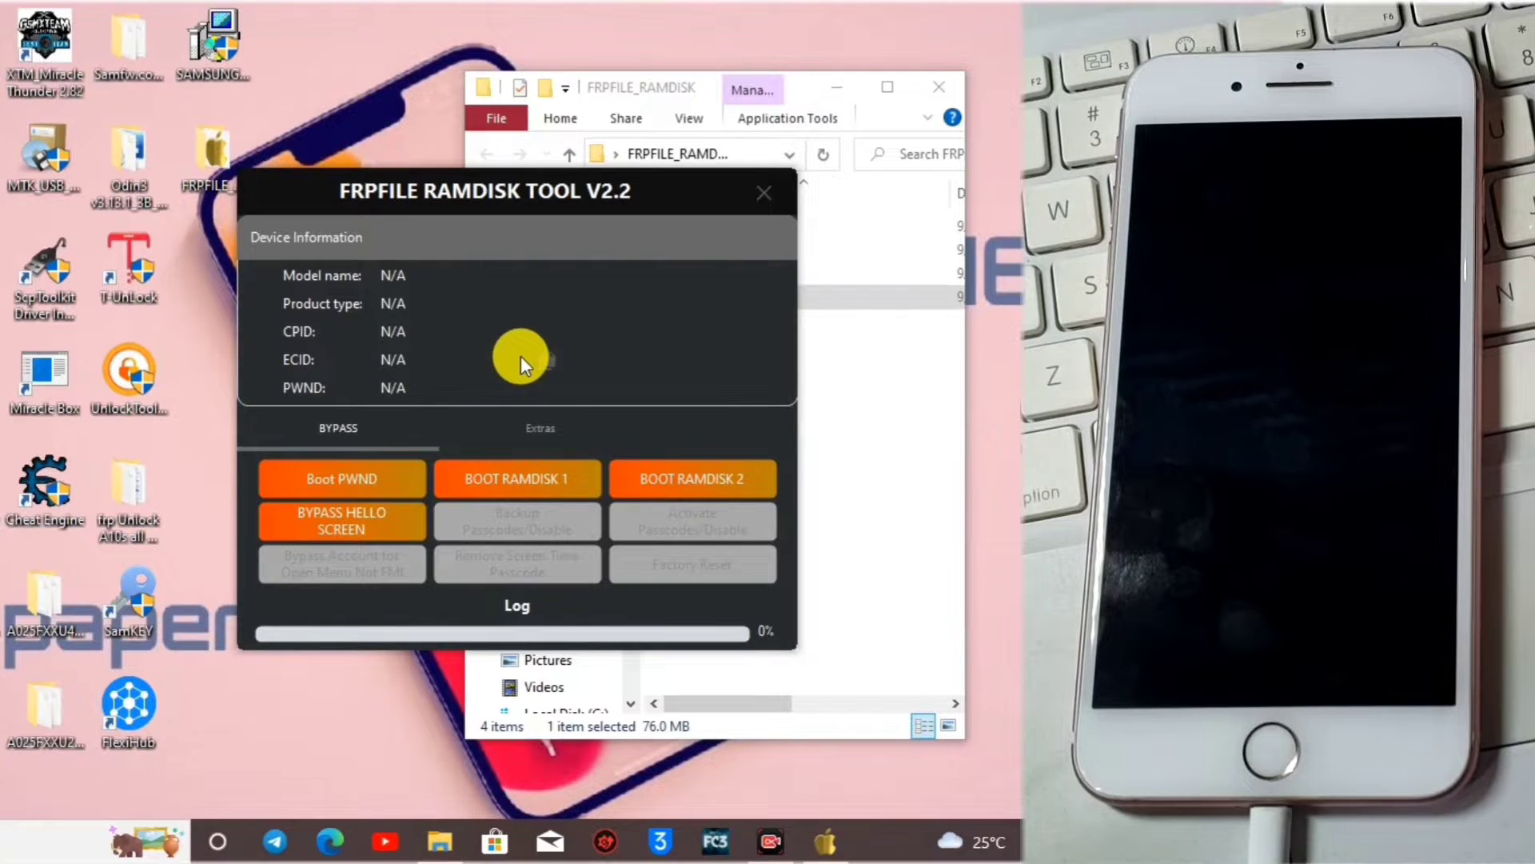
pyautogui.moveTo(433, 402)
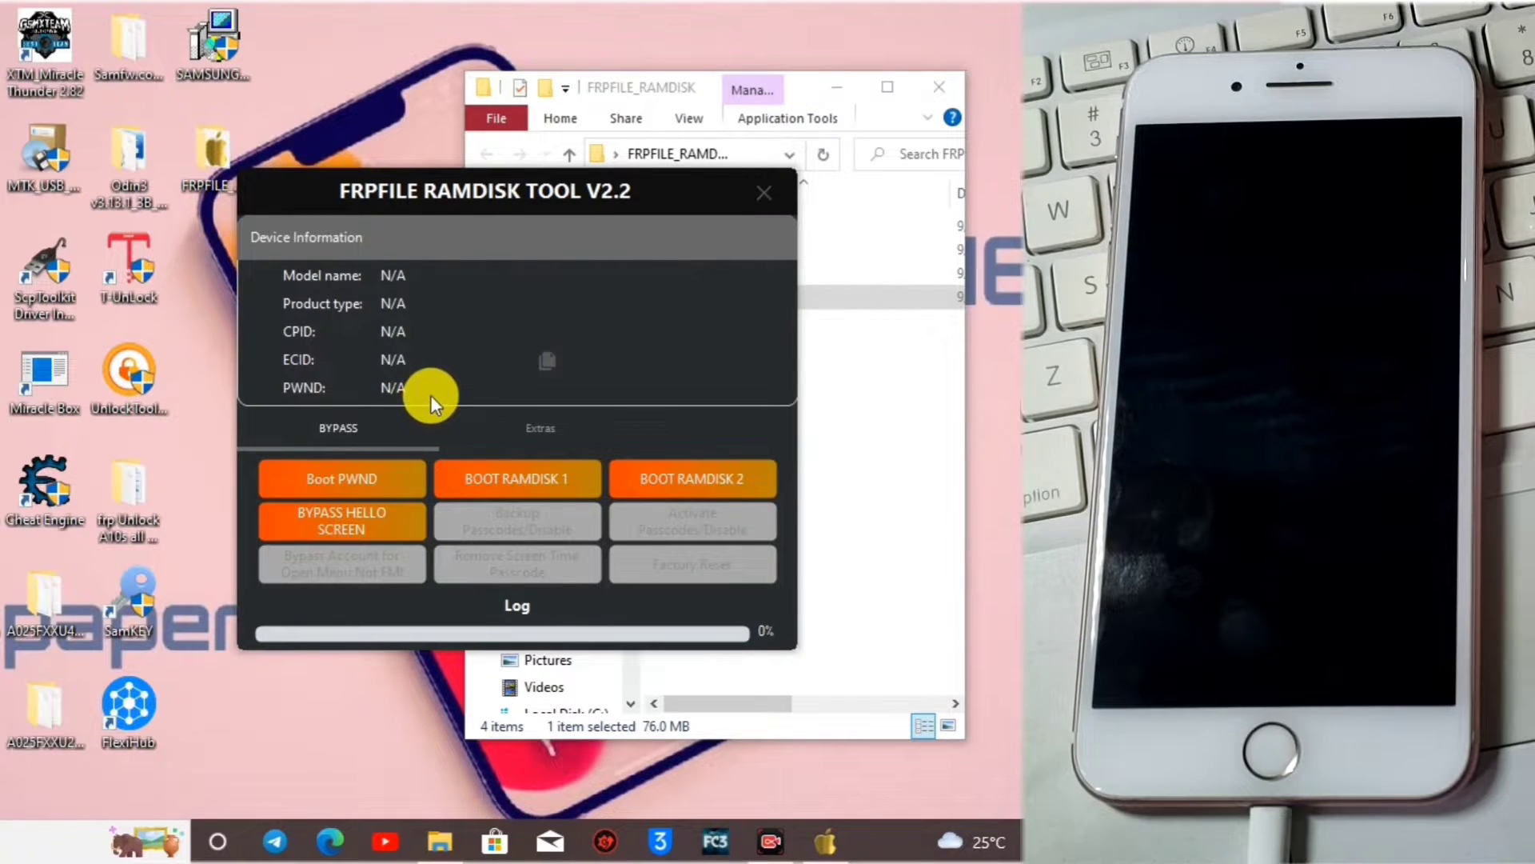
pyautogui.moveTo(401, 478)
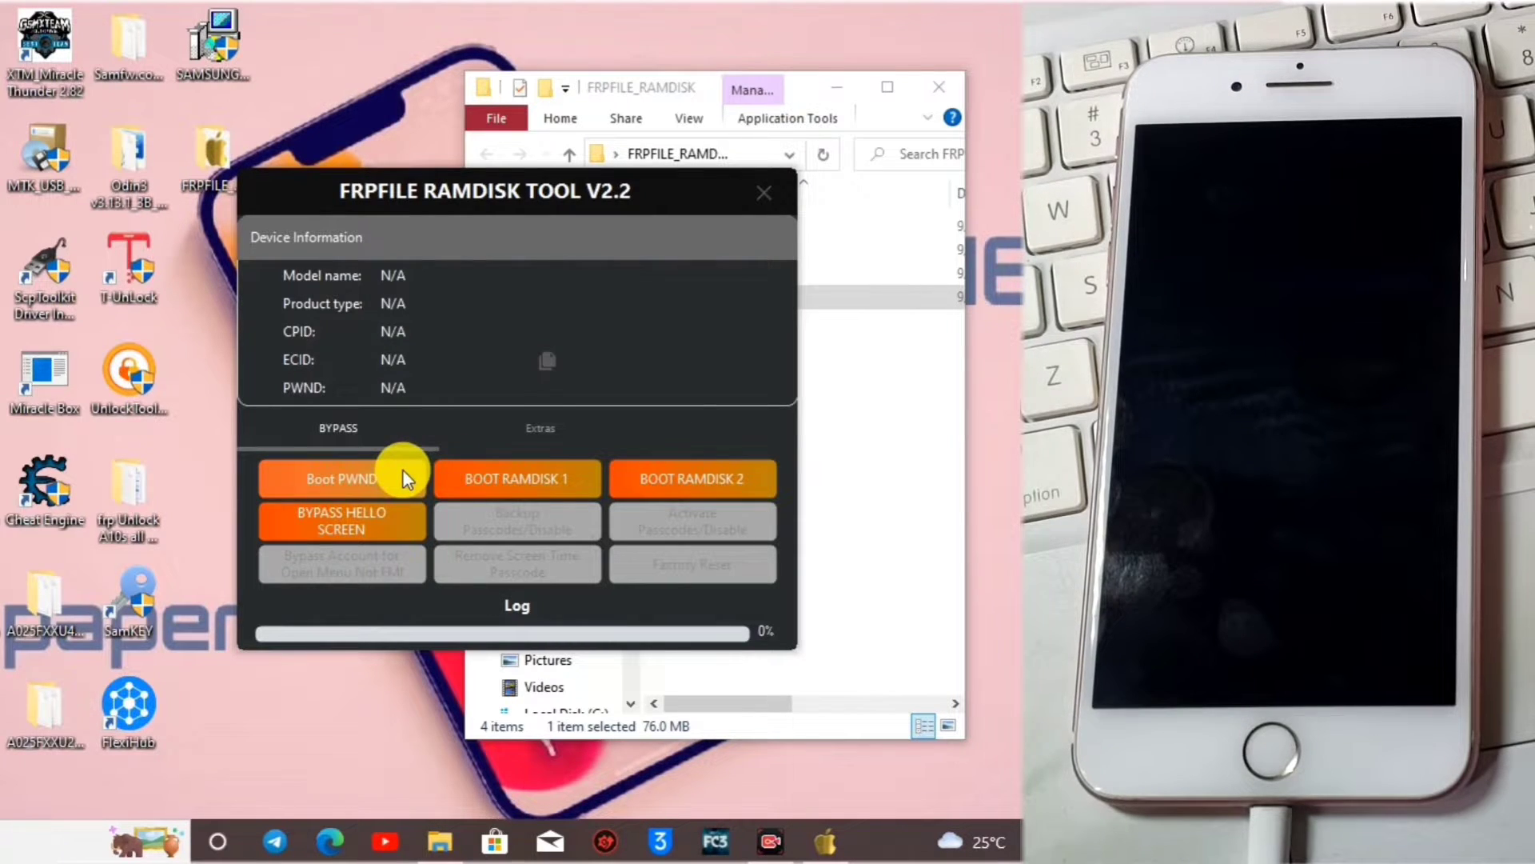
pyautogui.moveTo(480, 459)
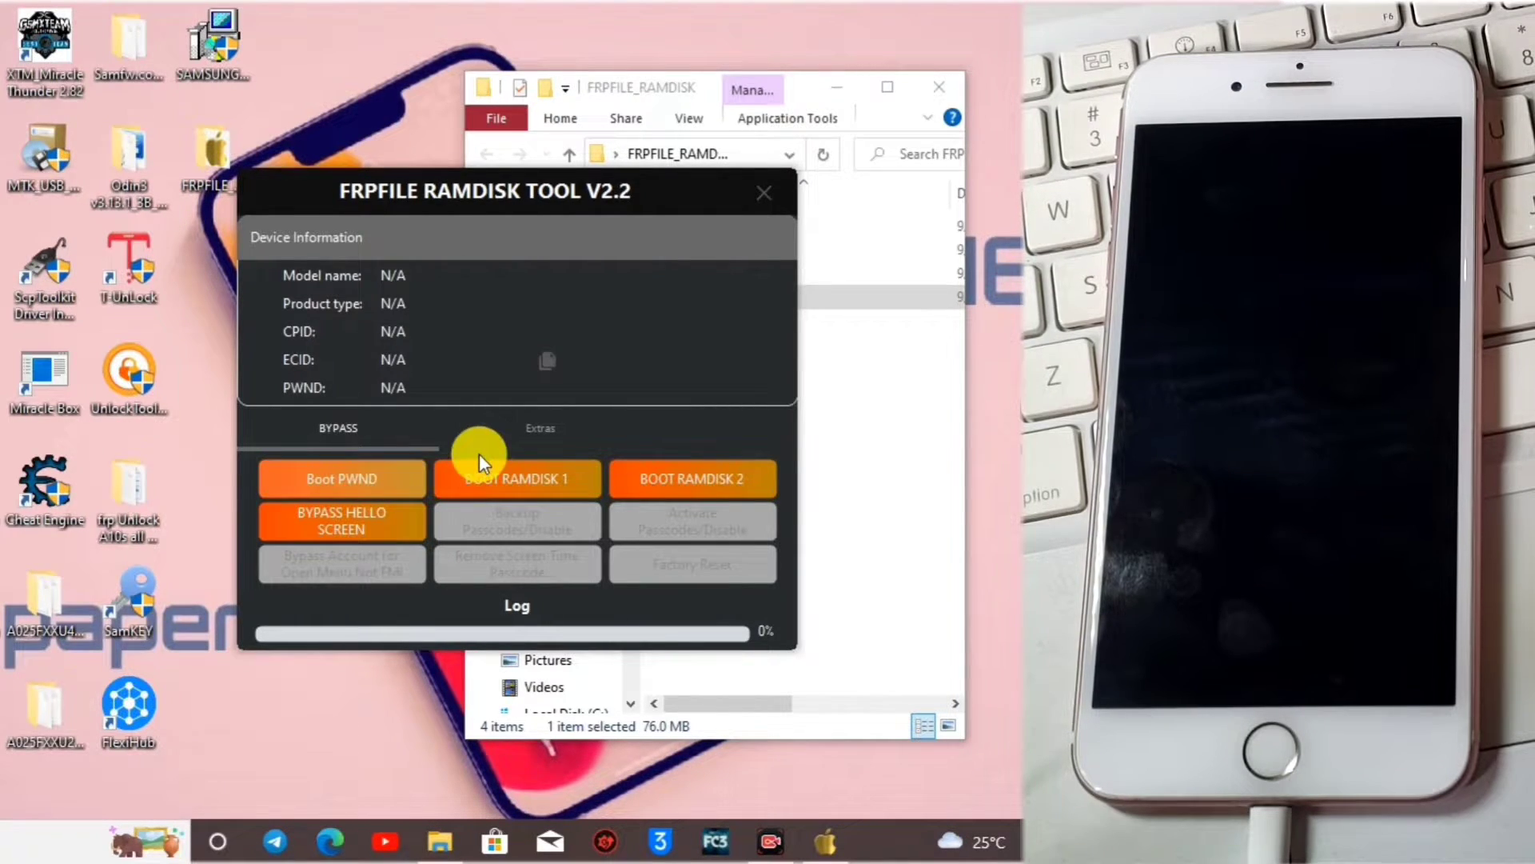
# - Attempt Boot PWND and dismiss the exception error about DFU mode
pyautogui.click(517, 478)
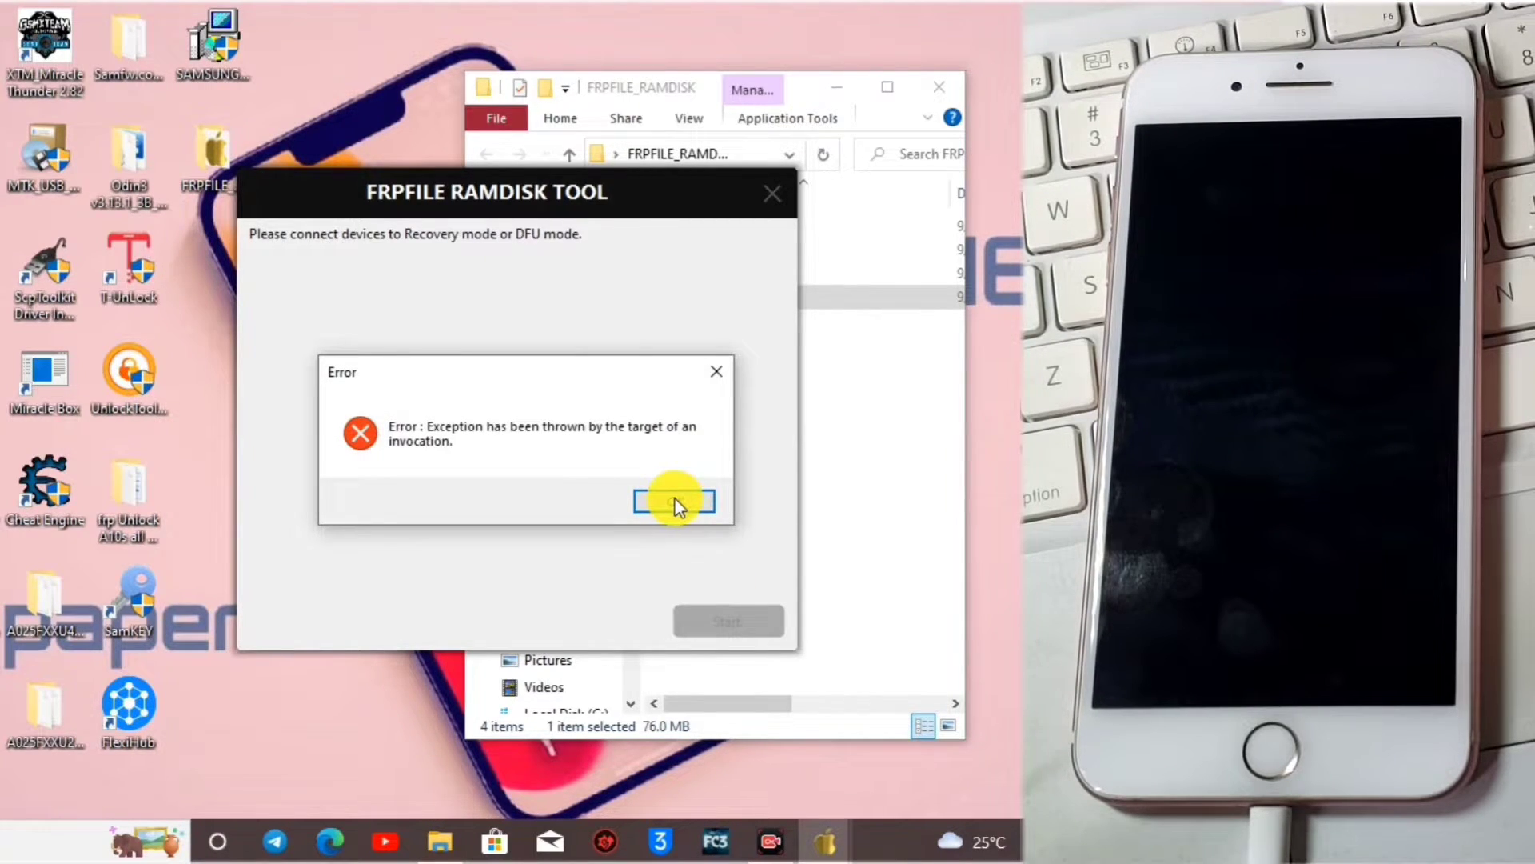
pyautogui.click(673, 501)
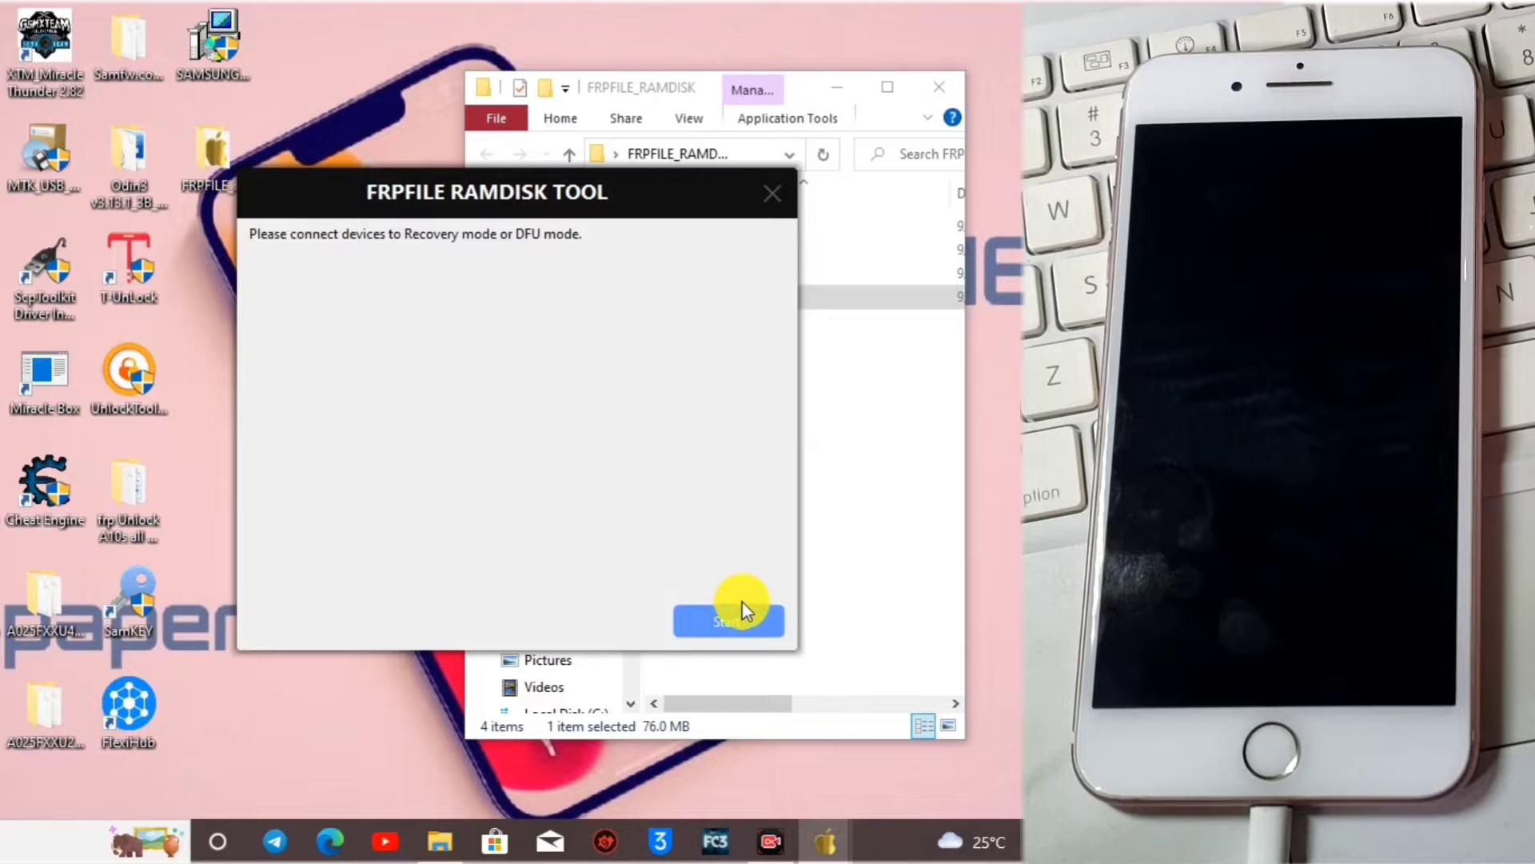
pyautogui.moveTo(771, 193)
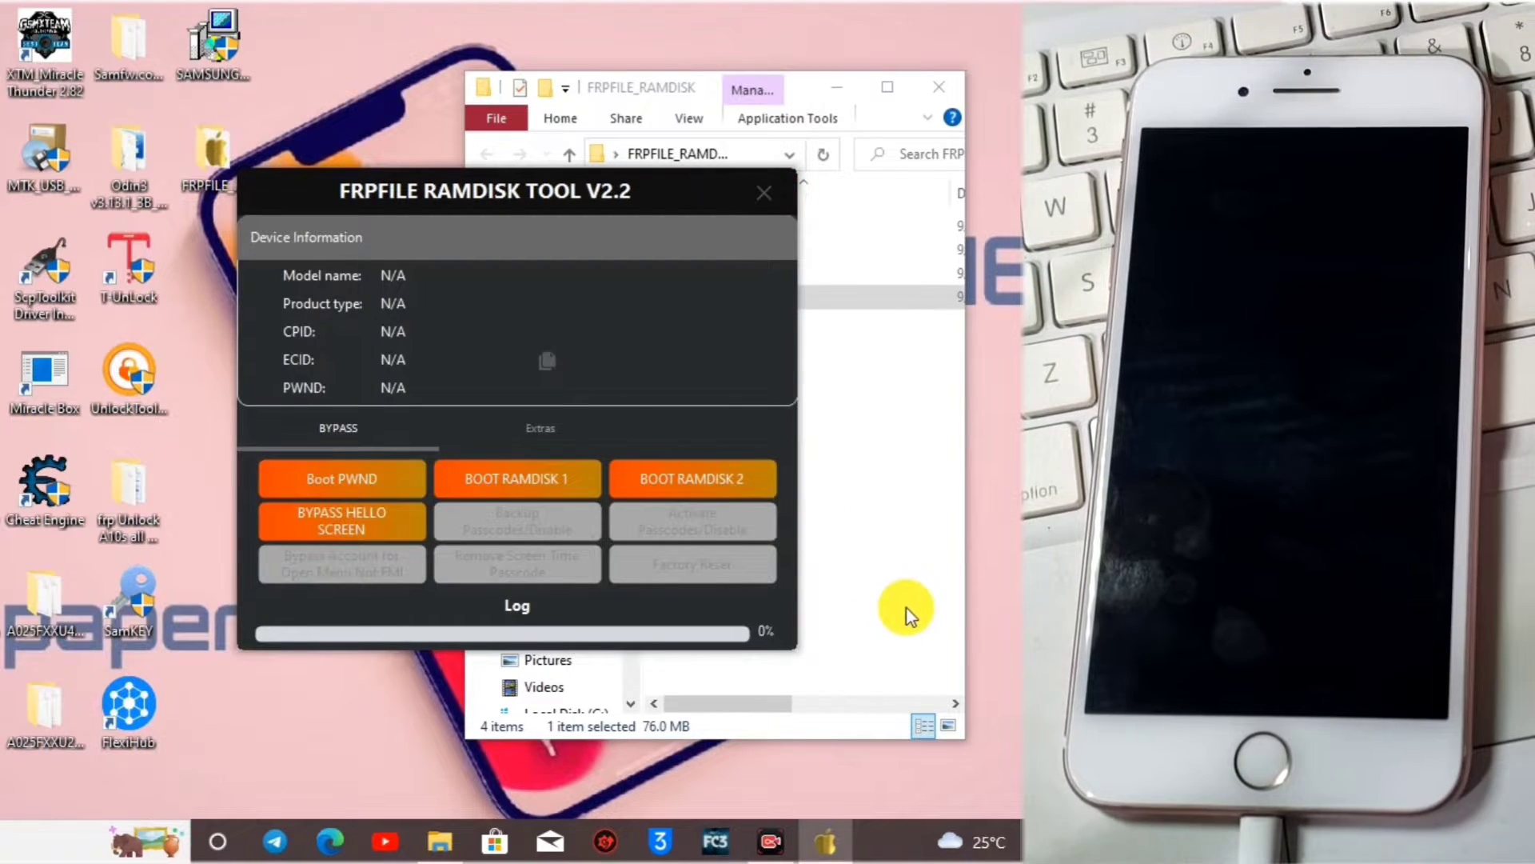
pyautogui.moveTo(669, 603)
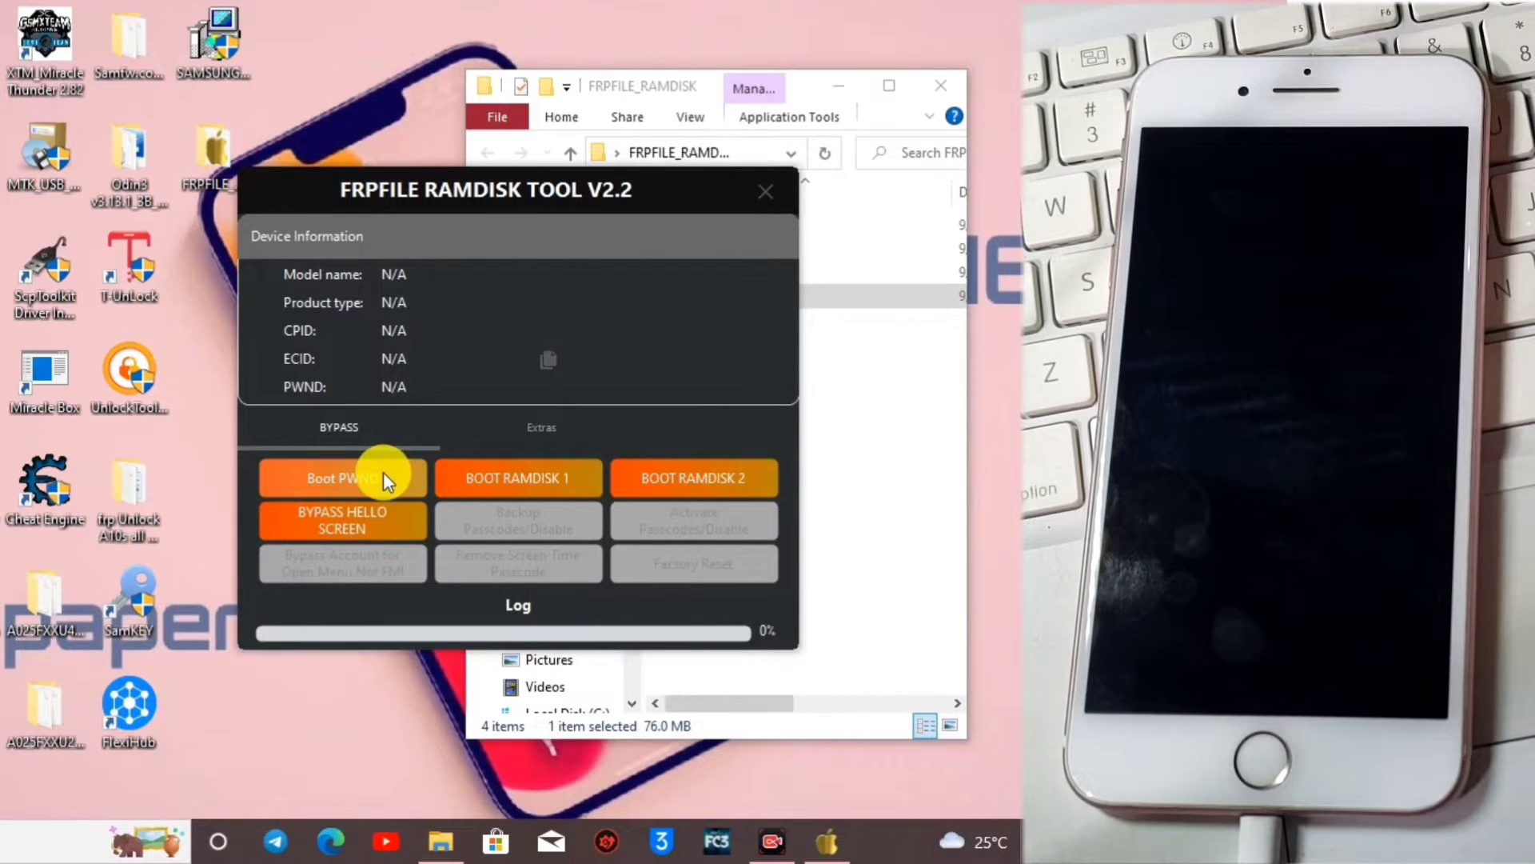
# - Run Boot PWND, then BOOT RAMDISK 1 until 'Mount System DONE!' appears
pyautogui.click(342, 479)
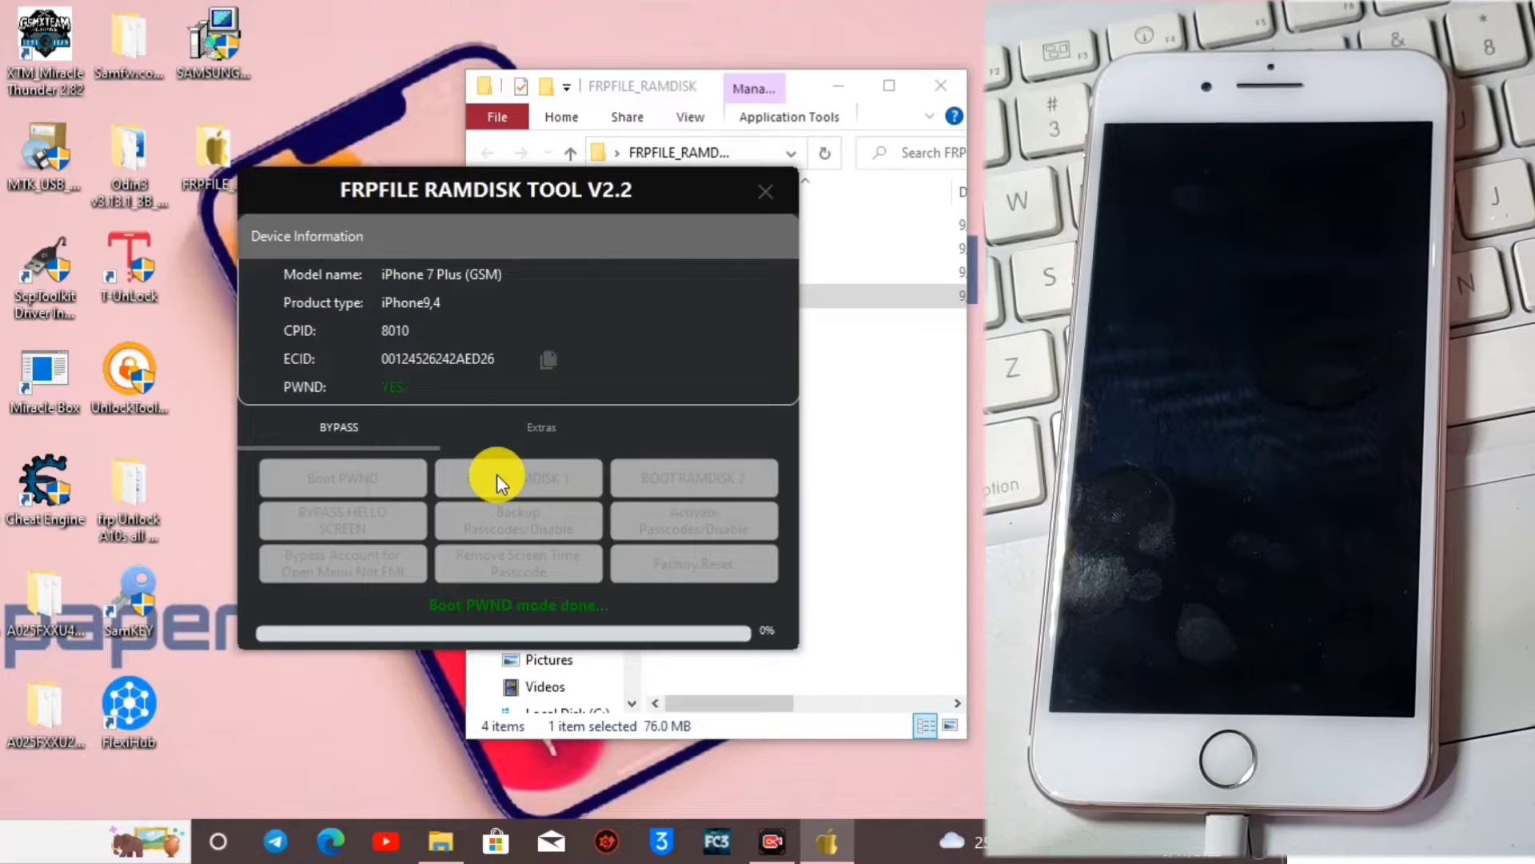
pyautogui.click(517, 478)
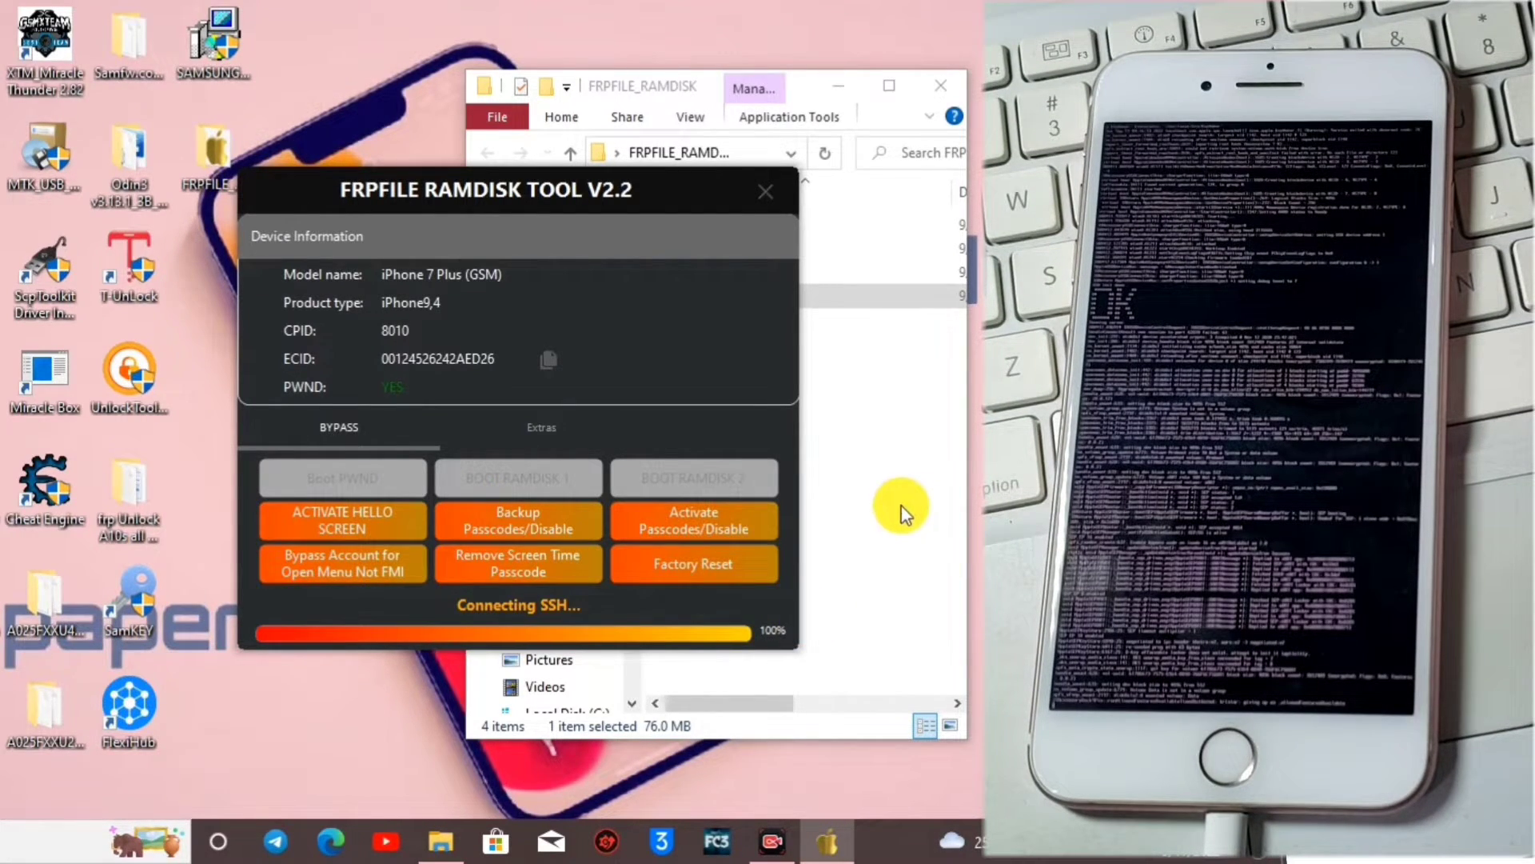
pyautogui.moveTo(692, 518)
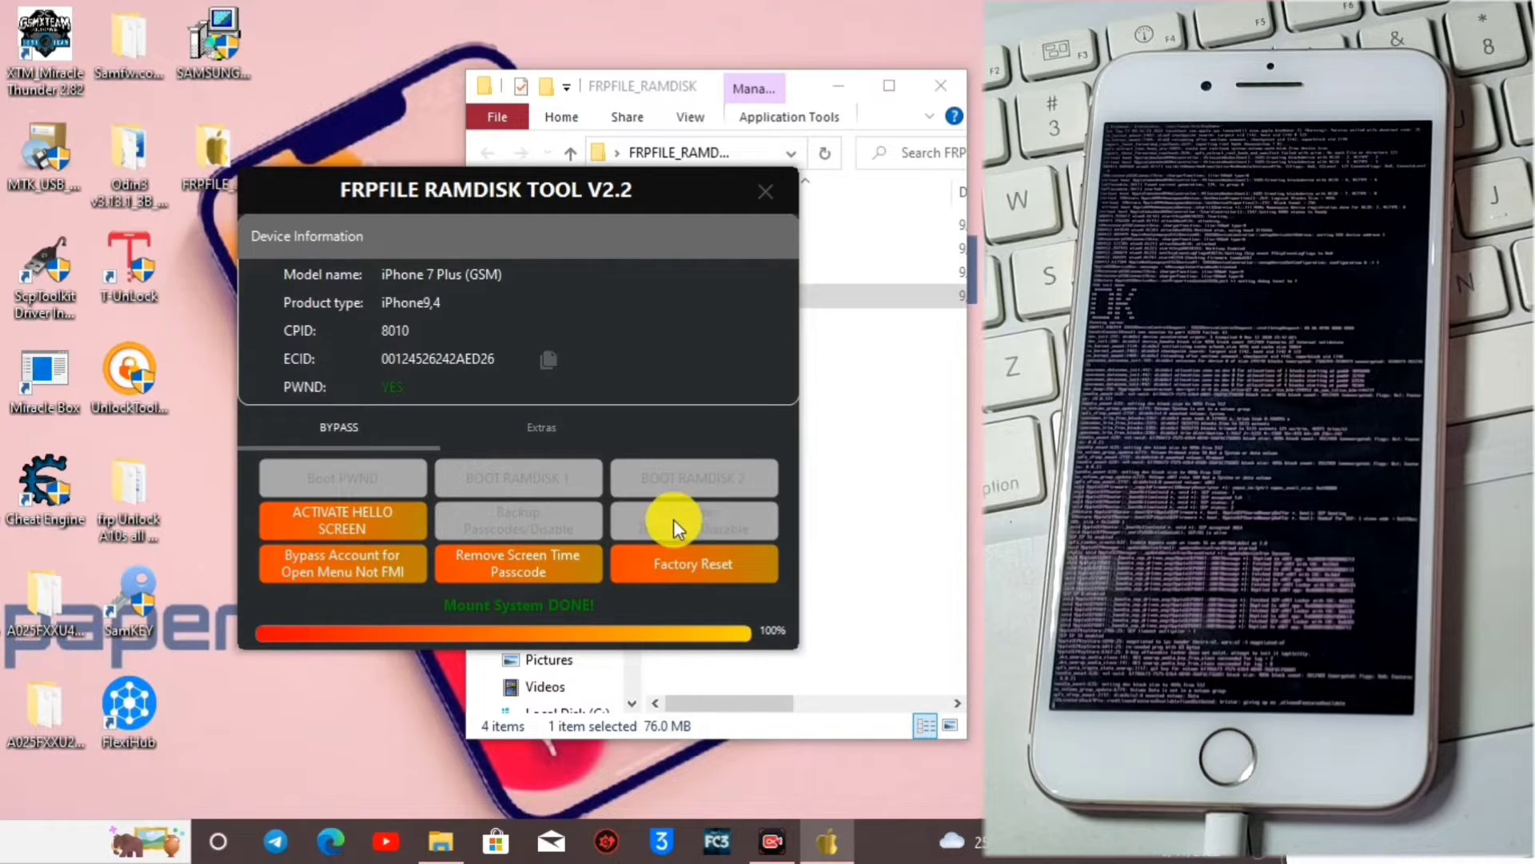
# - Run Activate Passcodes/Disable and acknowledge the 'Activate done!' message
pyautogui.click(342, 519)
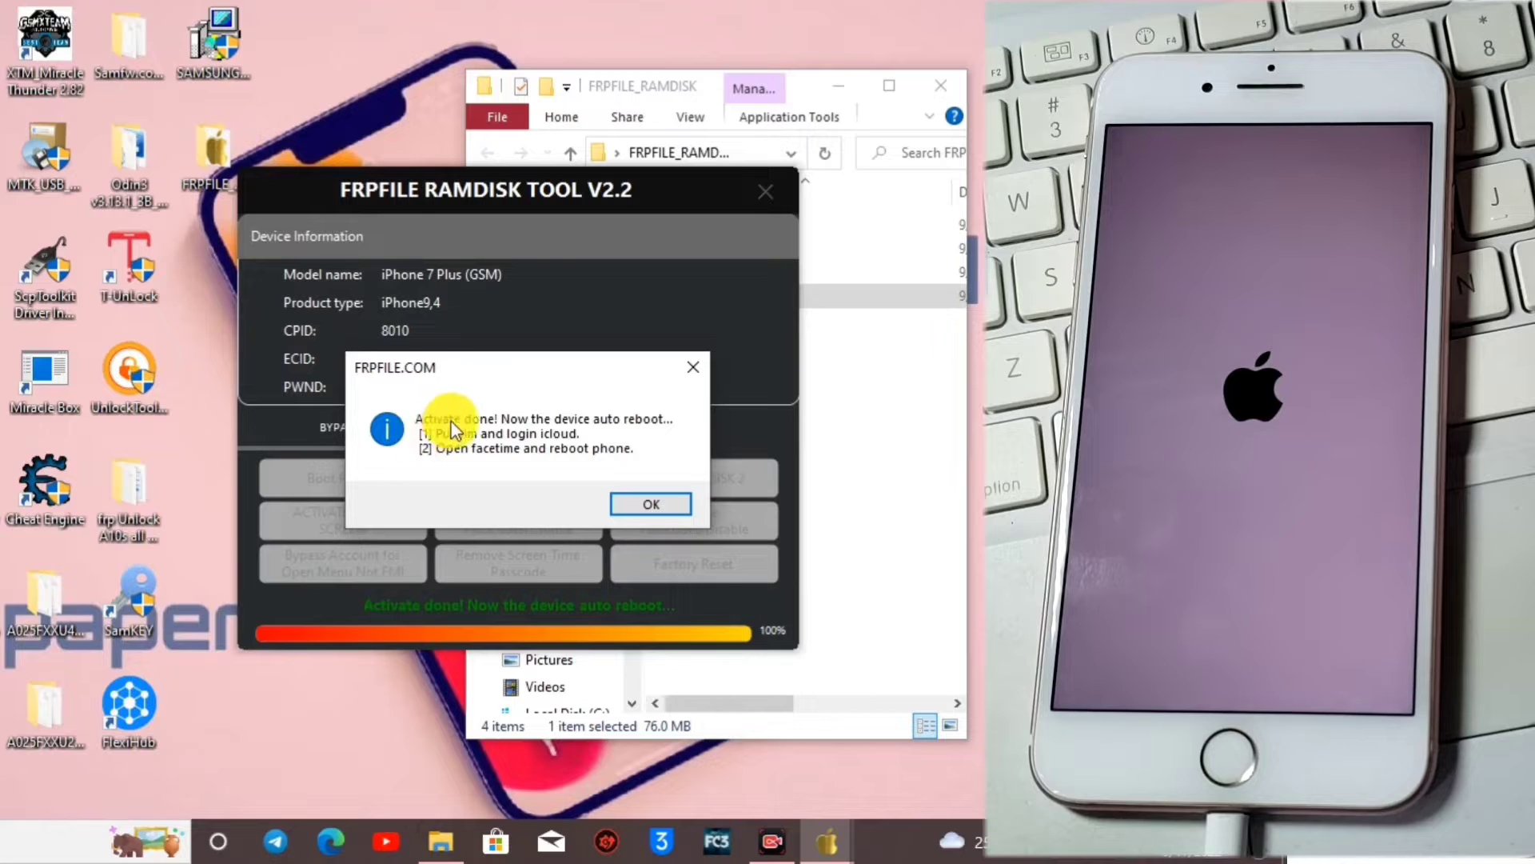
pyautogui.moveTo(530, 435)
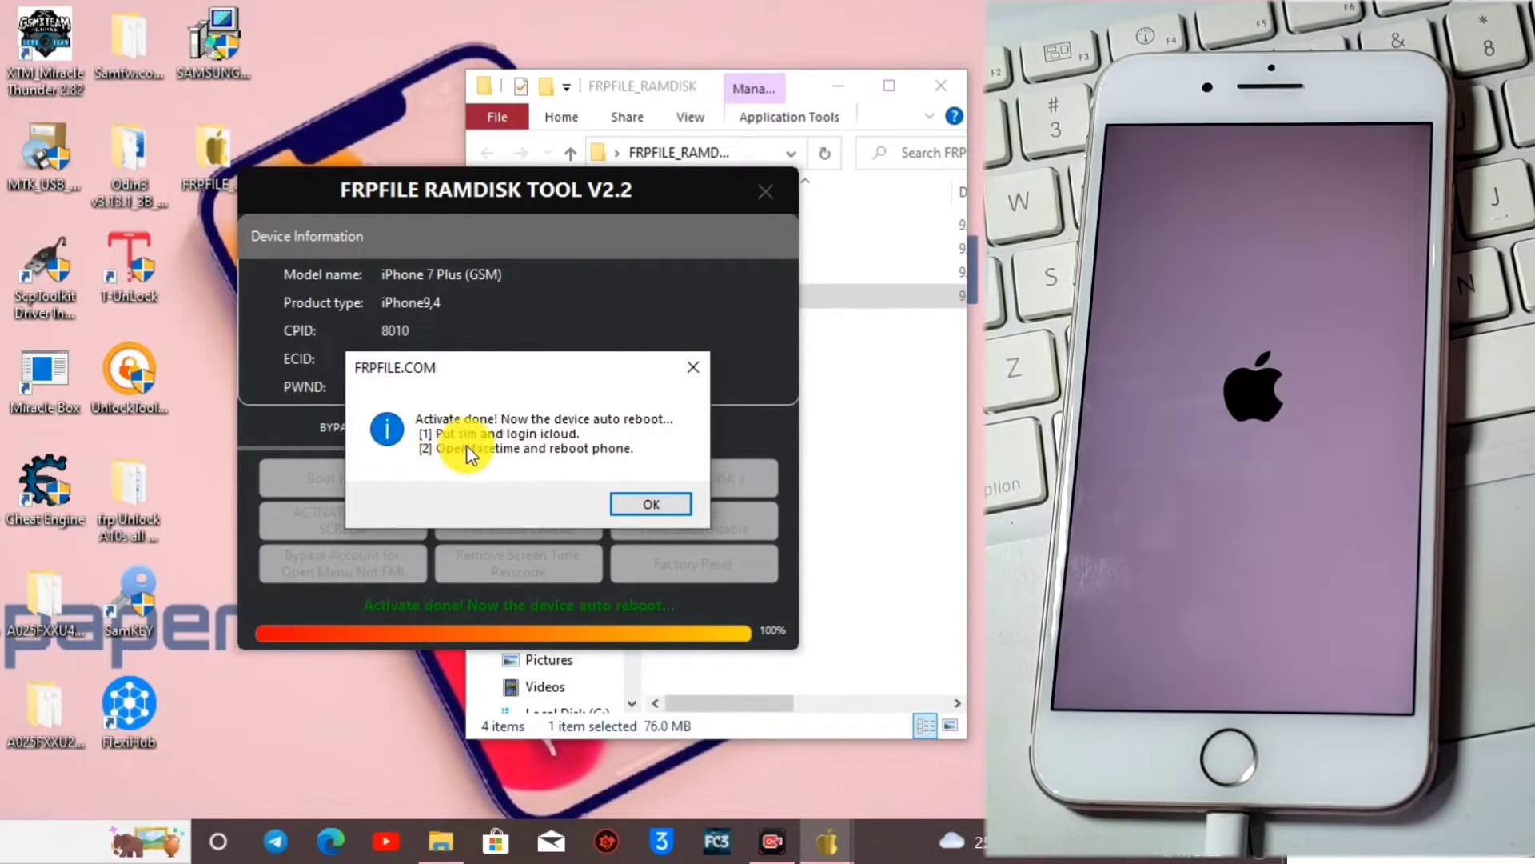
pyautogui.moveTo(525, 452)
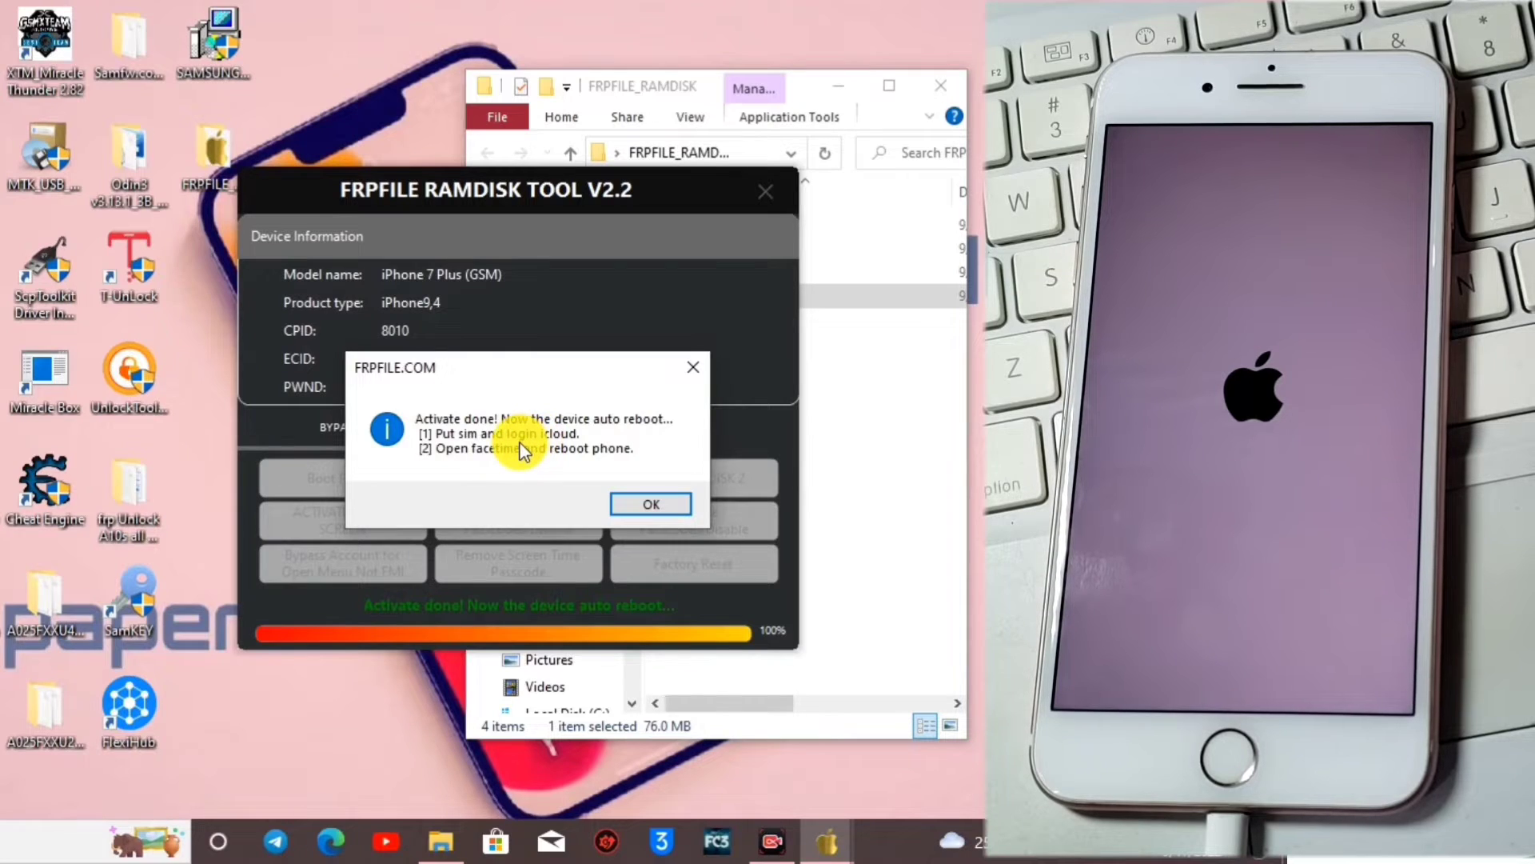
pyautogui.moveTo(448, 469)
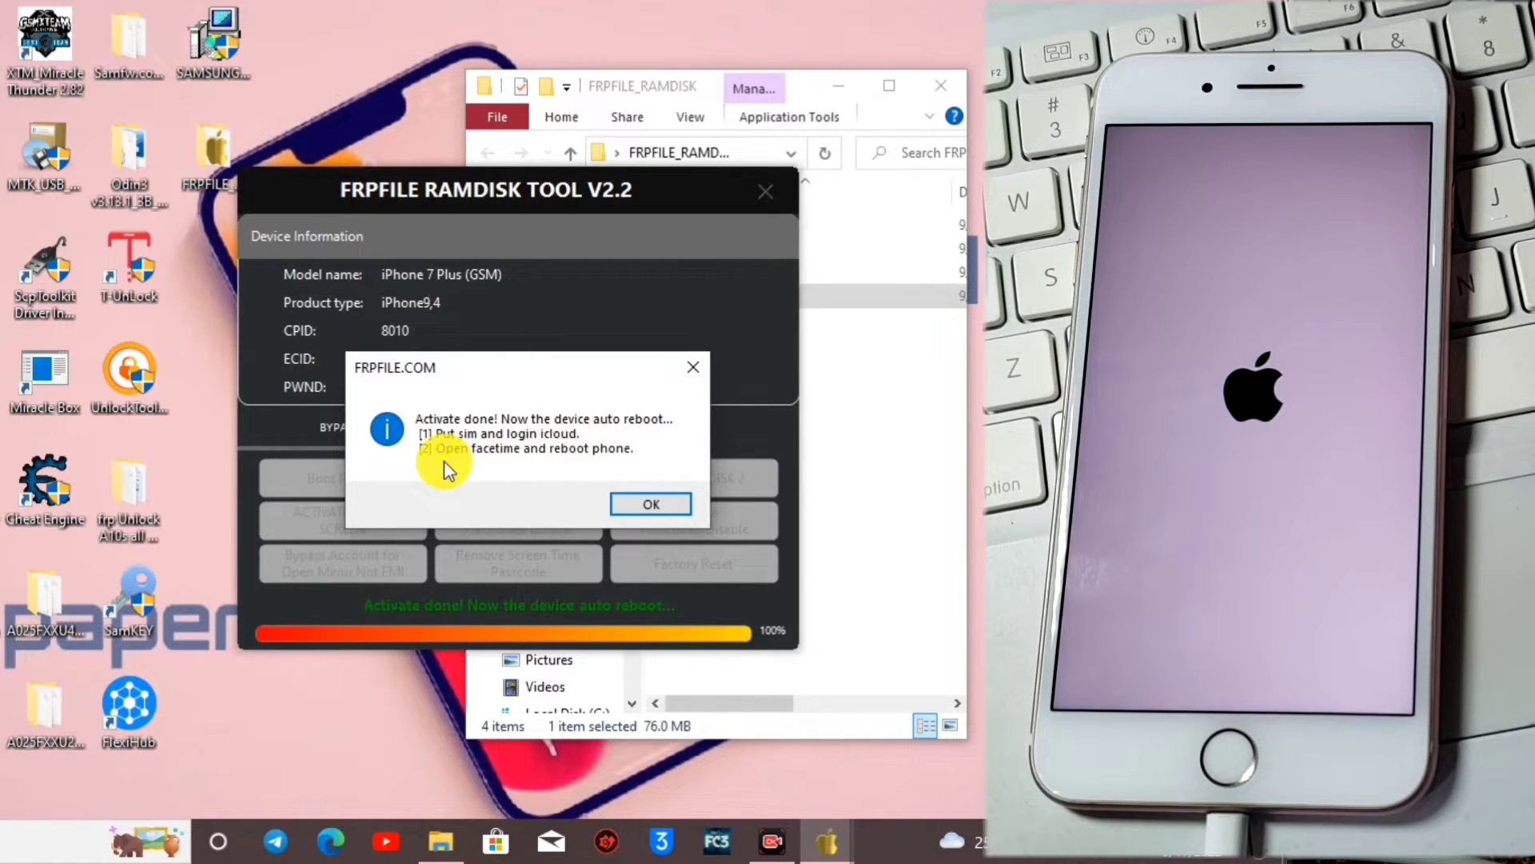
pyautogui.moveTo(631, 460)
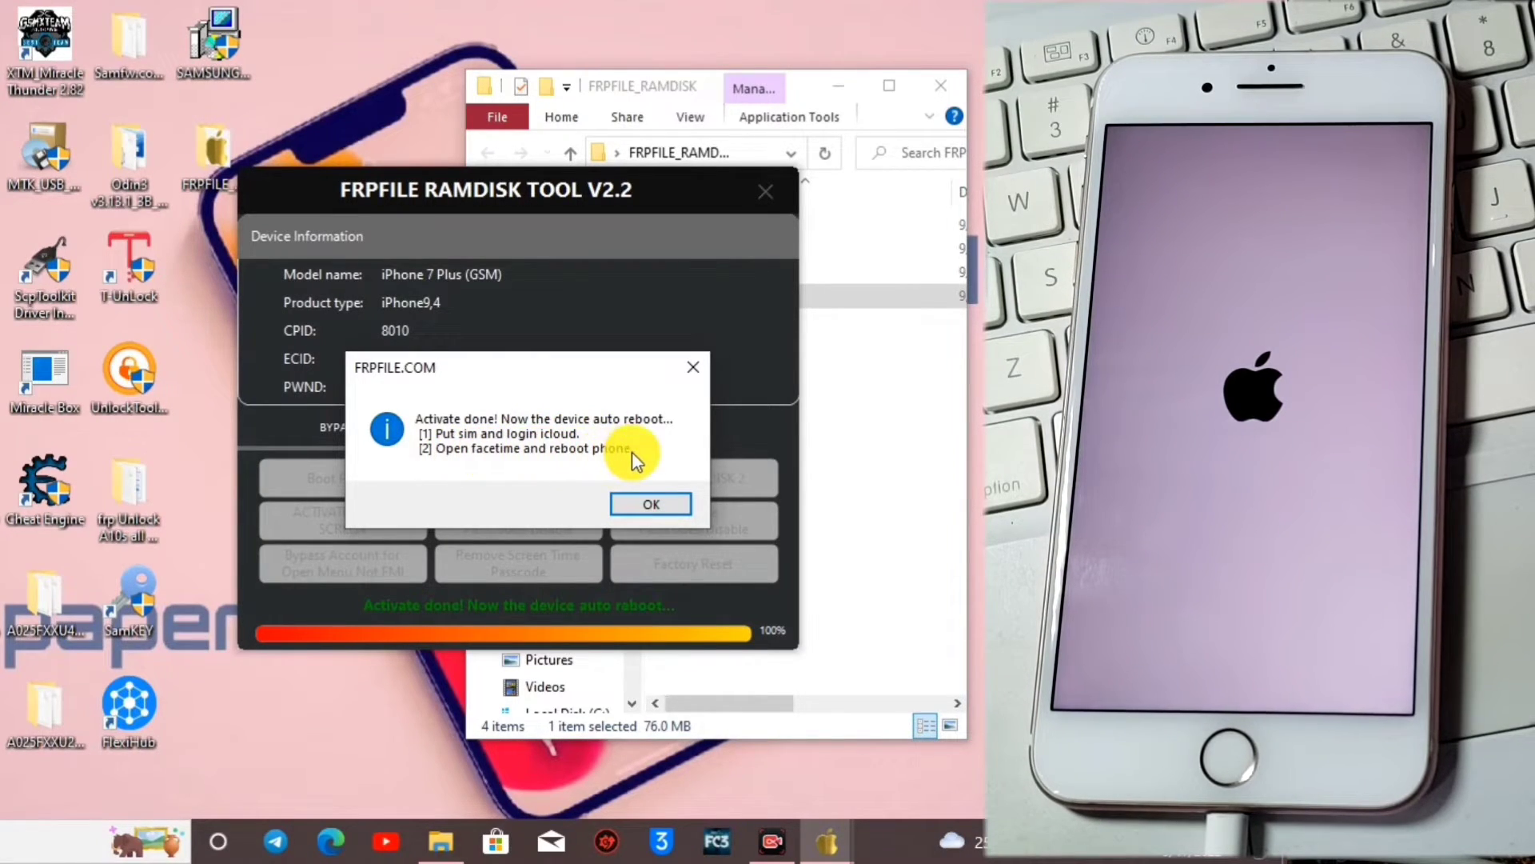
pyautogui.moveTo(495, 461)
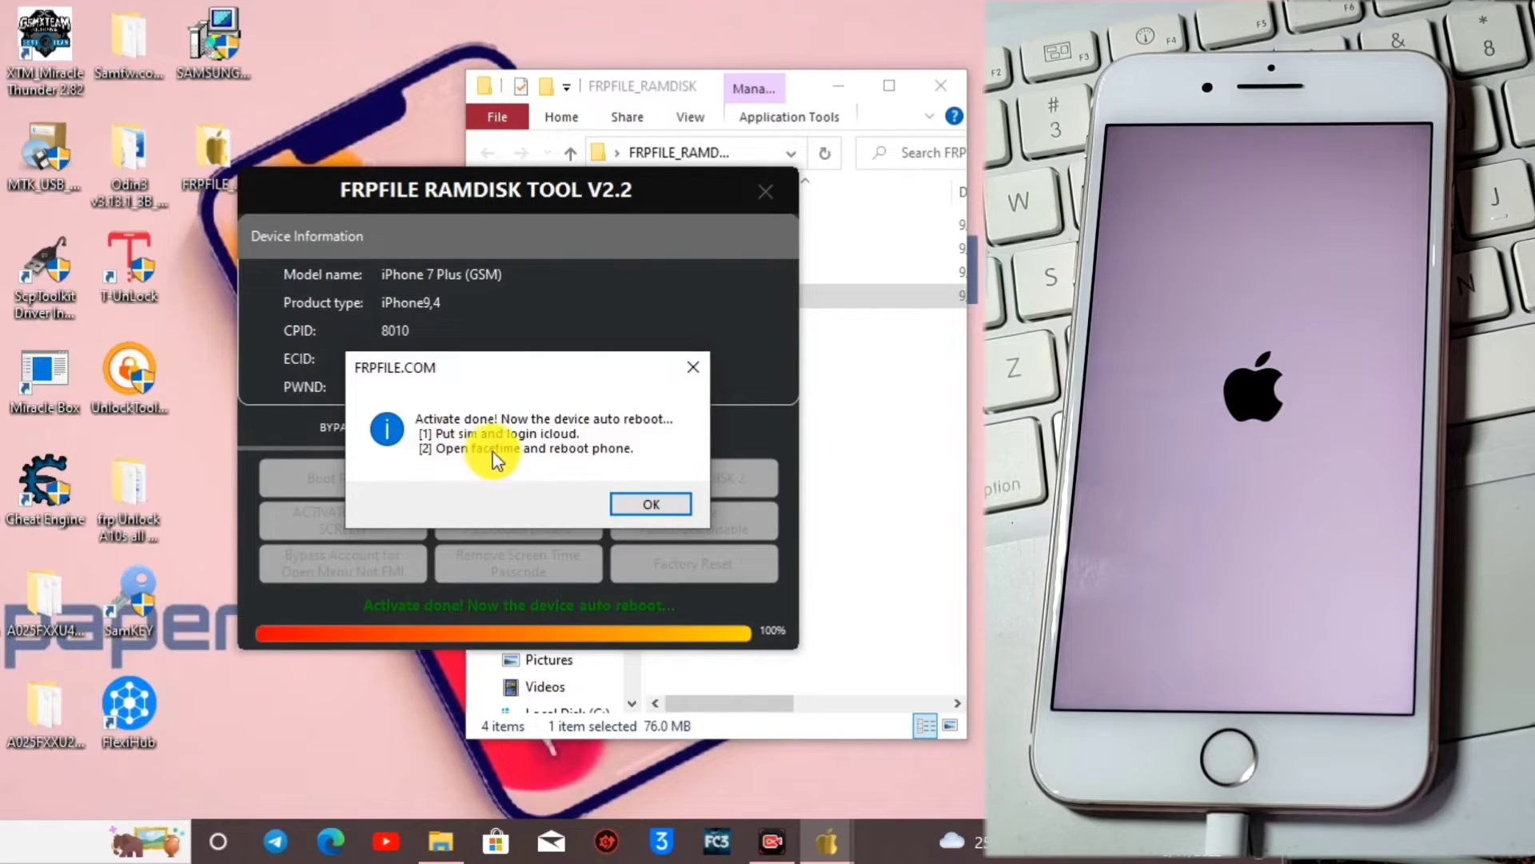
pyautogui.moveTo(435, 364)
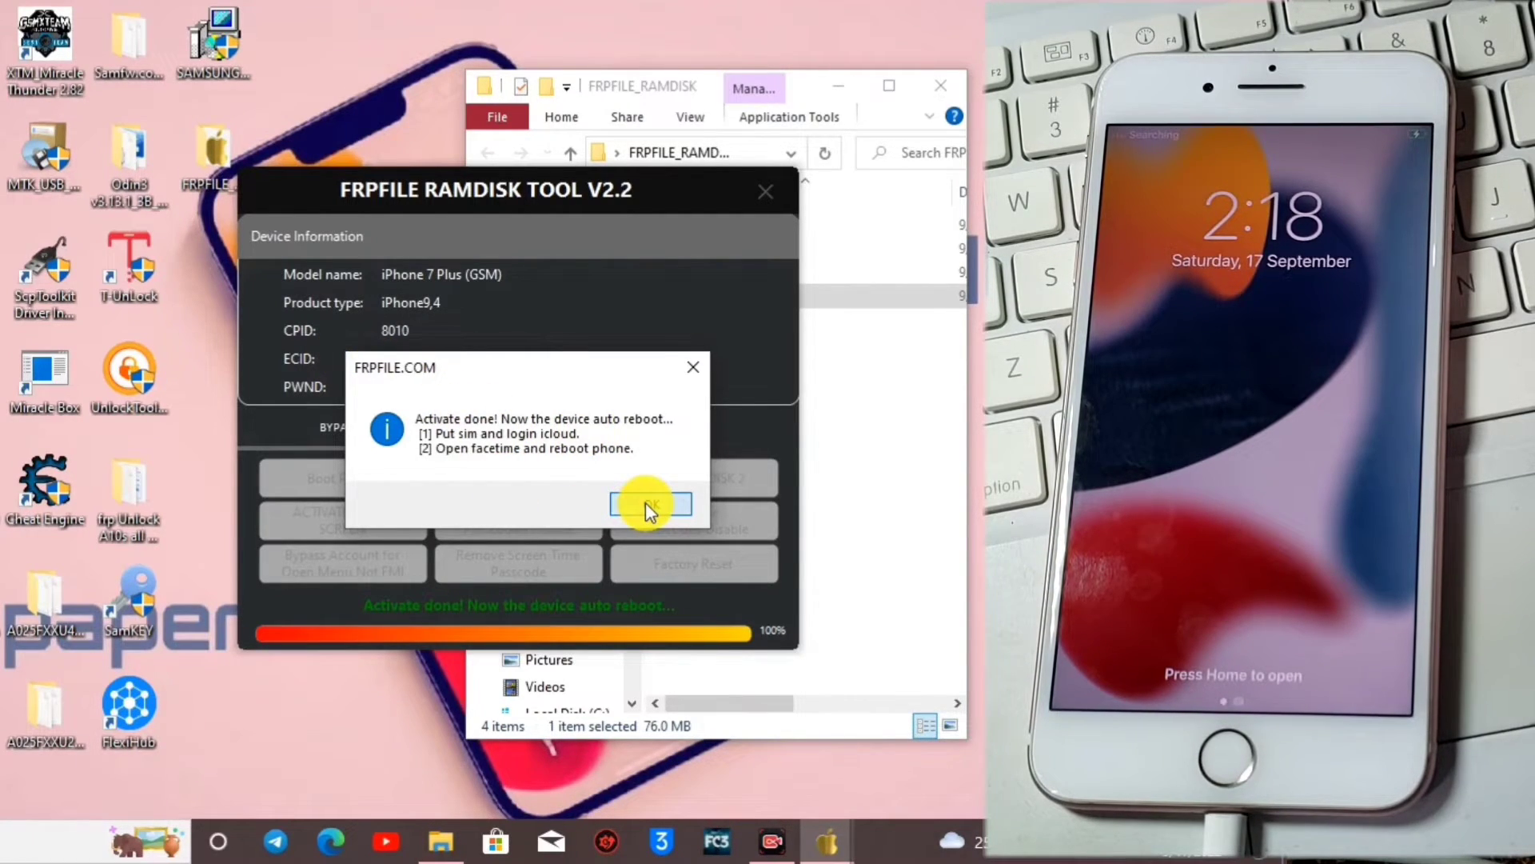
pyautogui.click(651, 503)
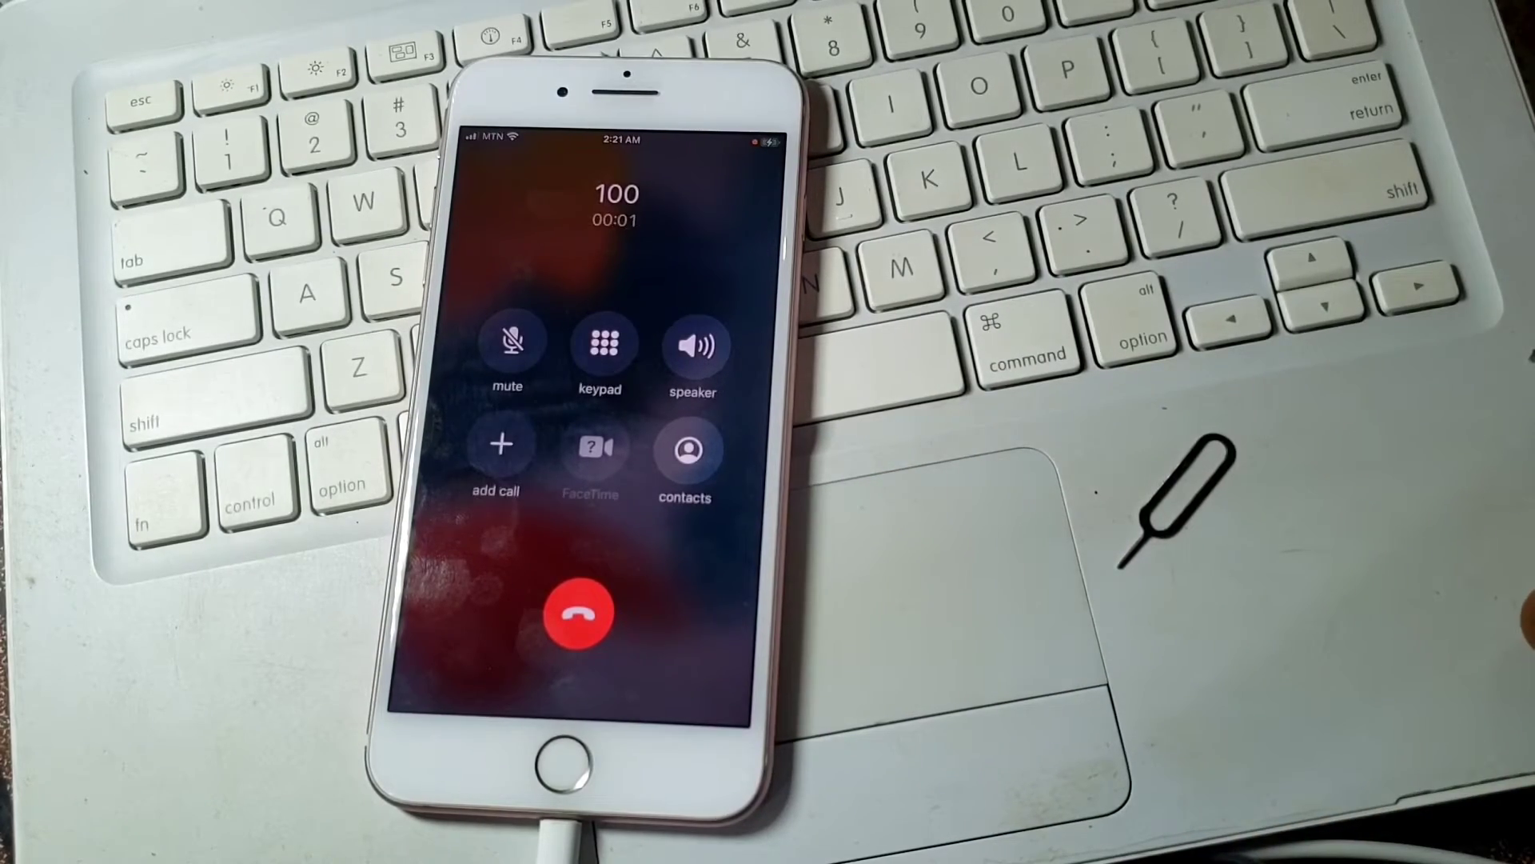
# - Switch the connected call to 100 onto speaker to confirm the restored activation works
pyautogui.click(693, 345)
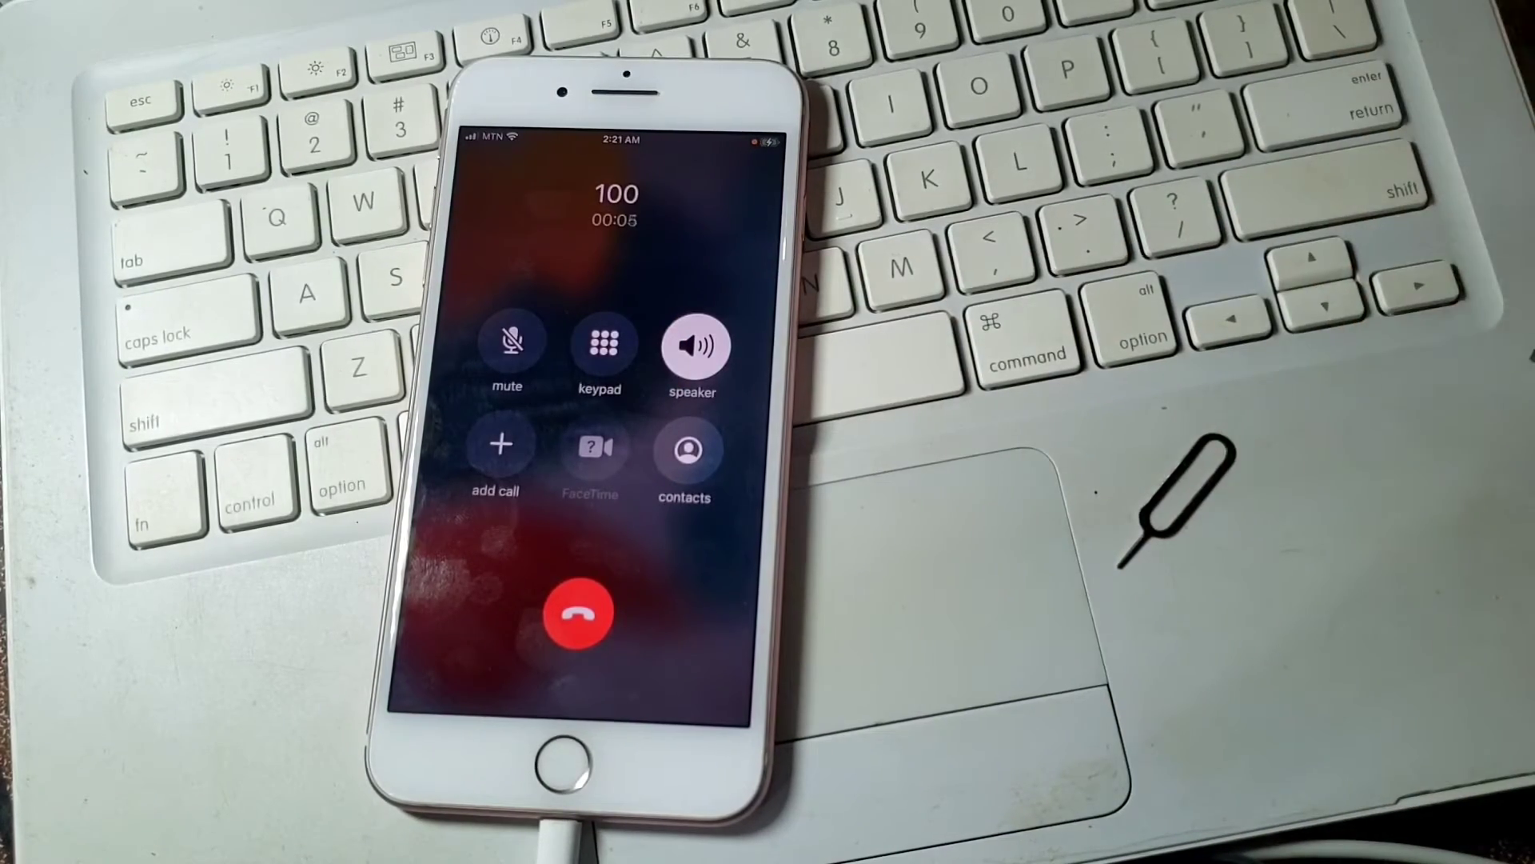